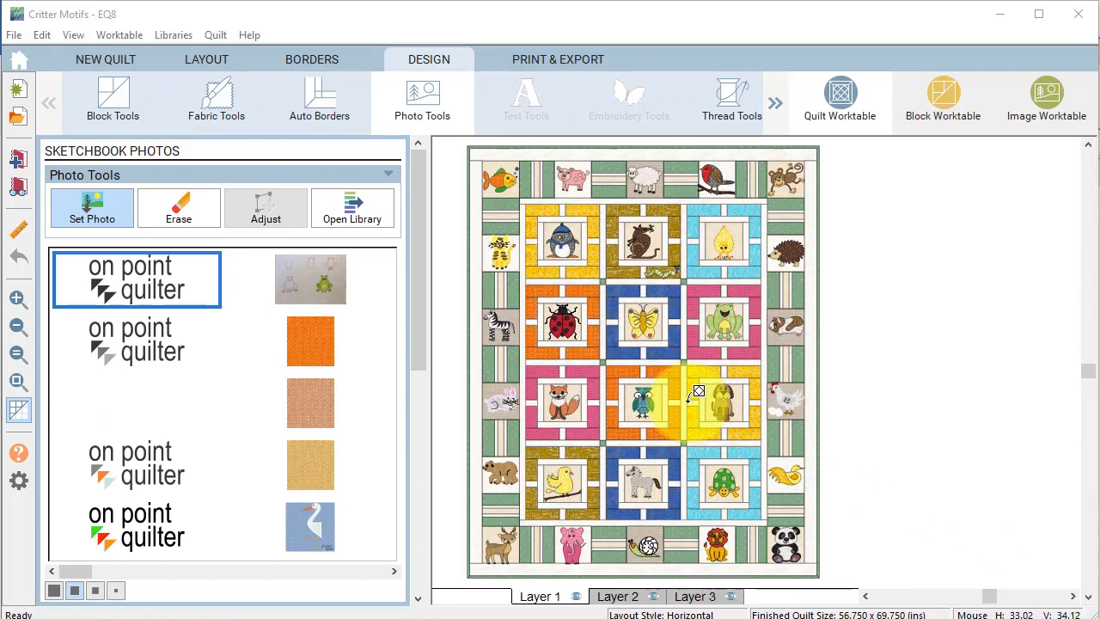
{"action": "mouse_move", "coordinate": [692, 410]}
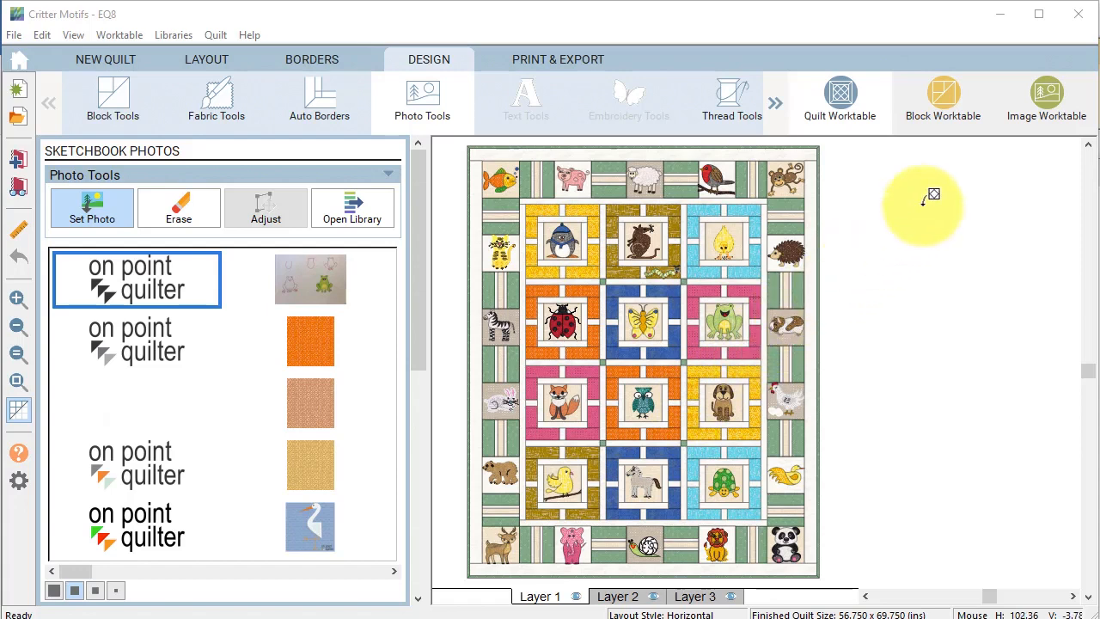
{"action": "mouse_move", "coordinate": [936, 334]}
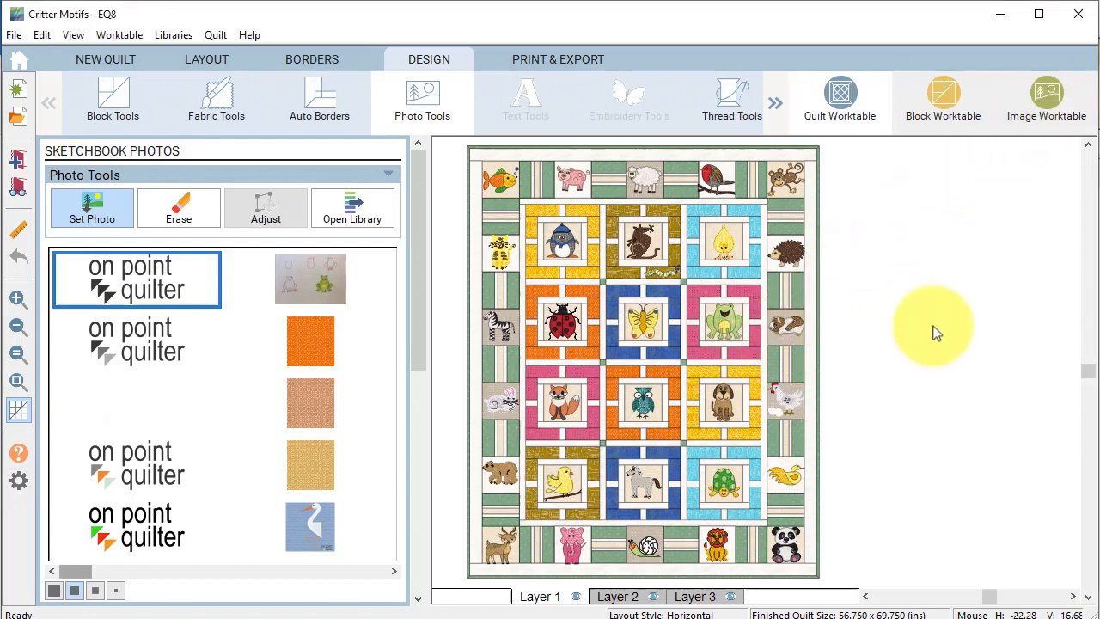
Import the snap03 lob pattern screenshot (Desktop, 4/16/2022) onto the Image Worktable.
{"action": "left_click", "coordinate": [1046, 94]}
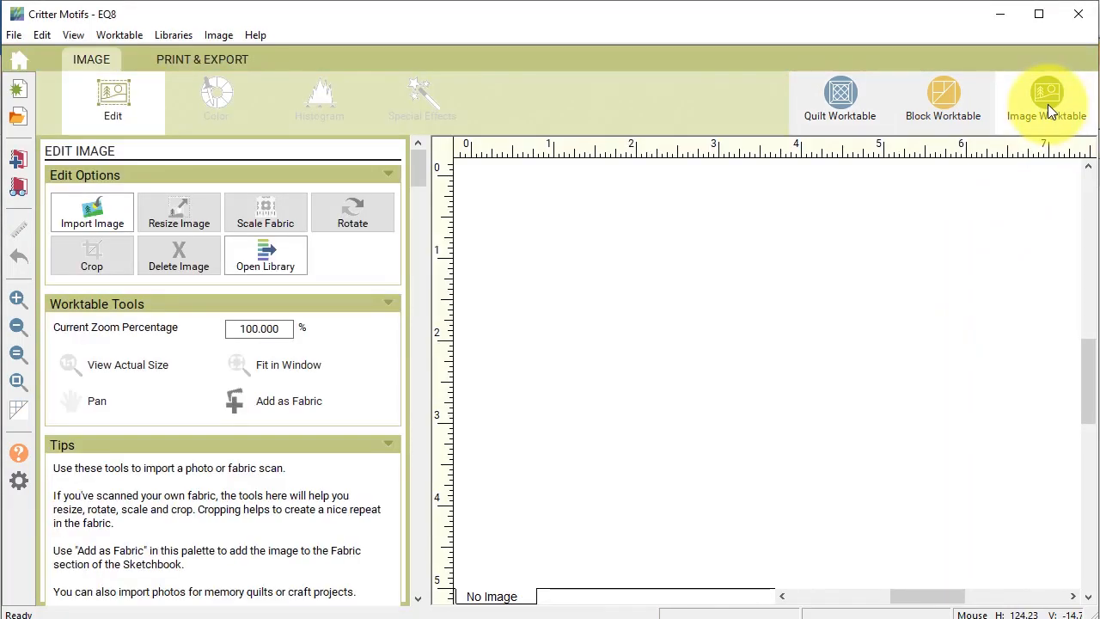
{"action": "left_click", "coordinate": [91, 212]}
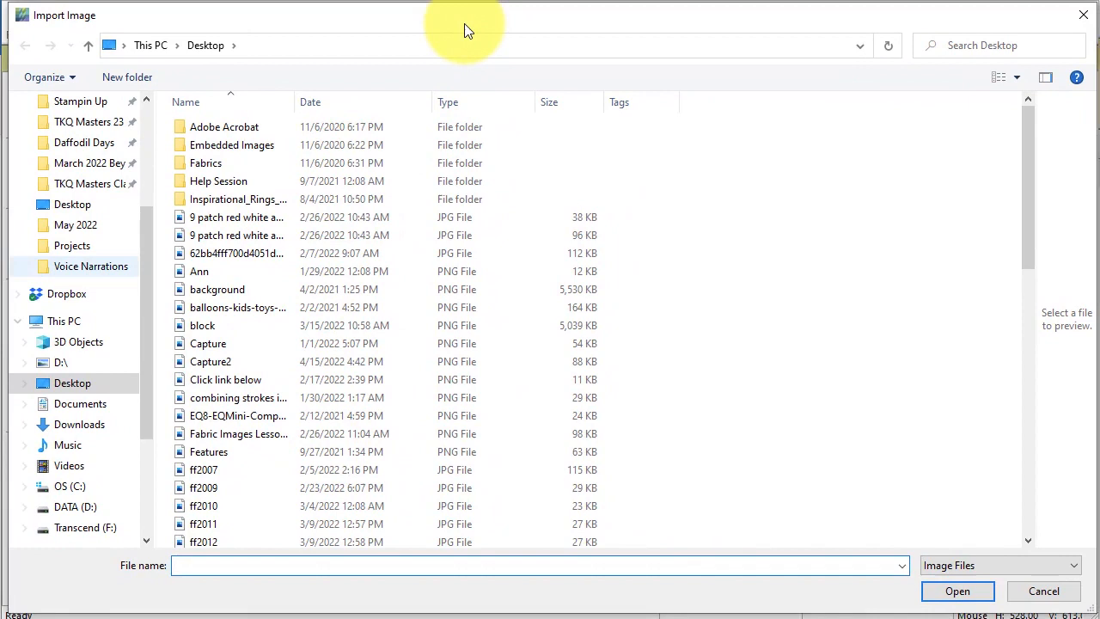
{"action": "mouse_move", "coordinate": [131, 350]}
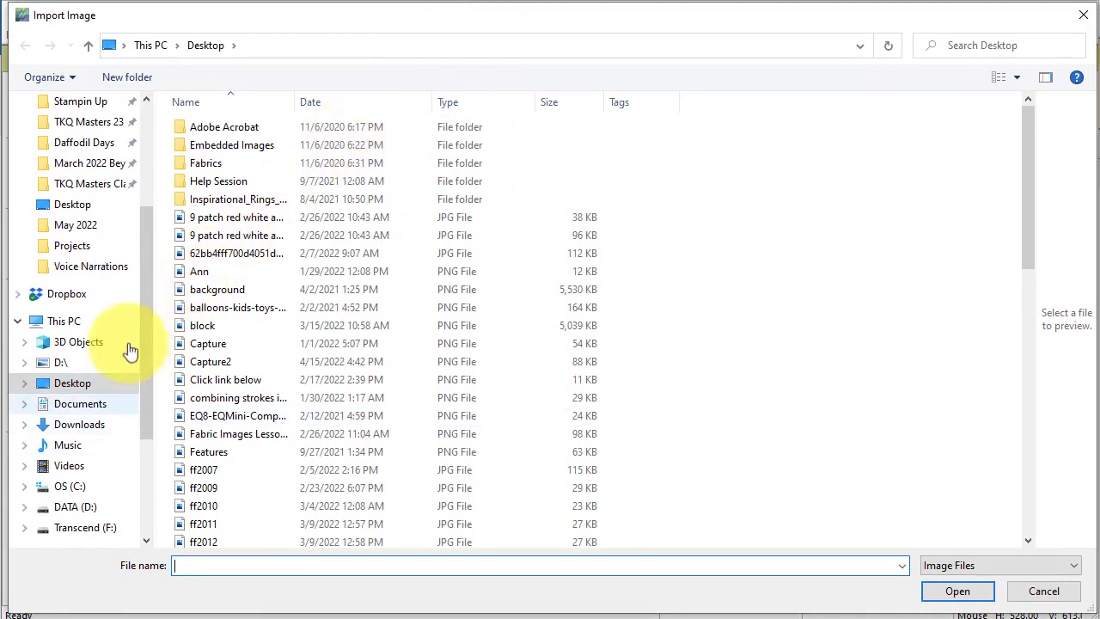
{"action": "left_click", "coordinate": [422, 101]}
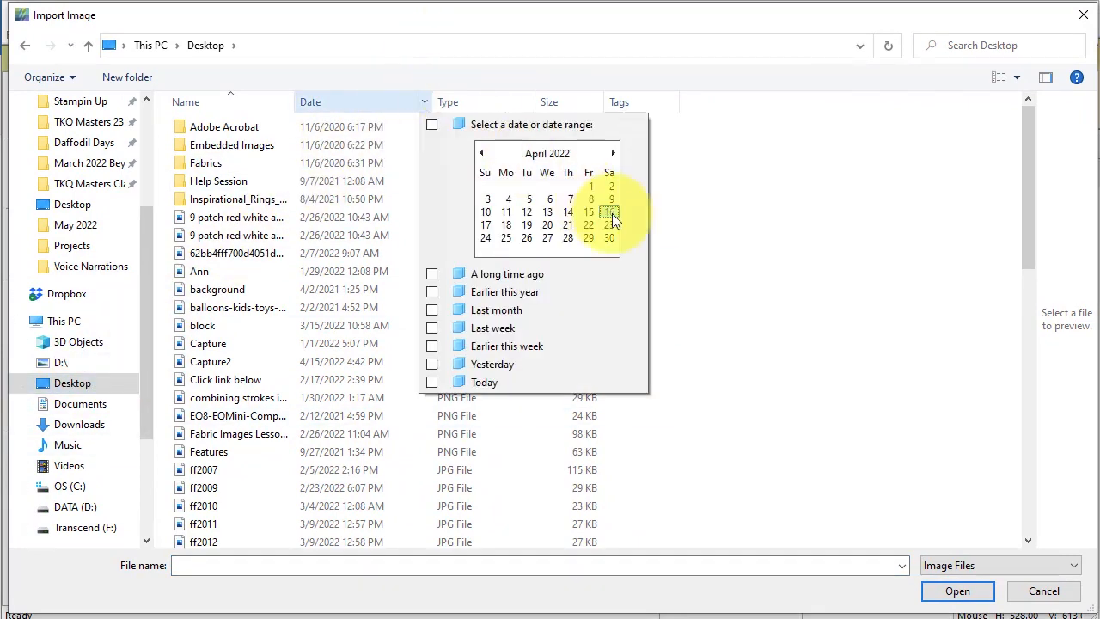
{"action": "left_click", "coordinate": [608, 213]}
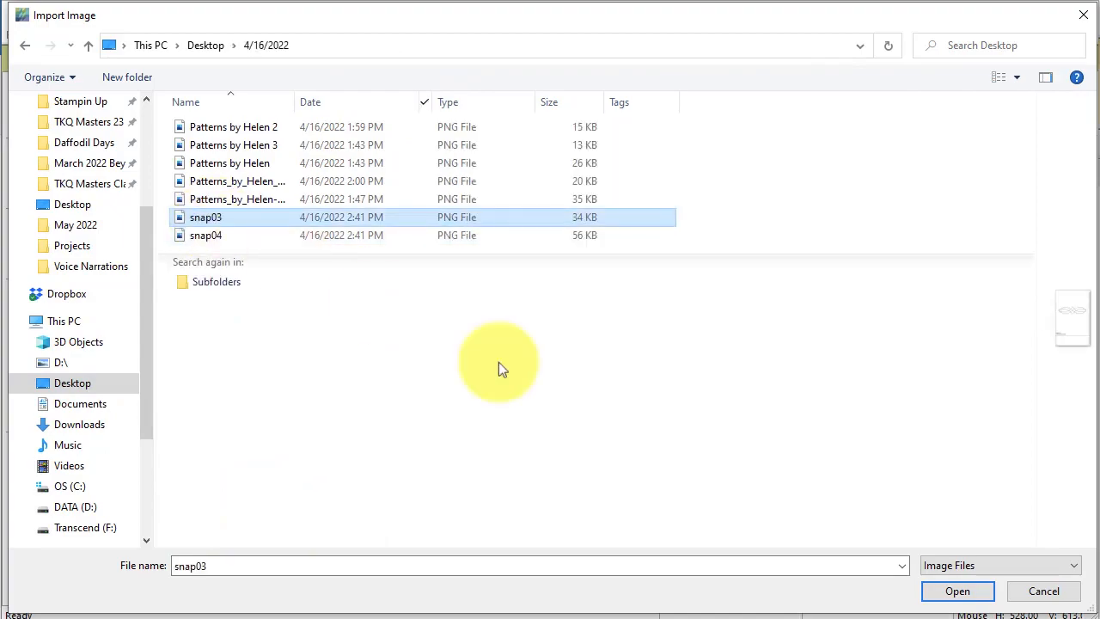
{"action": "left_click", "coordinate": [957, 590]}
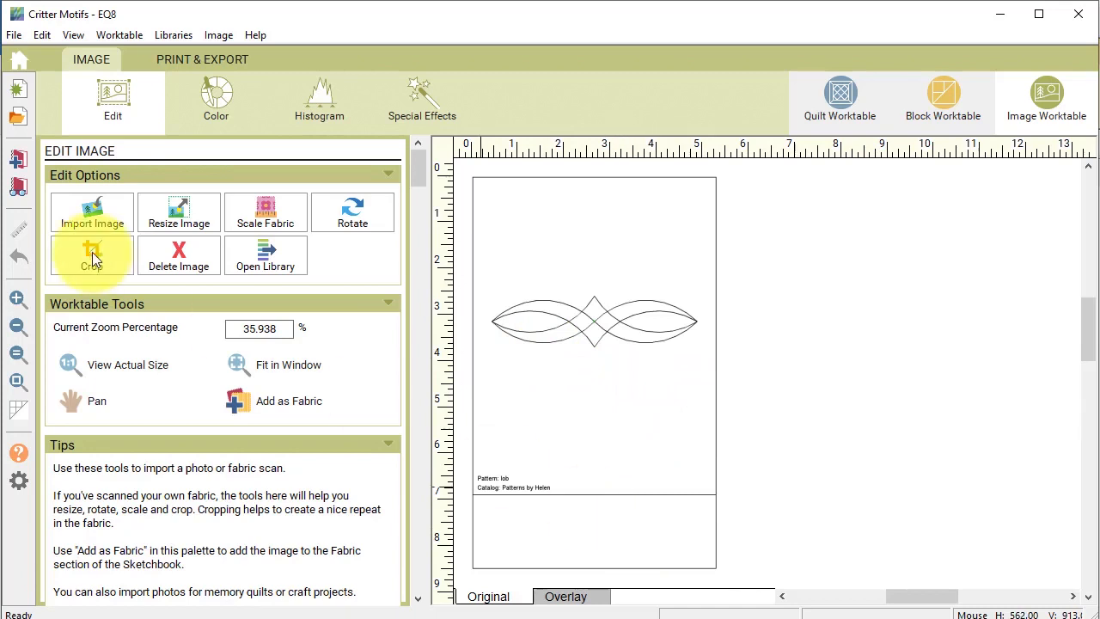
Crop the snap03 image tightly around the curved lob motif.
{"action": "left_click", "coordinate": [91, 255]}
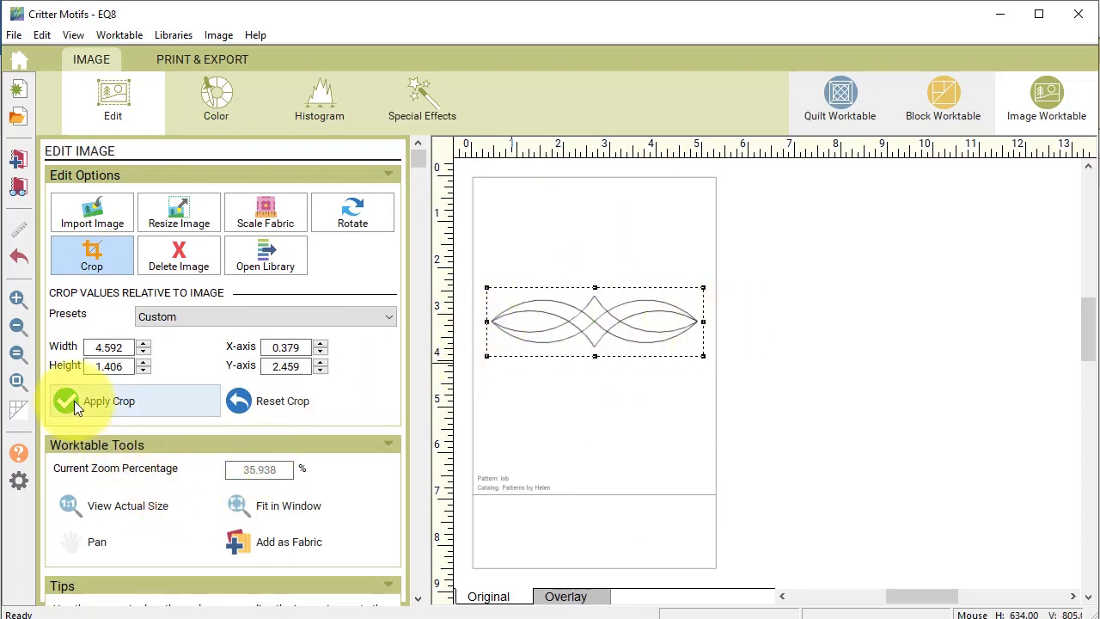
{"action": "left_click", "coordinate": [110, 400]}
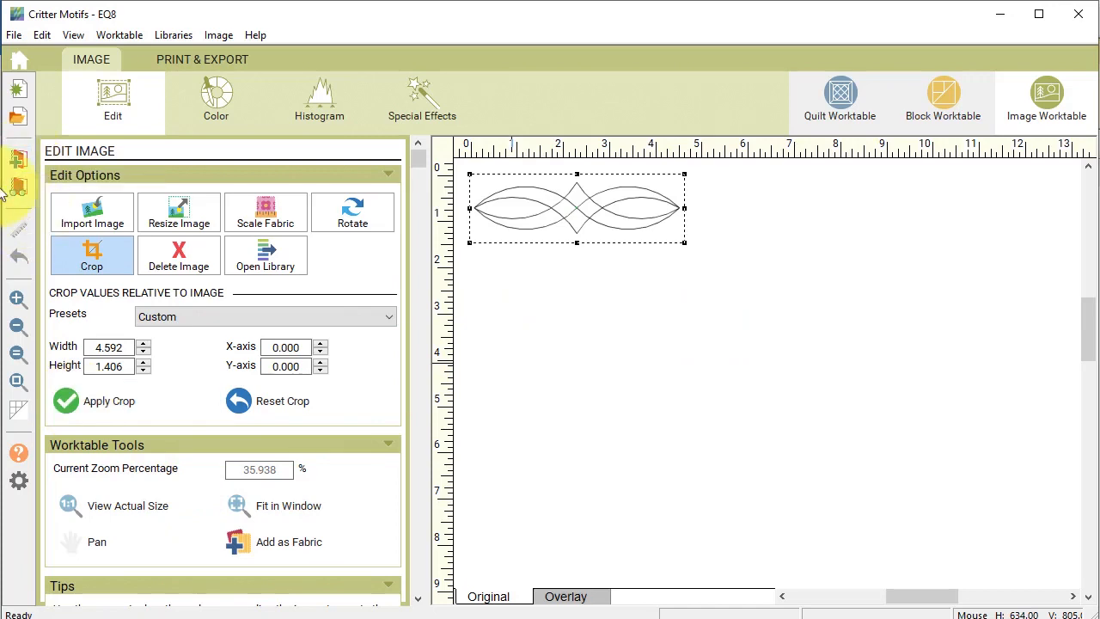
{"action": "left_click", "coordinate": [202, 59]}
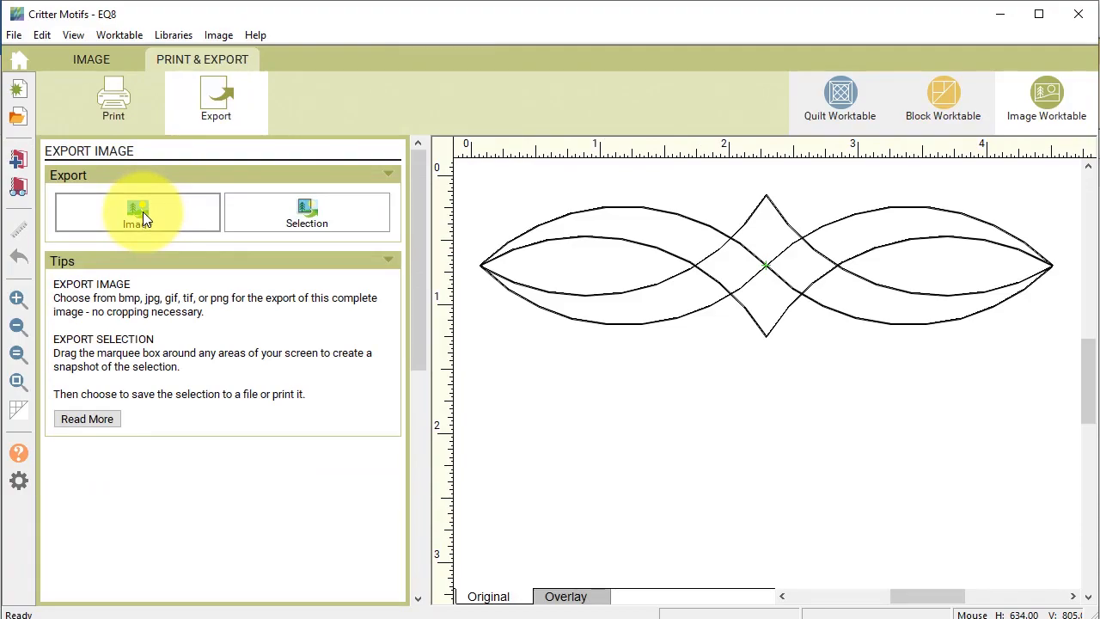
Export the motif to Images as 'Lob by Designs by Helen' at 300 dpi, no patch outlines.
{"action": "left_click", "coordinate": [136, 213]}
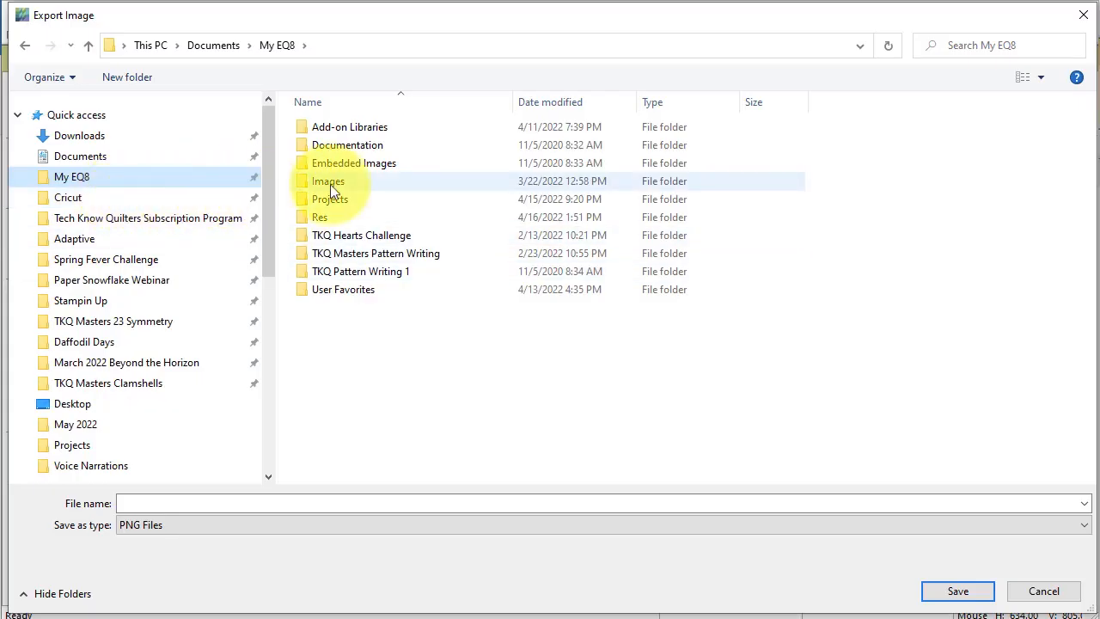
{"action": "double_click", "coordinate": [328, 180]}
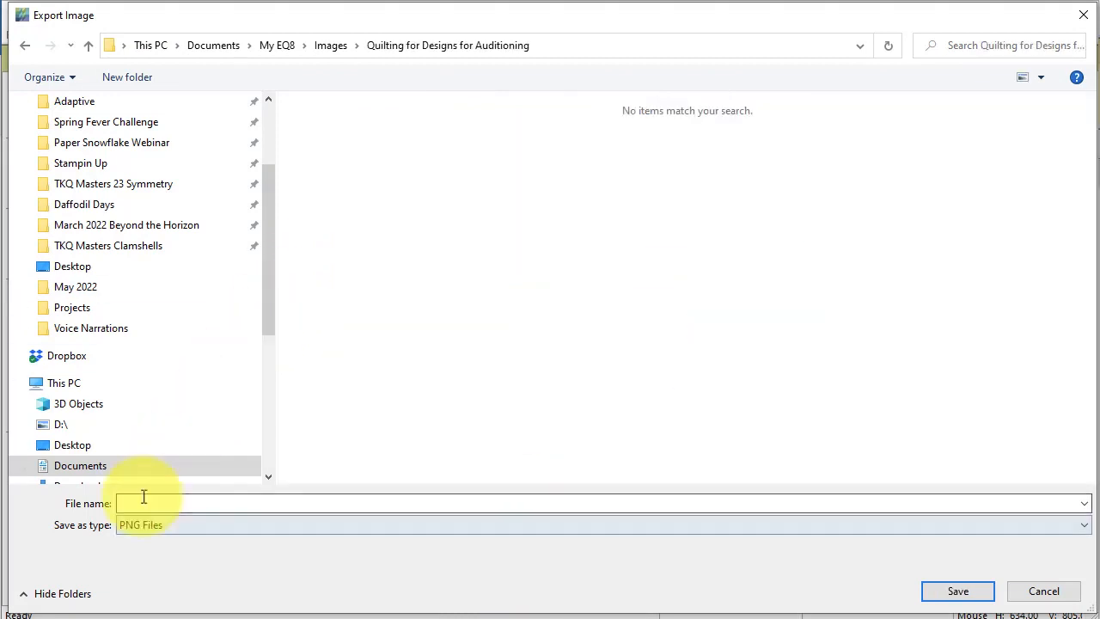
{"action": "type", "text": "Lob b"}
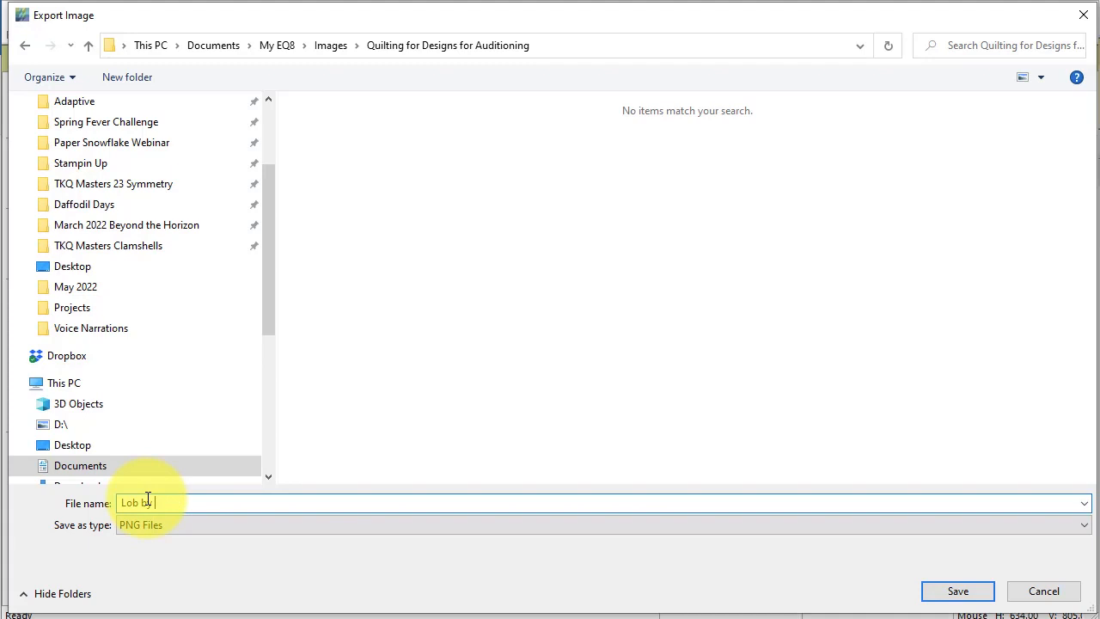
{"action": "type", "text": "Designs by Helen"}
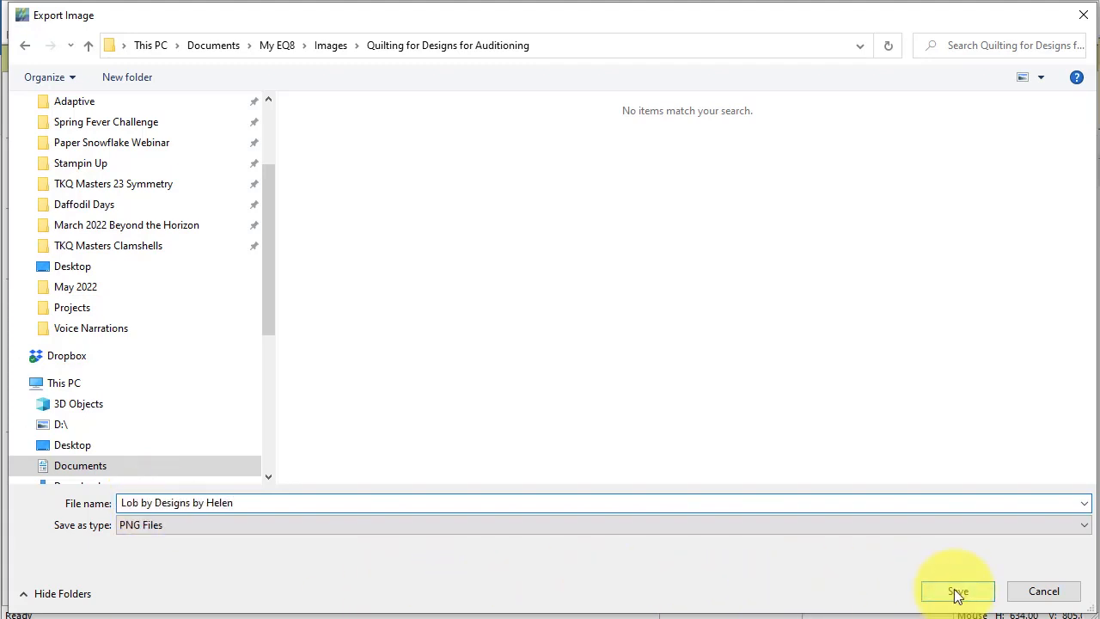
{"action": "left_click", "coordinate": [956, 591]}
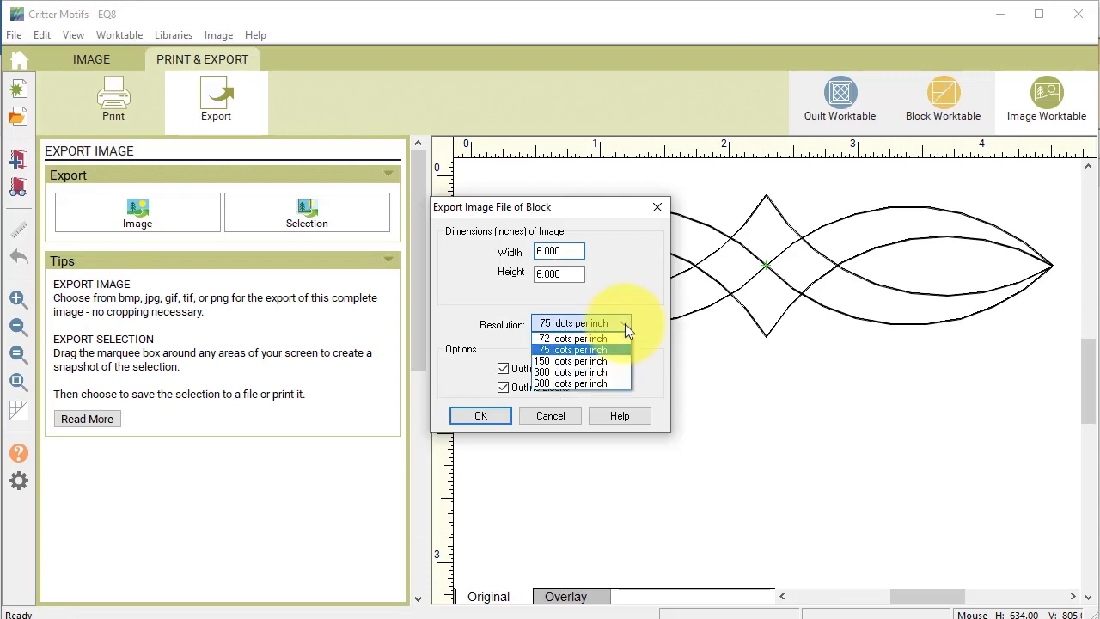
{"action": "mouse_move", "coordinate": [593, 372]}
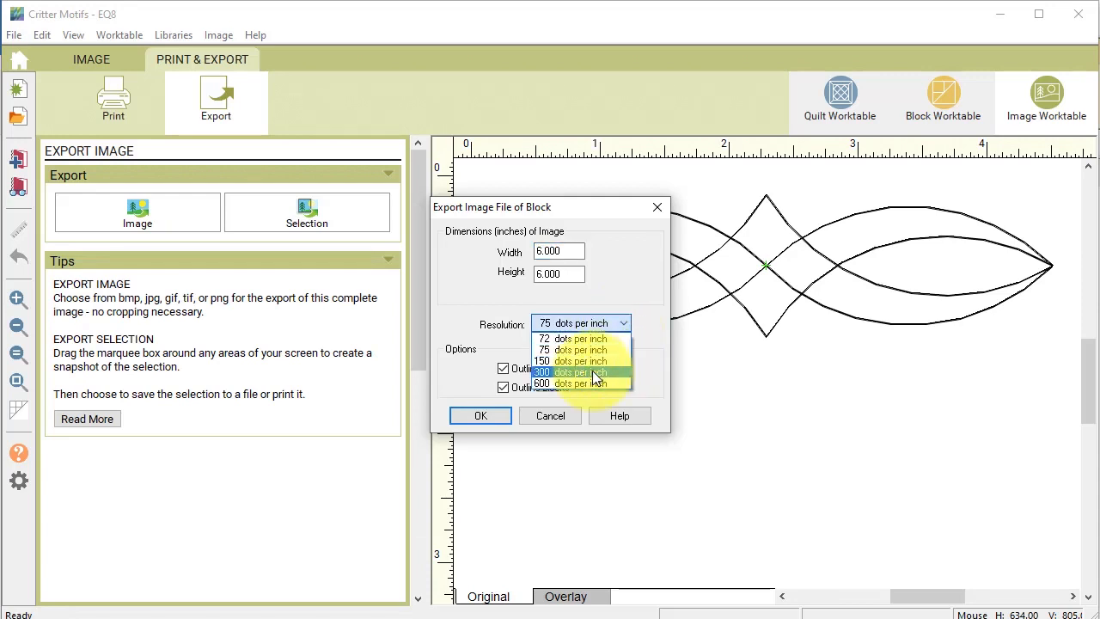
{"action": "left_click", "coordinate": [571, 371]}
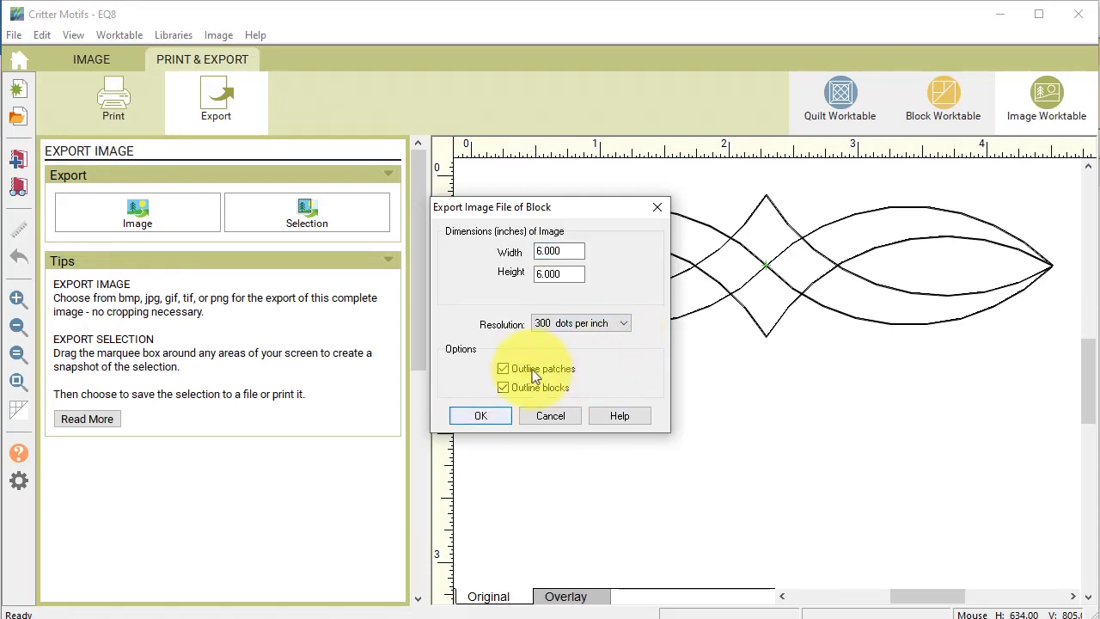
{"action": "left_click", "coordinate": [503, 368]}
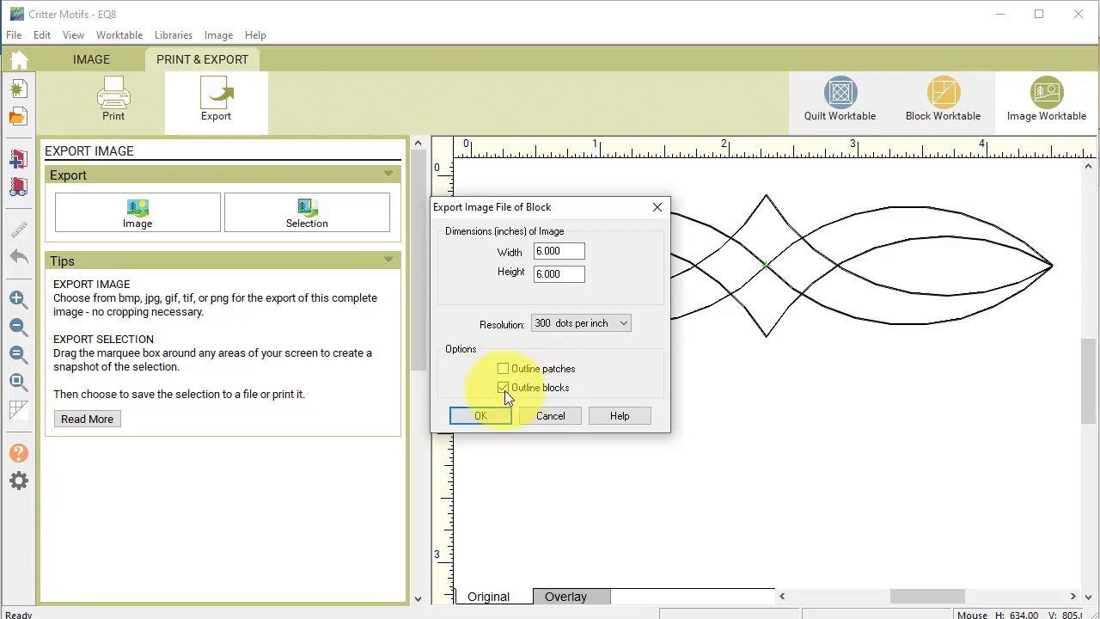
{"action": "left_click", "coordinate": [479, 416]}
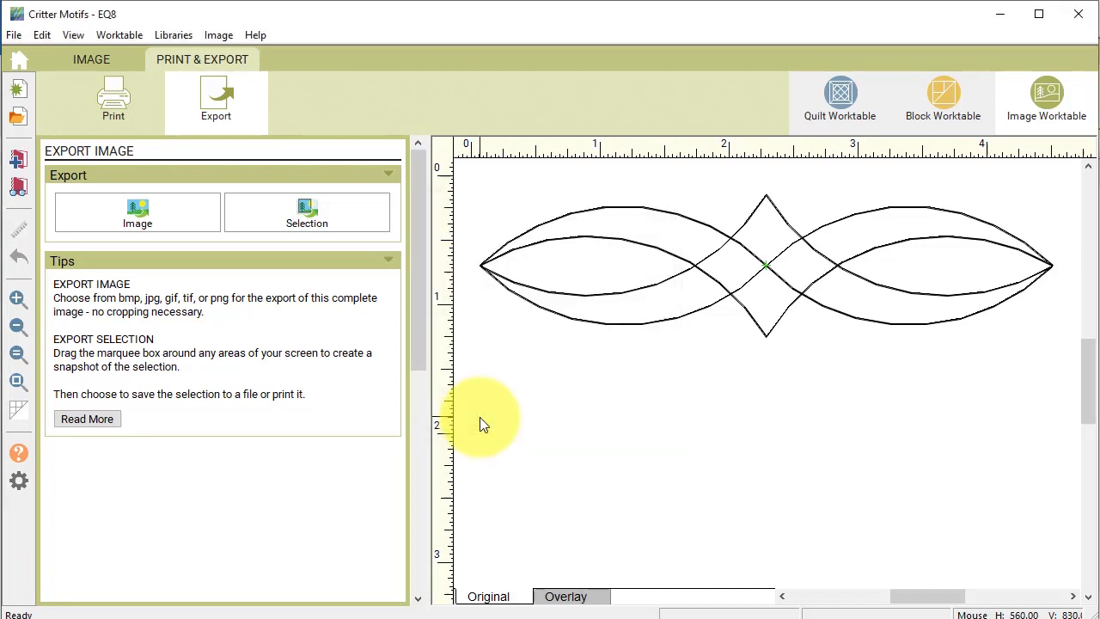
{"action": "mouse_move", "coordinate": [734, 287]}
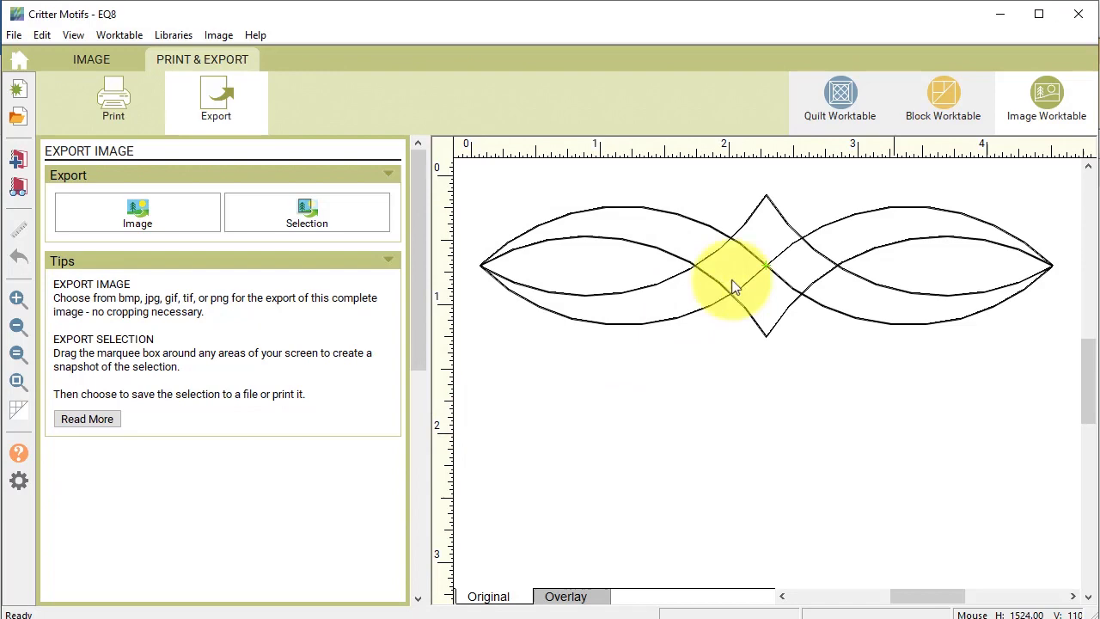
{"action": "mouse_move", "coordinate": [310, 77]}
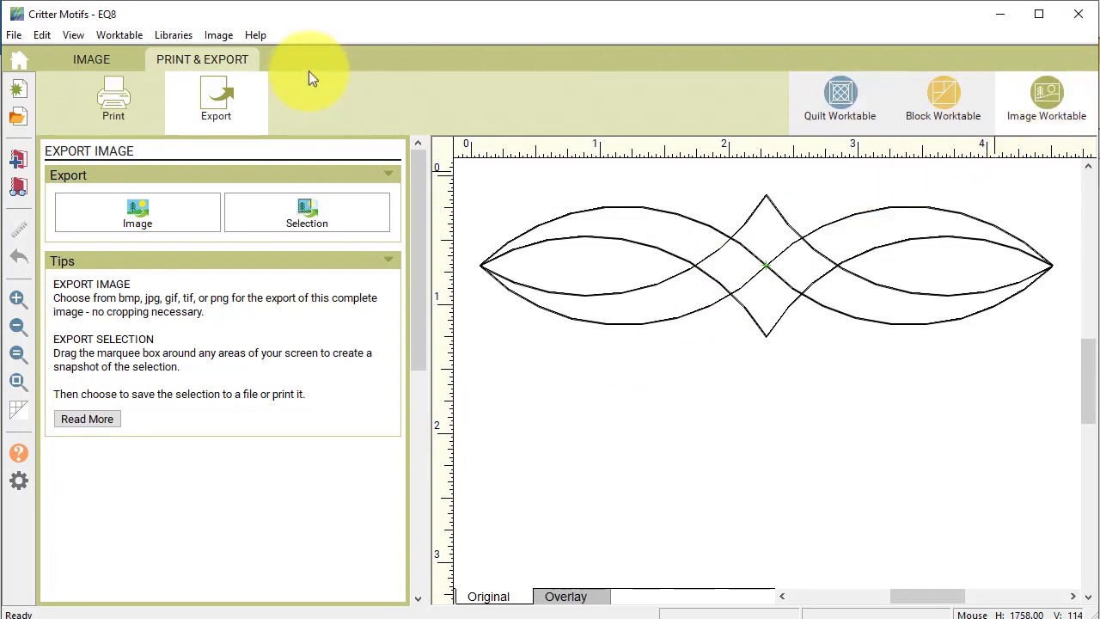
Import the corner lob pattern image and crop it to just the corner design.
{"action": "left_click", "coordinate": [91, 58]}
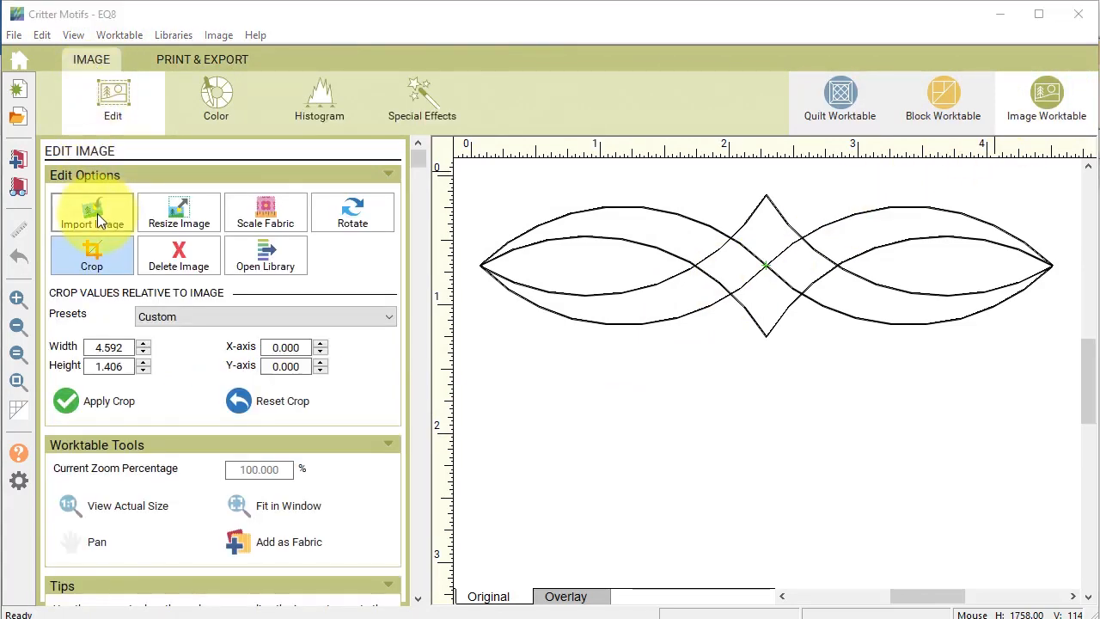
{"action": "left_click", "coordinate": [91, 212]}
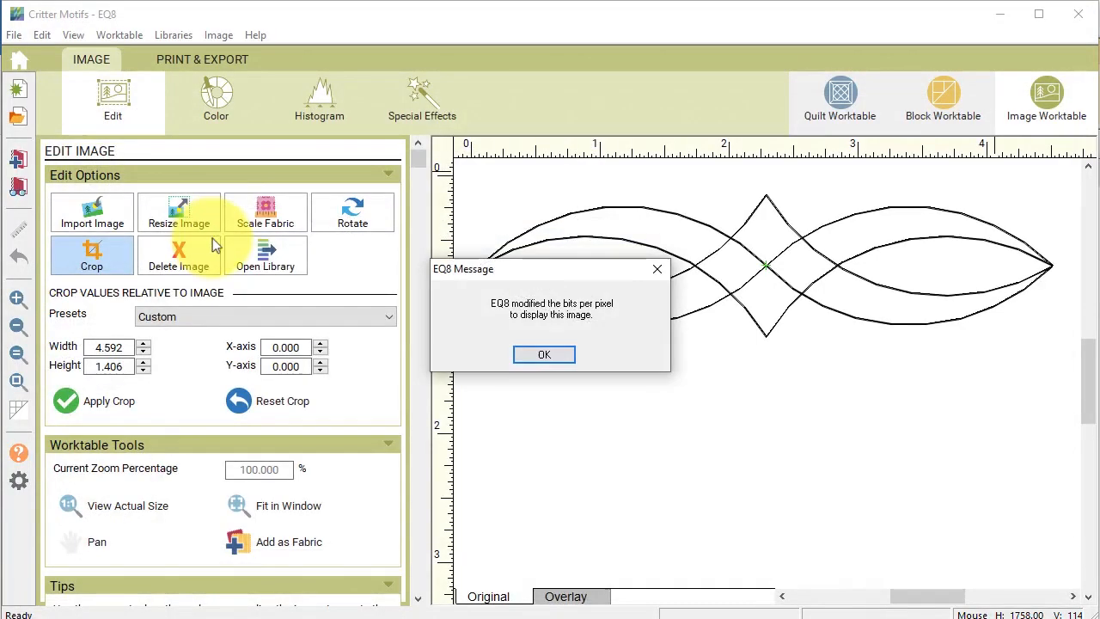
{"action": "left_click", "coordinate": [543, 354]}
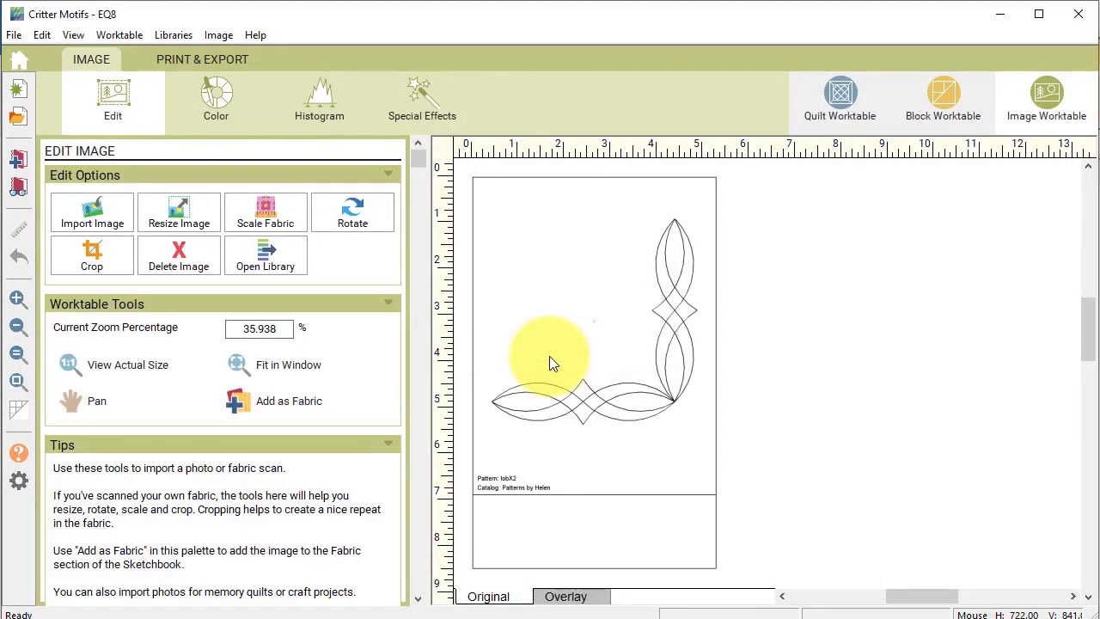
{"action": "left_click", "coordinate": [91, 253]}
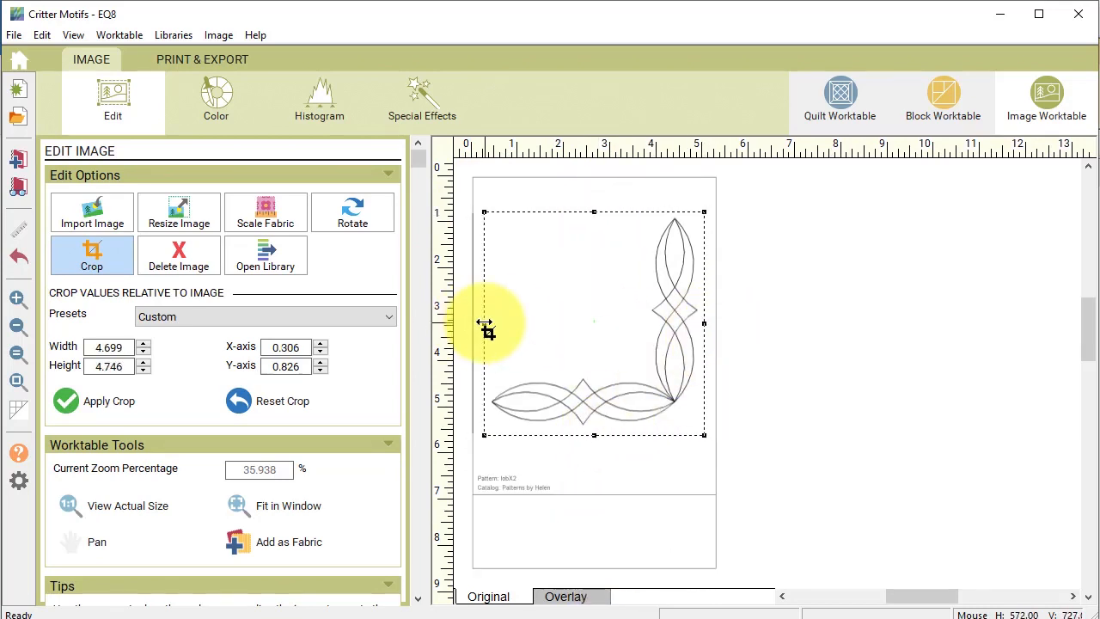
{"action": "left_click", "coordinate": [238, 400]}
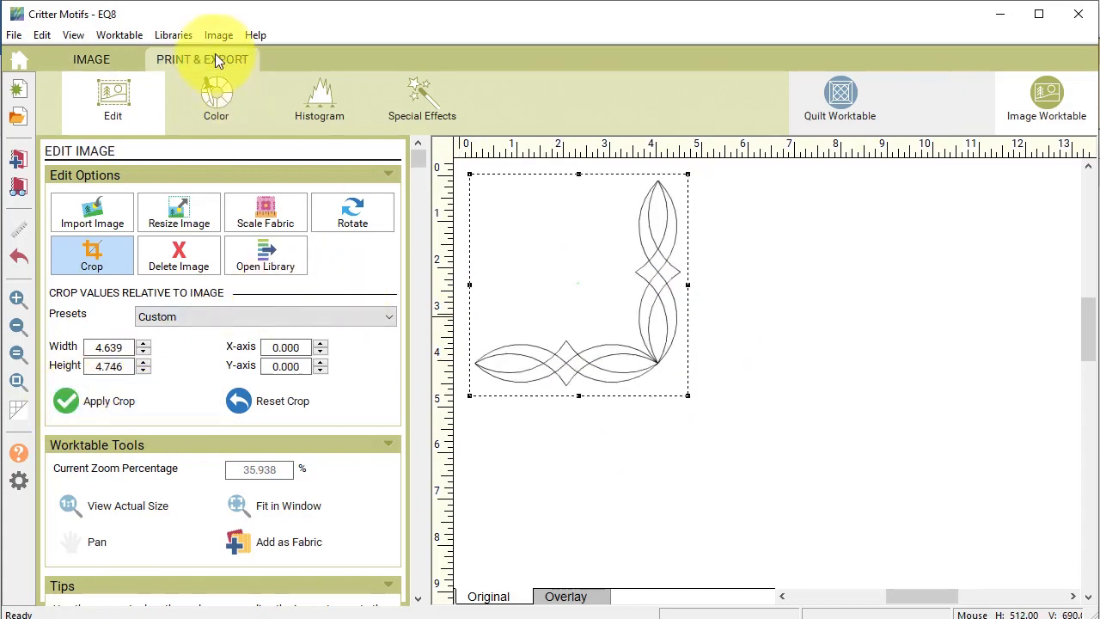
Export the cropped corner motif as an image named 'Corner Lob by Designs by Helen'.
{"action": "left_click", "coordinate": [202, 60]}
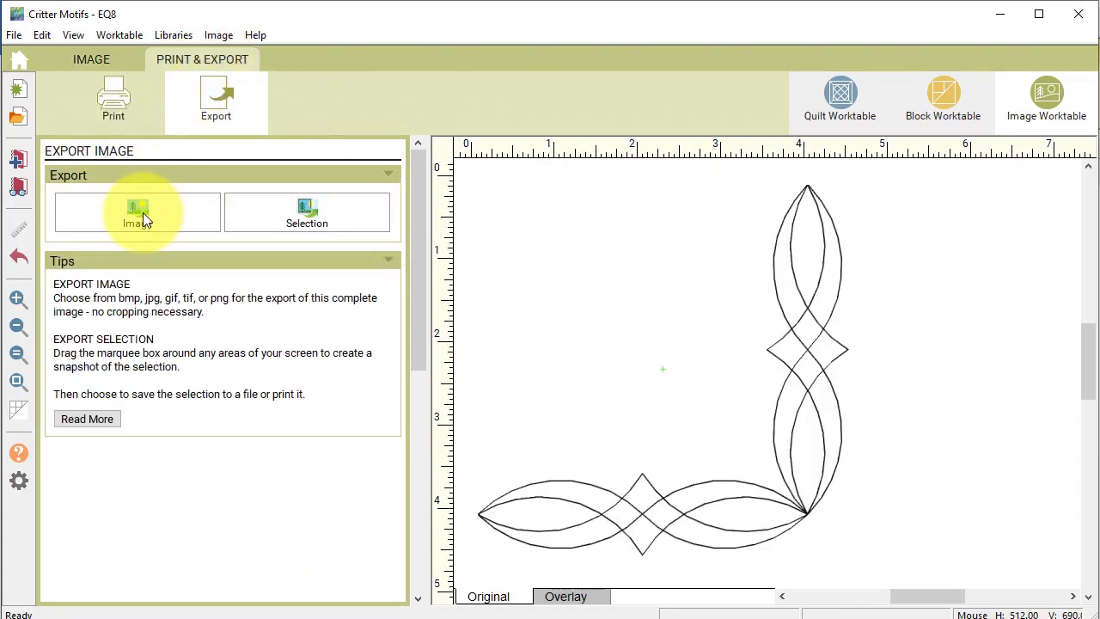
{"action": "left_click", "coordinate": [134, 212]}
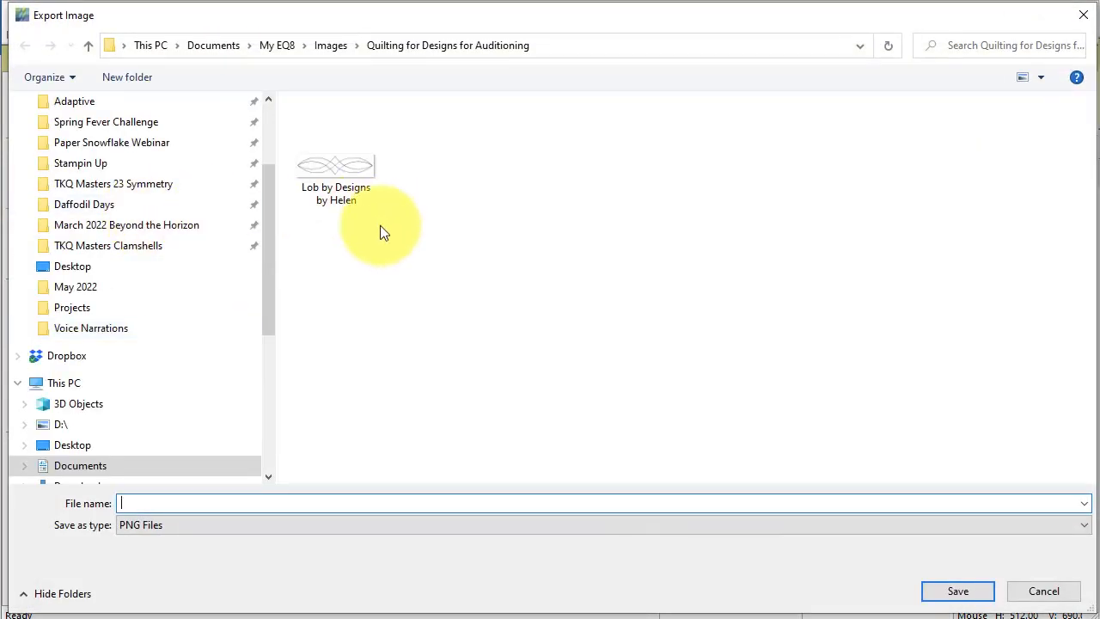
{"action": "type", "text": "Corner Lob by De"}
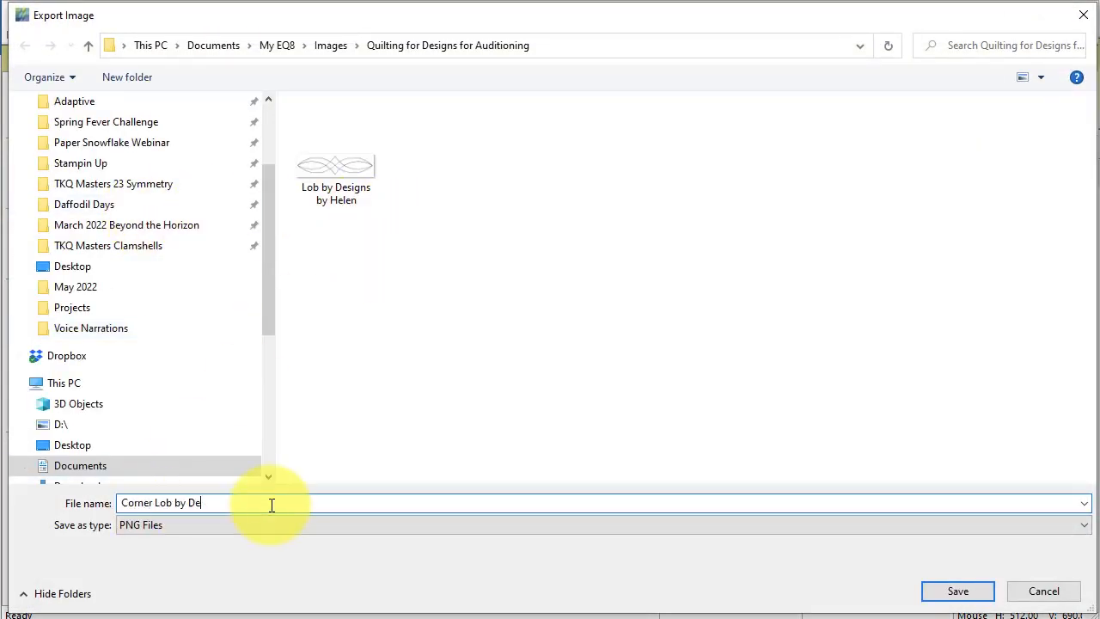
{"action": "left_click", "coordinate": [957, 590]}
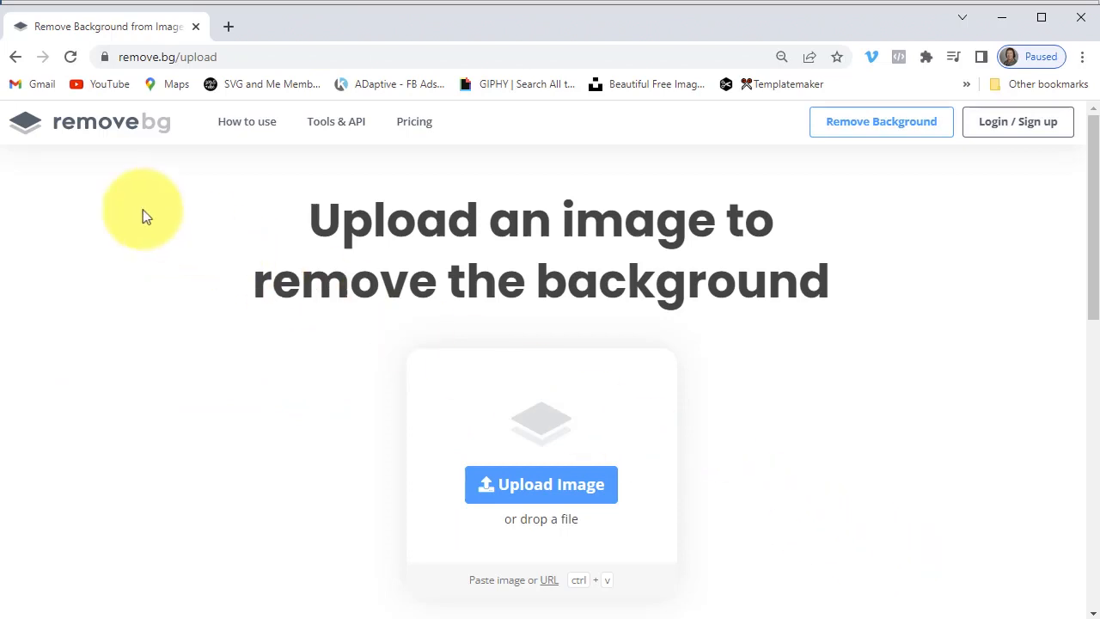
{"action": "mouse_move", "coordinate": [146, 179]}
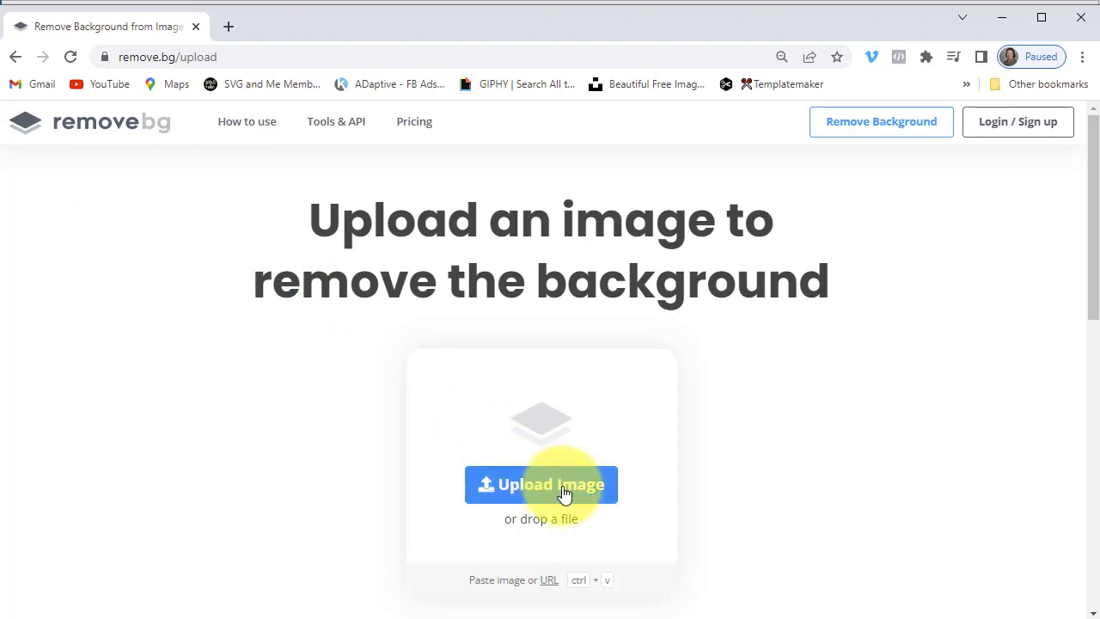
Upload Corner Lob by Designs by Helen from My EQ8 > Images > Quilting for Designs to remove.bg.
{"action": "left_click", "coordinate": [541, 484]}
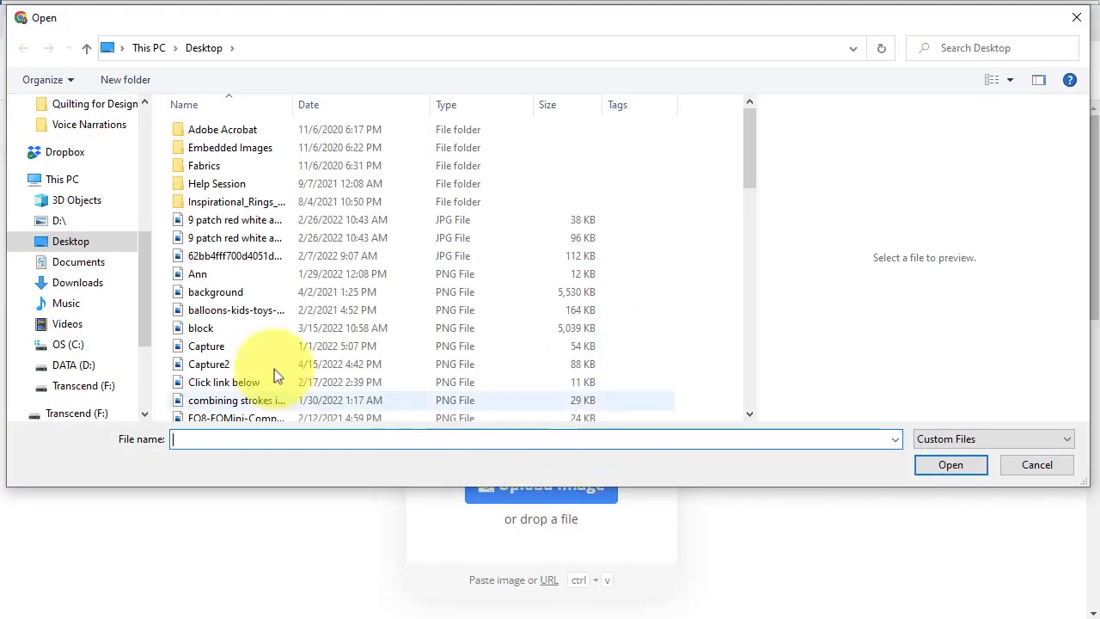
{"action": "scroll", "scroll_direction": "up", "scroll_amount": 3}
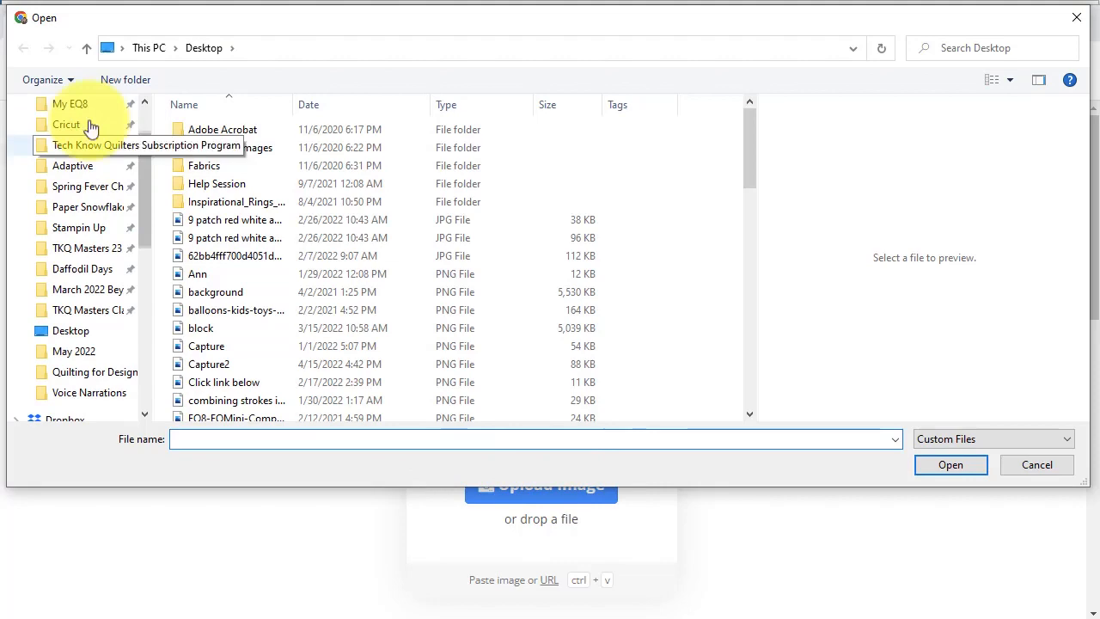
{"action": "double_click", "coordinate": [70, 103]}
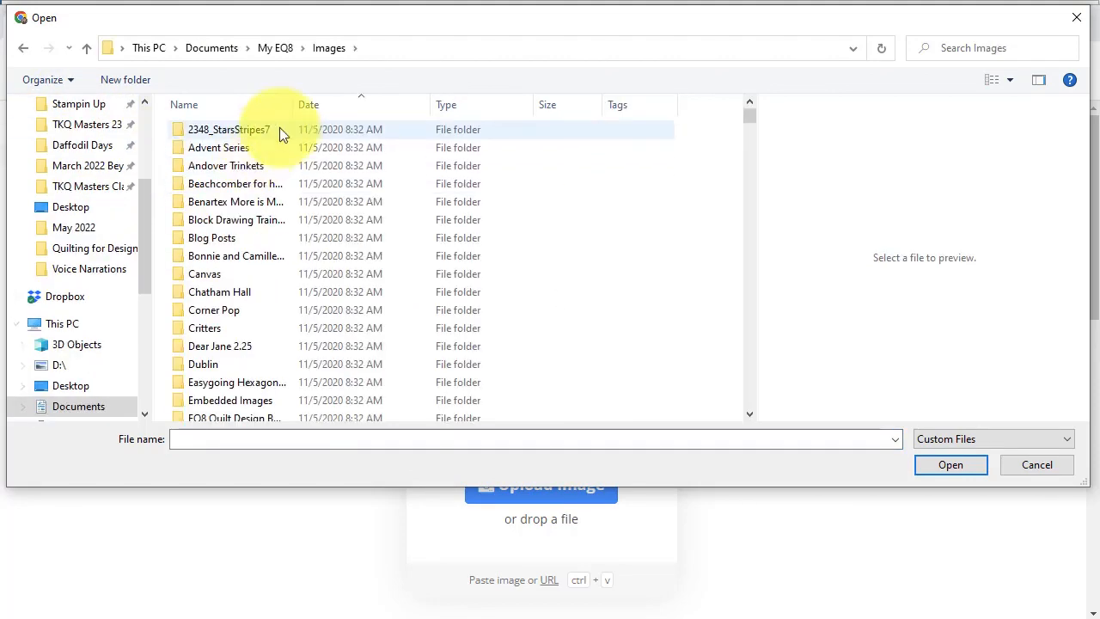
{"action": "left_click", "coordinate": [308, 104]}
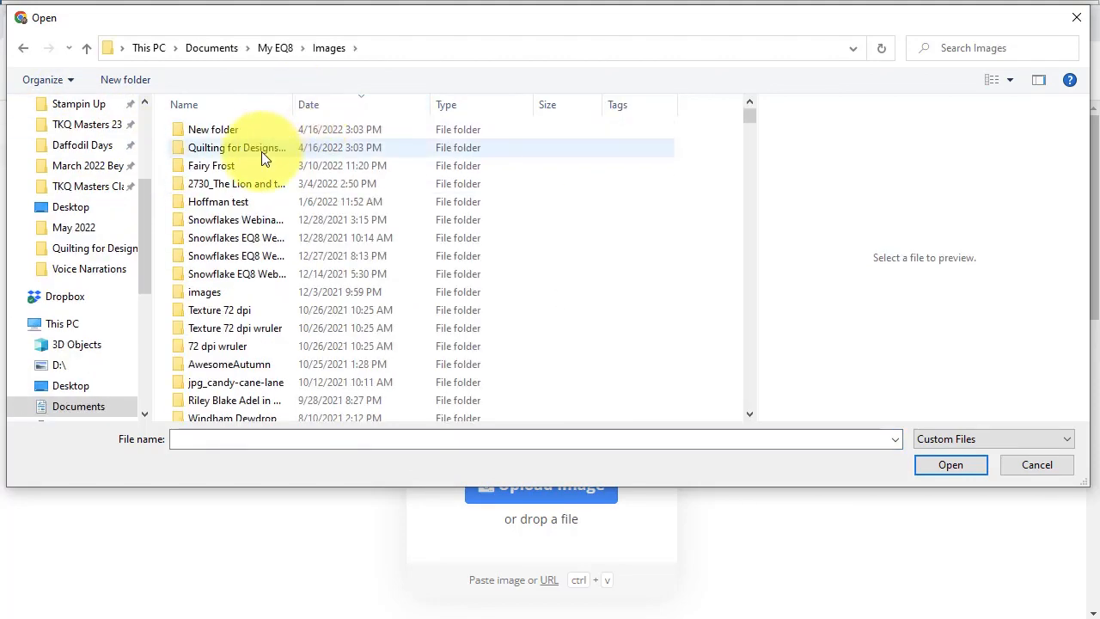
{"action": "double_click", "coordinate": [236, 147]}
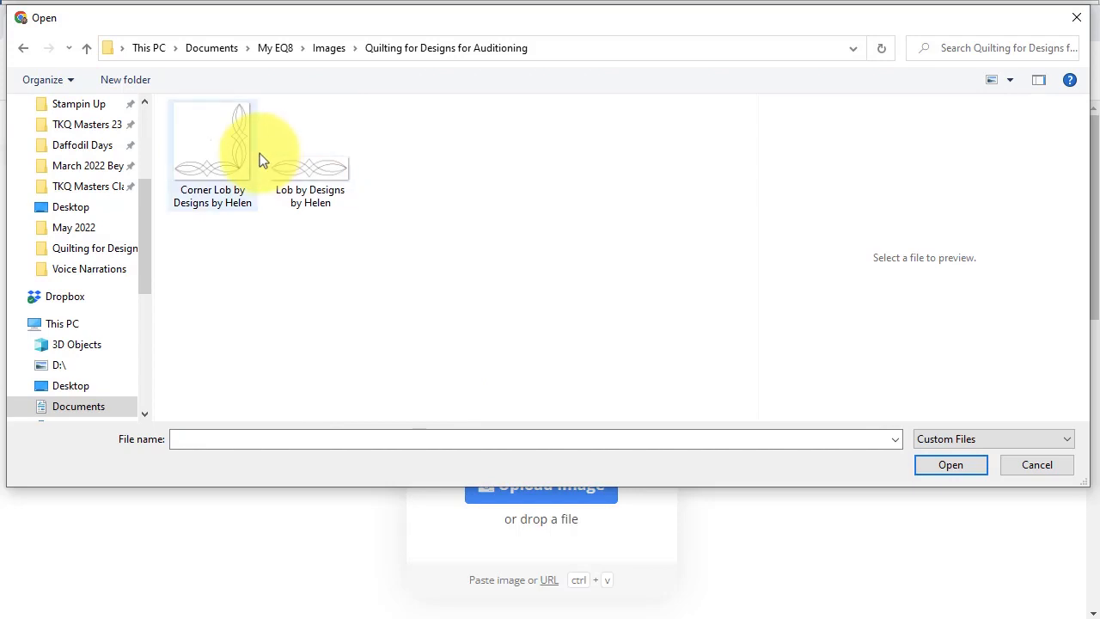
{"action": "left_click", "coordinate": [213, 142]}
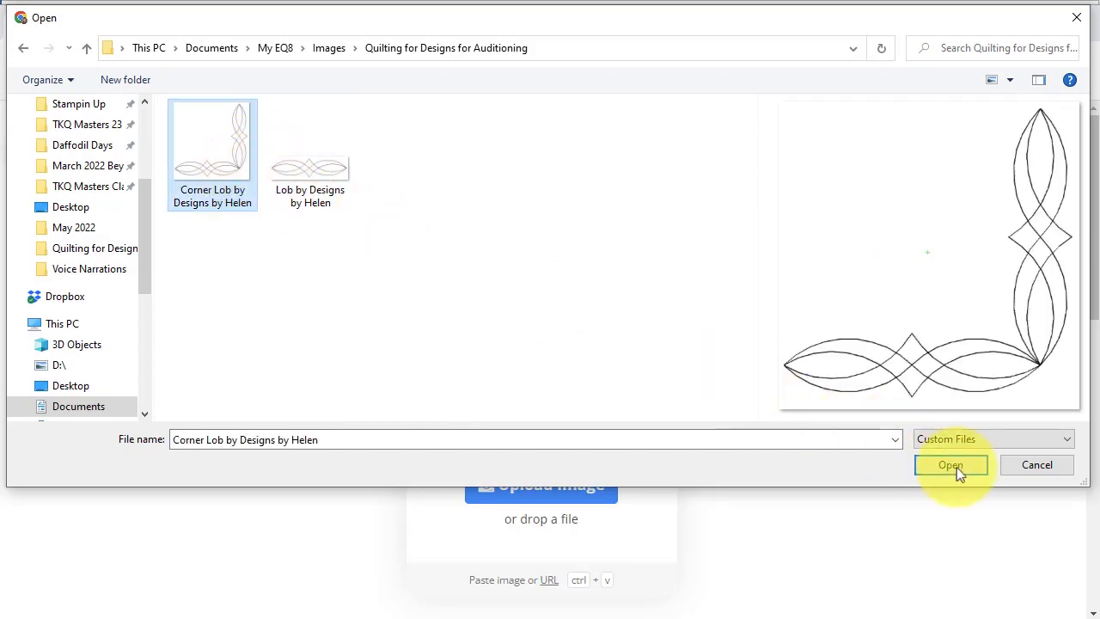
{"action": "left_click", "coordinate": [951, 465]}
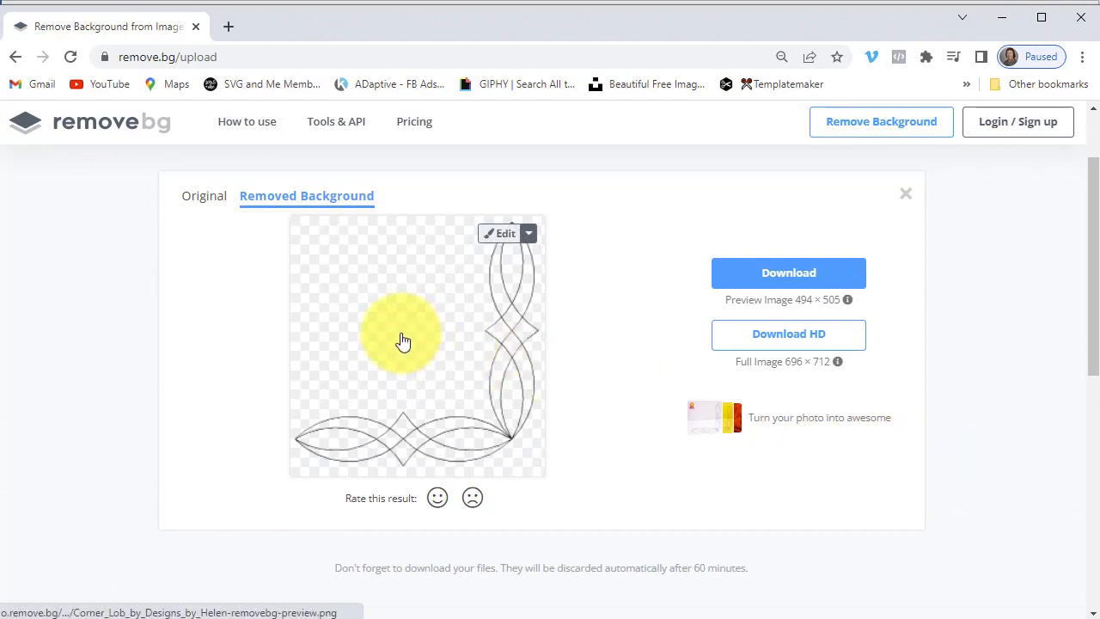
{"action": "mouse_move", "coordinate": [709, 294]}
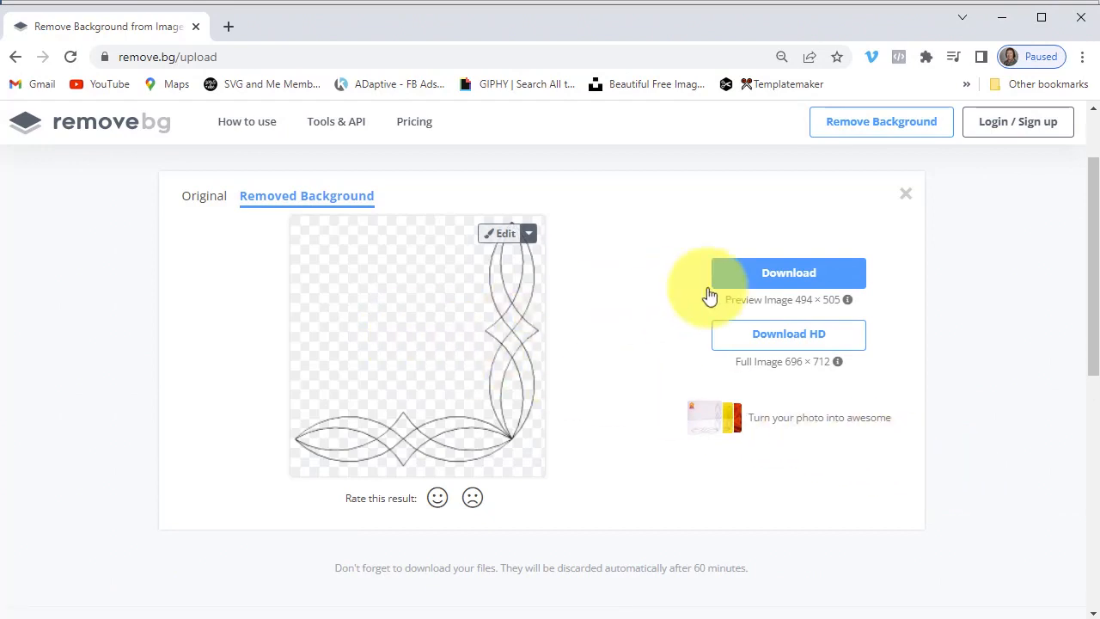
Download the background-free corner PNG into the Quilting for Designs for Auditioning folder.
{"action": "left_click", "coordinate": [787, 272]}
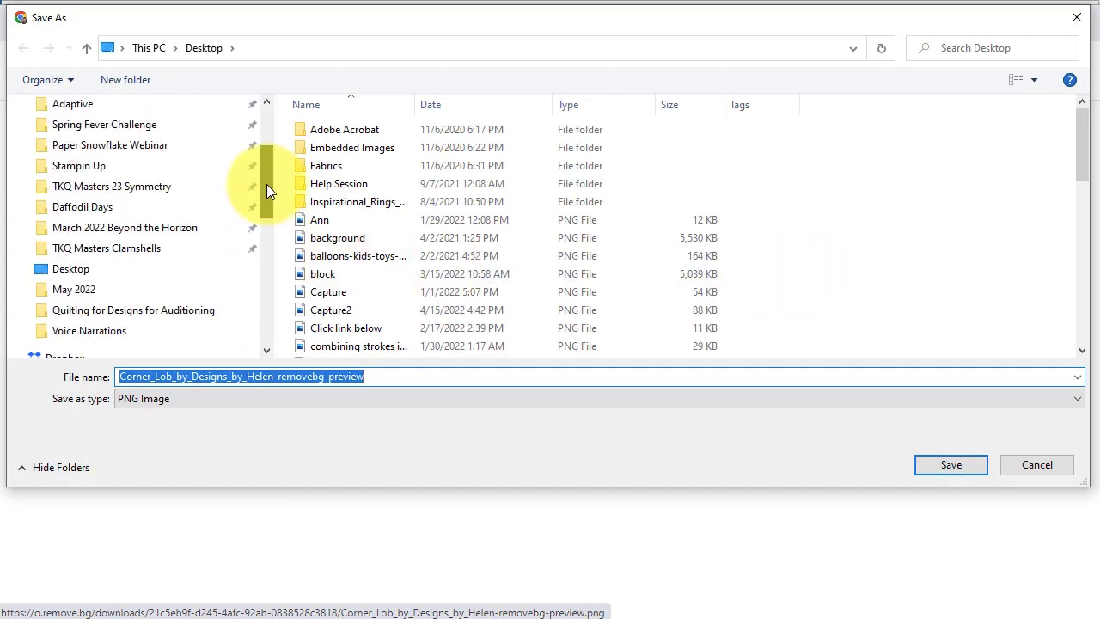
{"action": "double_click", "coordinate": [133, 310]}
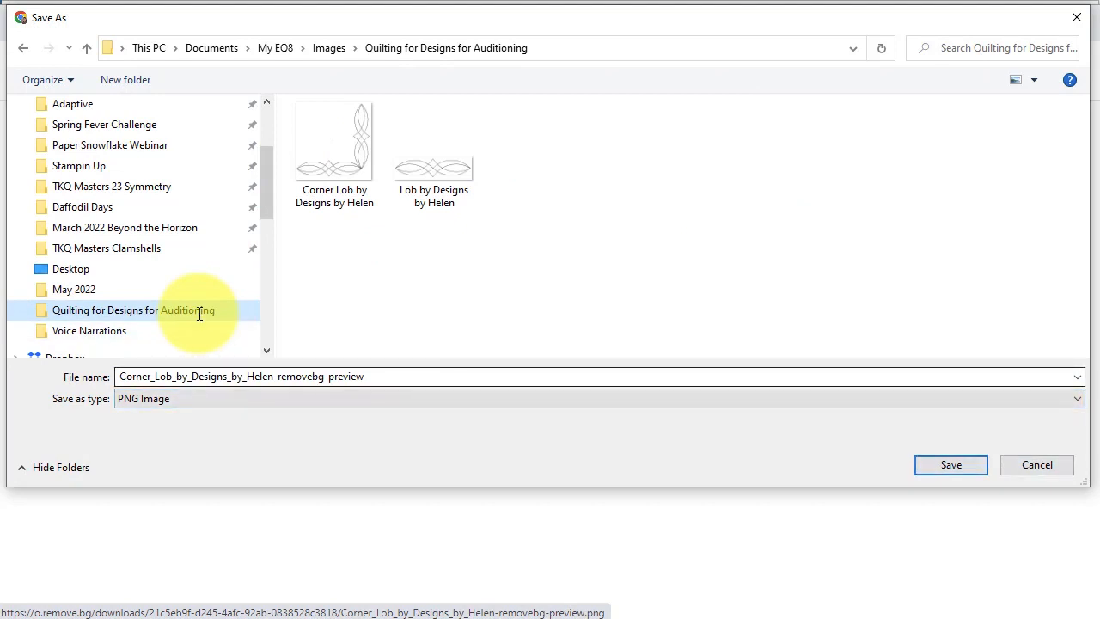
{"action": "mouse_move", "coordinate": [858, 451]}
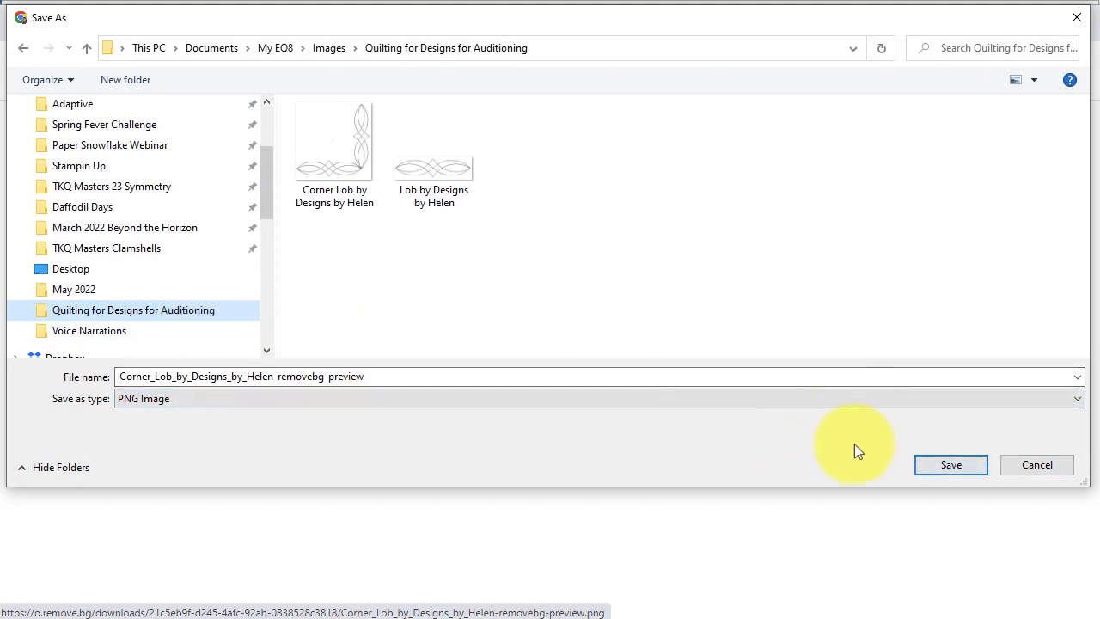
{"action": "left_click", "coordinate": [950, 464]}
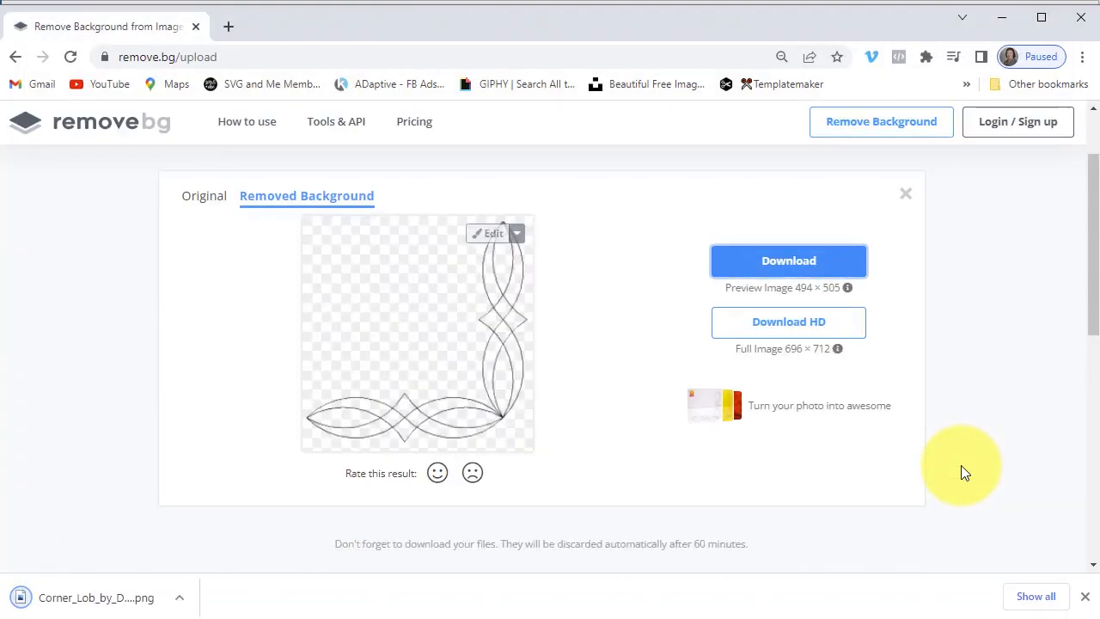
{"action": "mouse_move", "coordinate": [905, 193]}
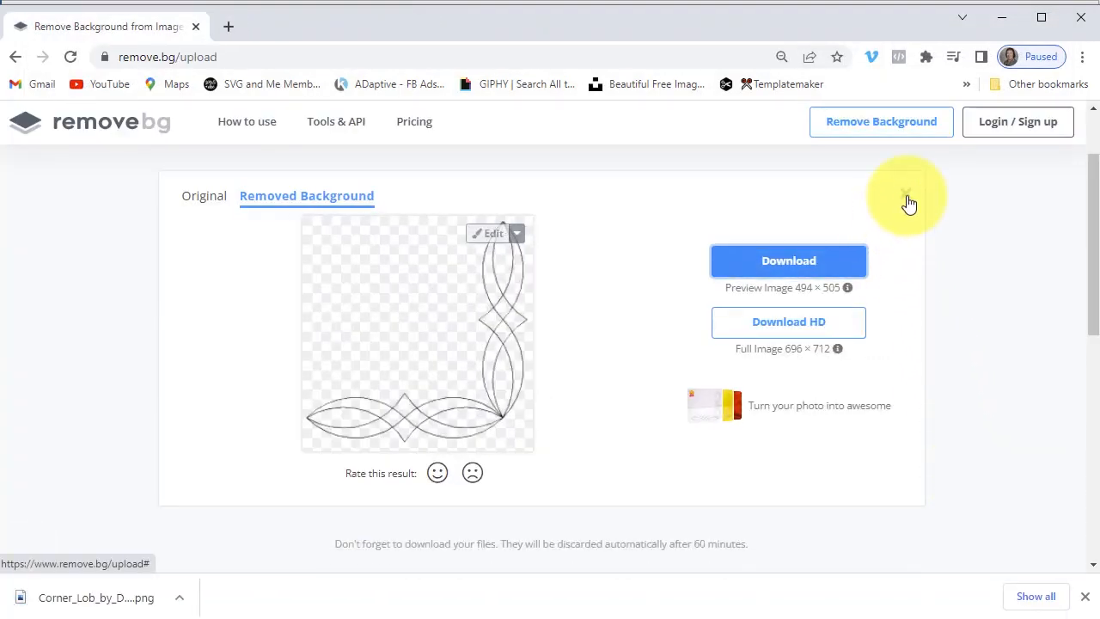
Upload Lob by Designs by Helen to remove.bg and save its transparent PNG in the auditioning folder.
{"action": "left_click", "coordinate": [541, 484]}
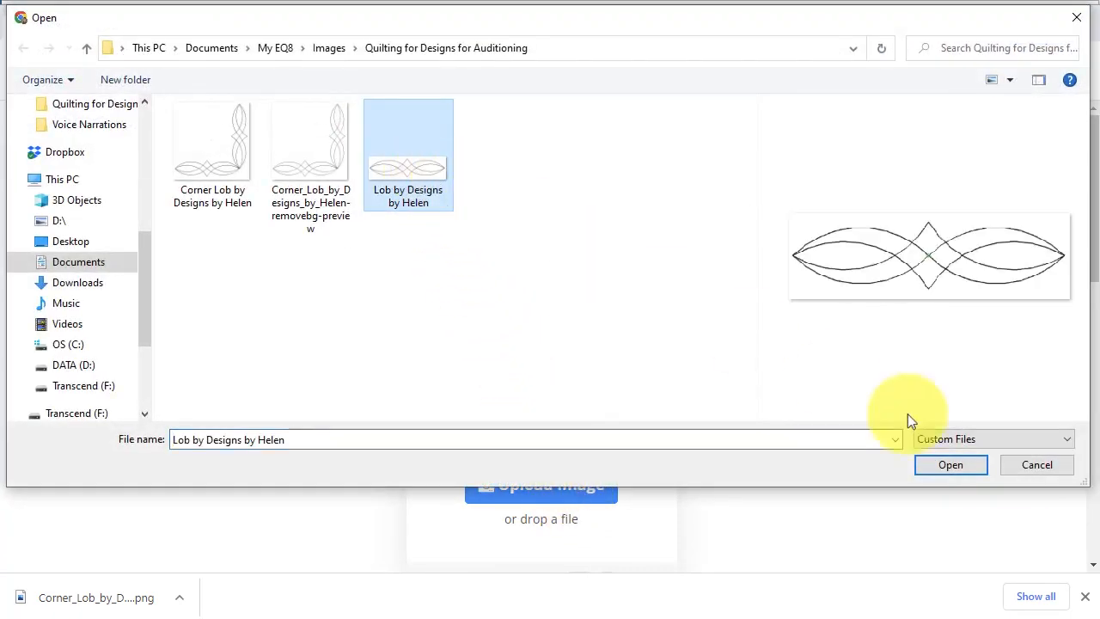
{"action": "left_click", "coordinate": [950, 464]}
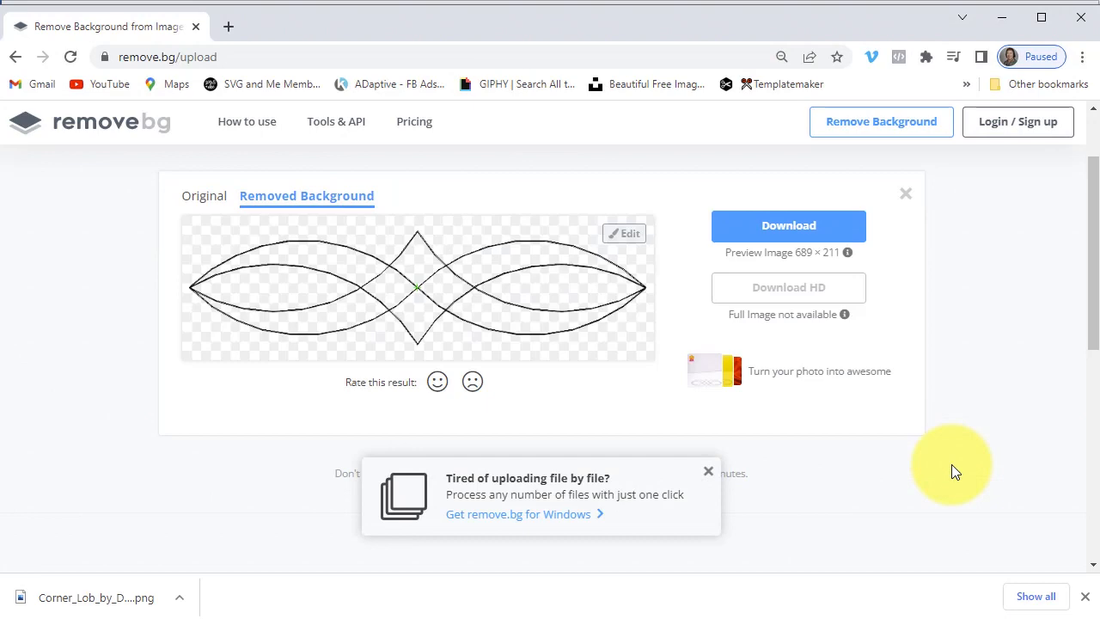
{"action": "left_click", "coordinate": [787, 225]}
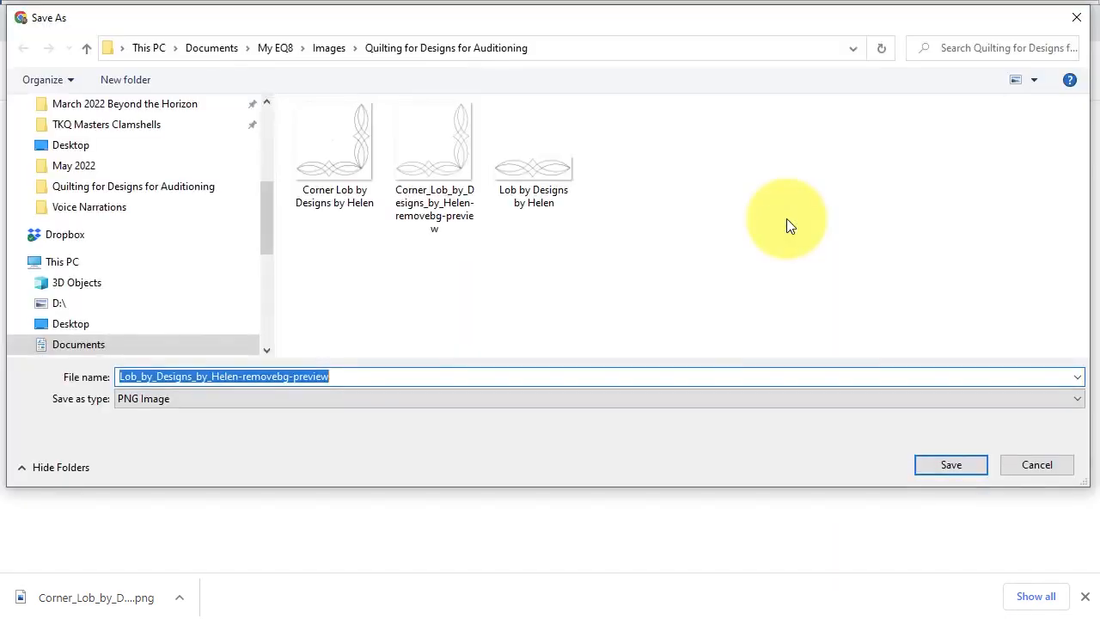
{"action": "mouse_move", "coordinate": [950, 464]}
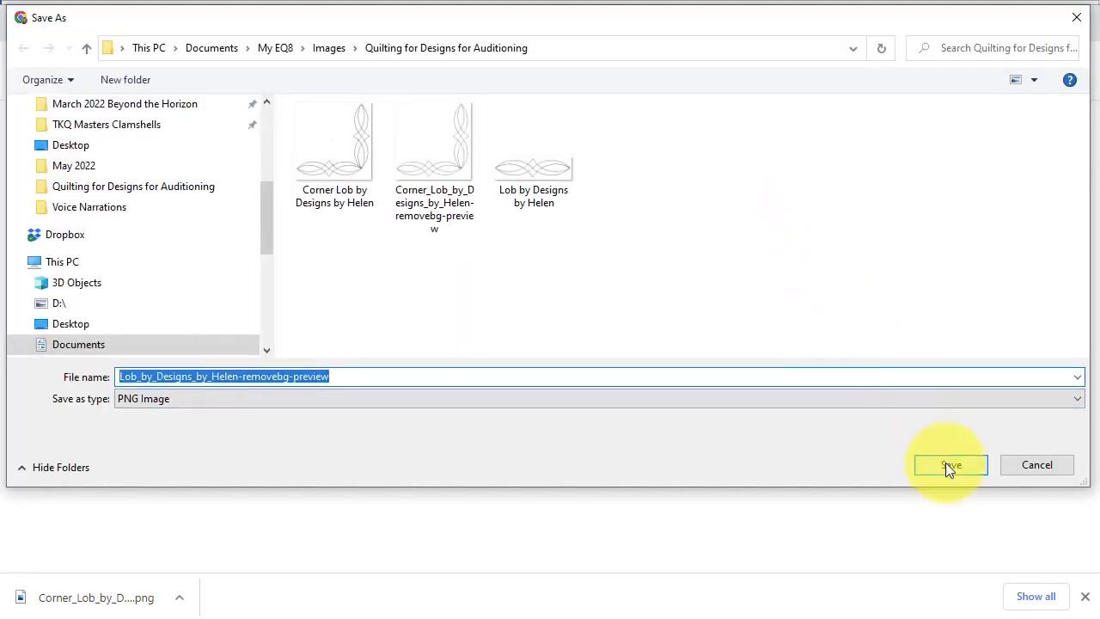
{"action": "left_click", "coordinate": [949, 464]}
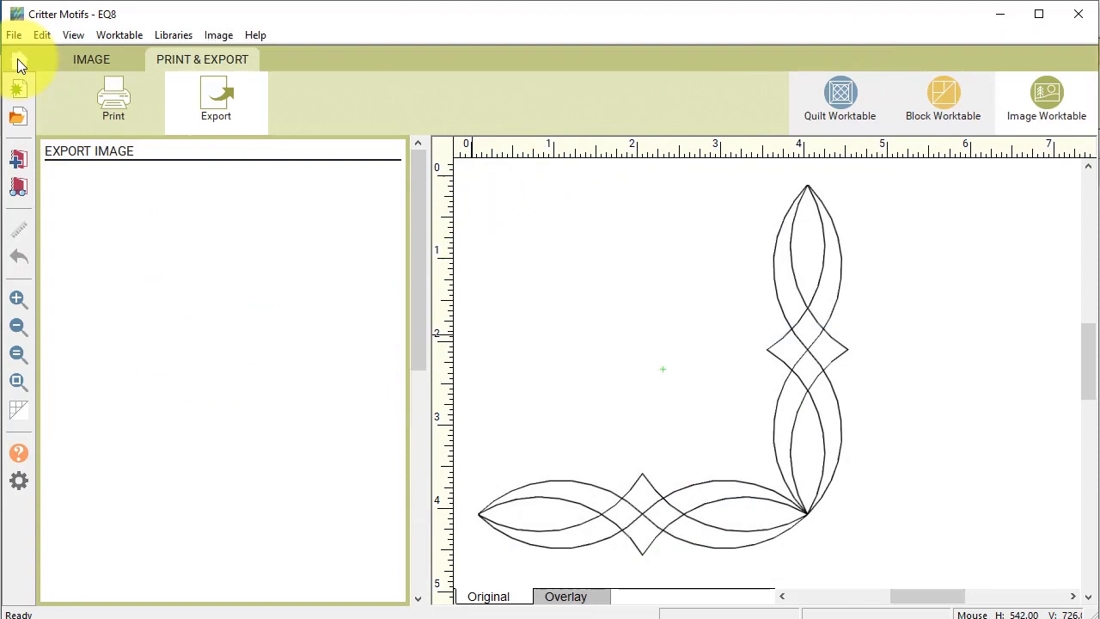
Import both removebg lob previews into the Photo Library and add them to the Sketchbook.
{"action": "left_click", "coordinate": [17, 56]}
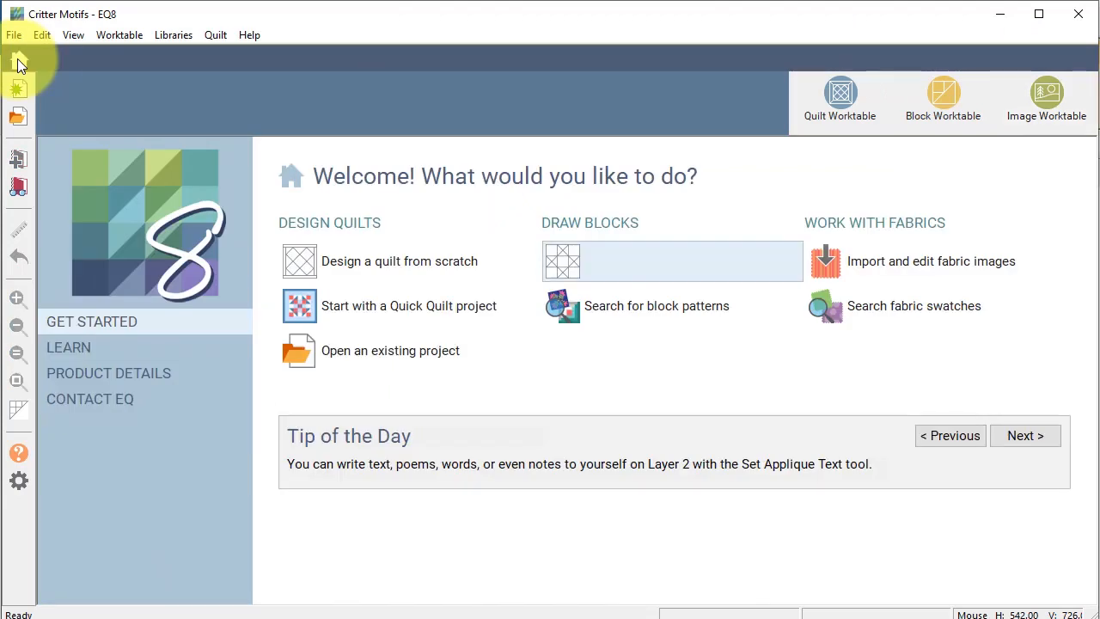
{"action": "left_click", "coordinate": [173, 35]}
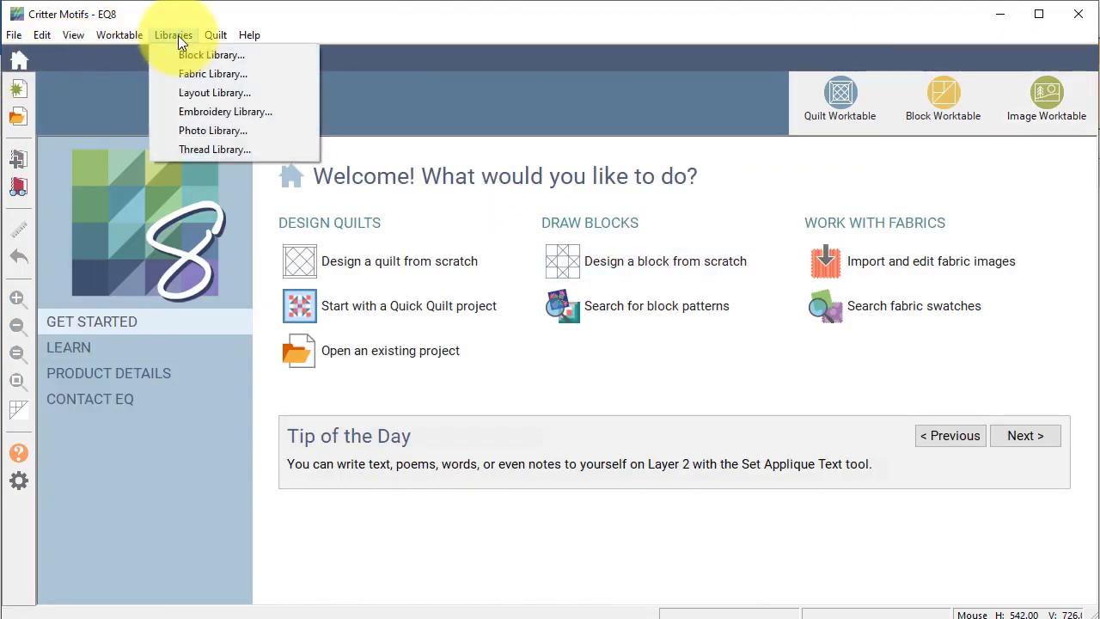
{"action": "mouse_move", "coordinate": [212, 129]}
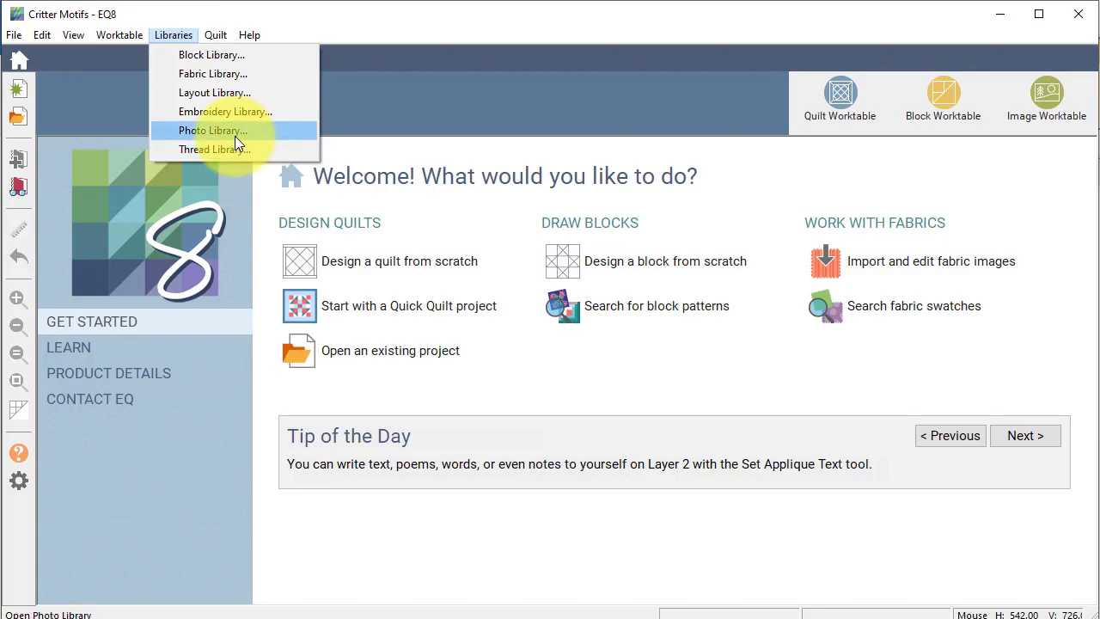
{"action": "left_click", "coordinate": [212, 129]}
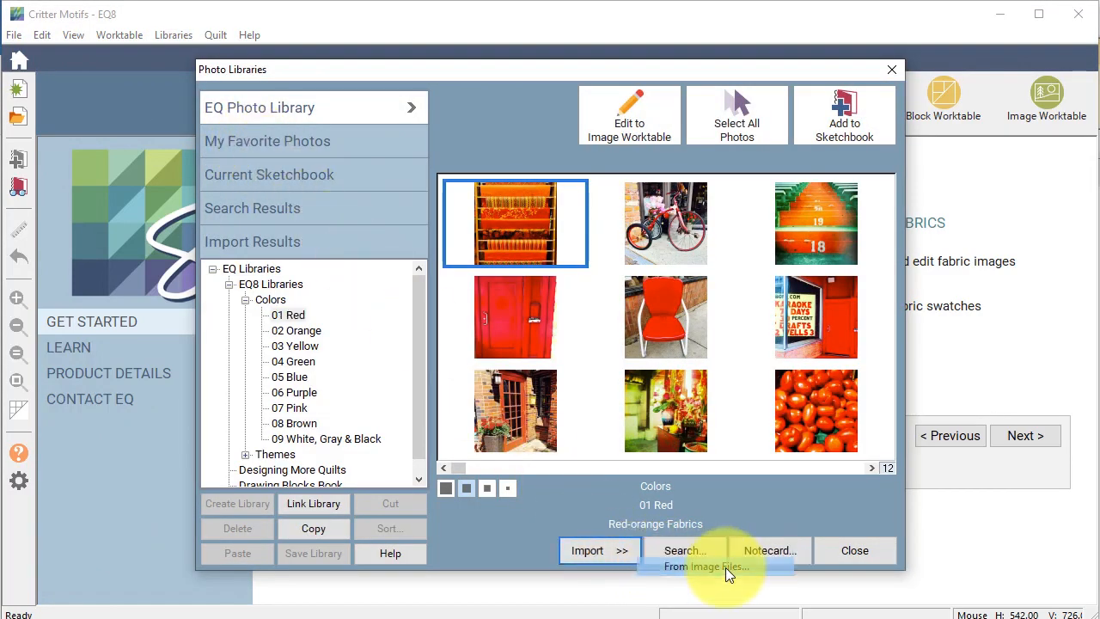
{"action": "left_click", "coordinate": [706, 566]}
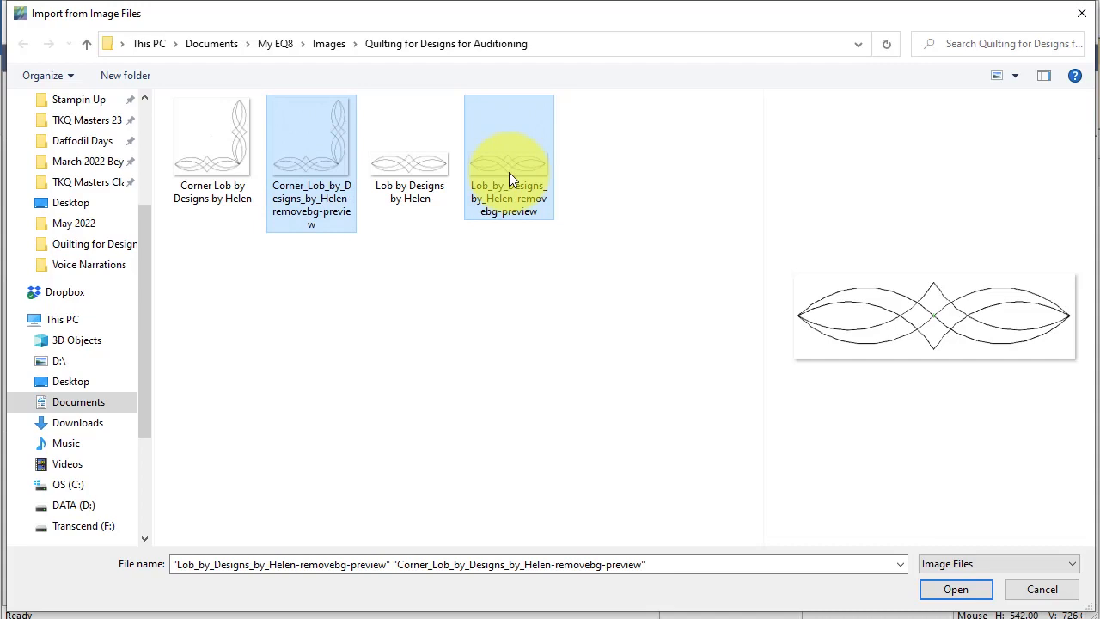
{"action": "mouse_move", "coordinate": [894, 537]}
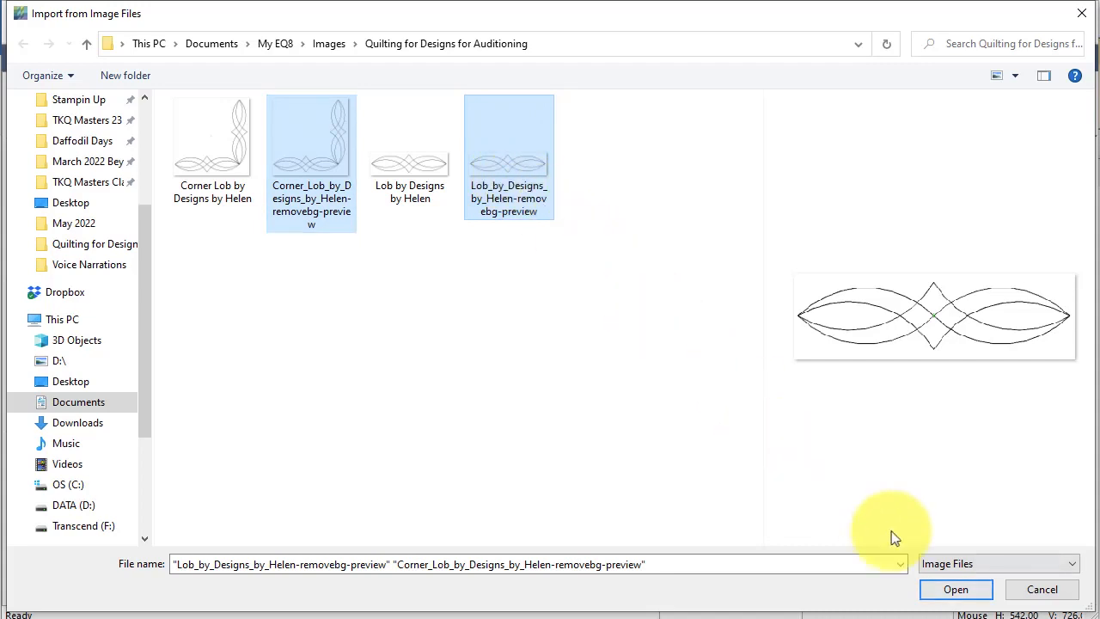
{"action": "left_click", "coordinate": [954, 588]}
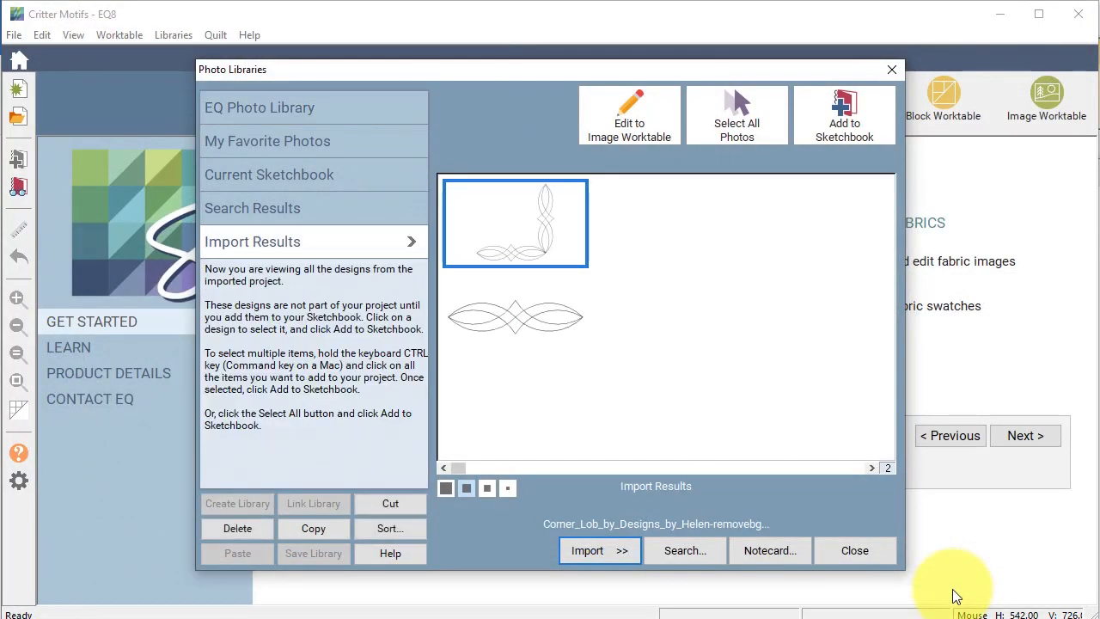
{"action": "left_click", "coordinate": [736, 114]}
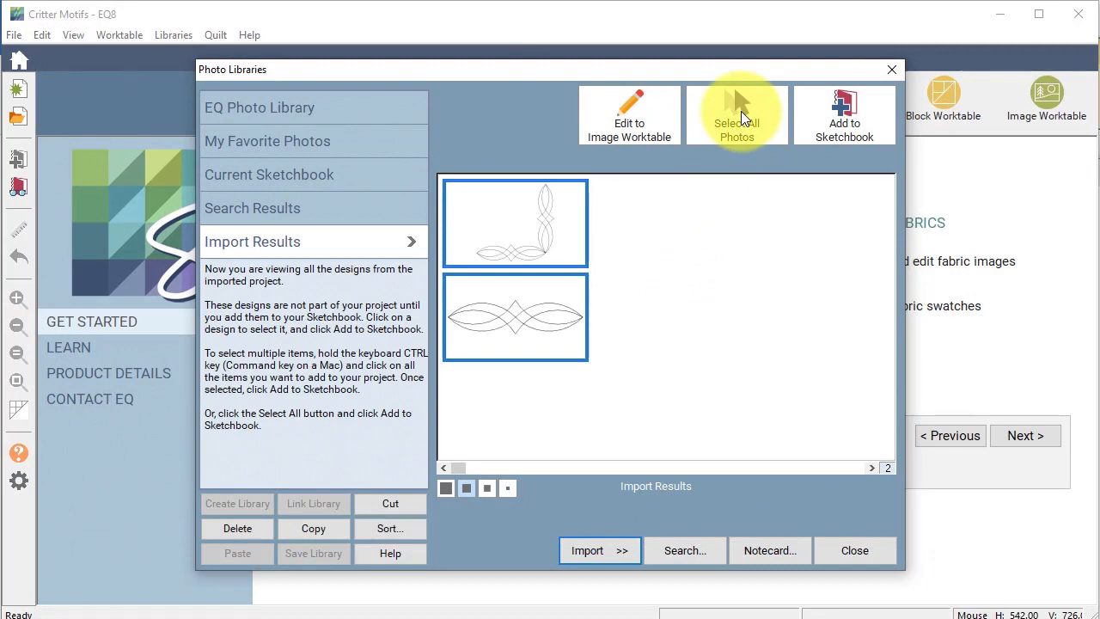
{"action": "left_click", "coordinate": [843, 114]}
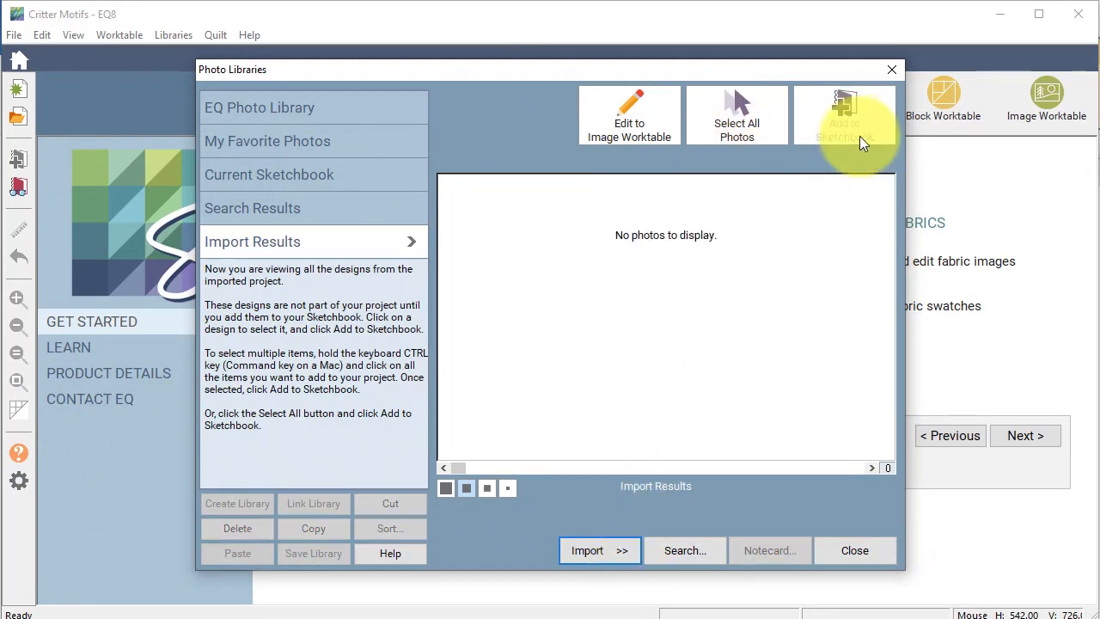
{"action": "left_click", "coordinate": [854, 549]}
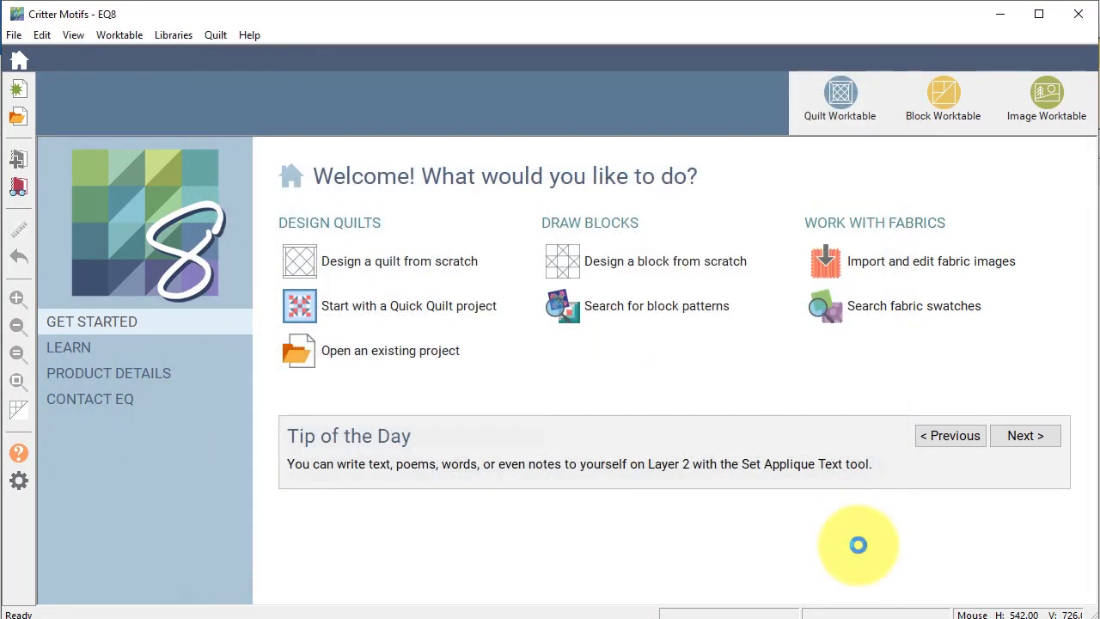
{"action": "left_click", "coordinate": [839, 99]}
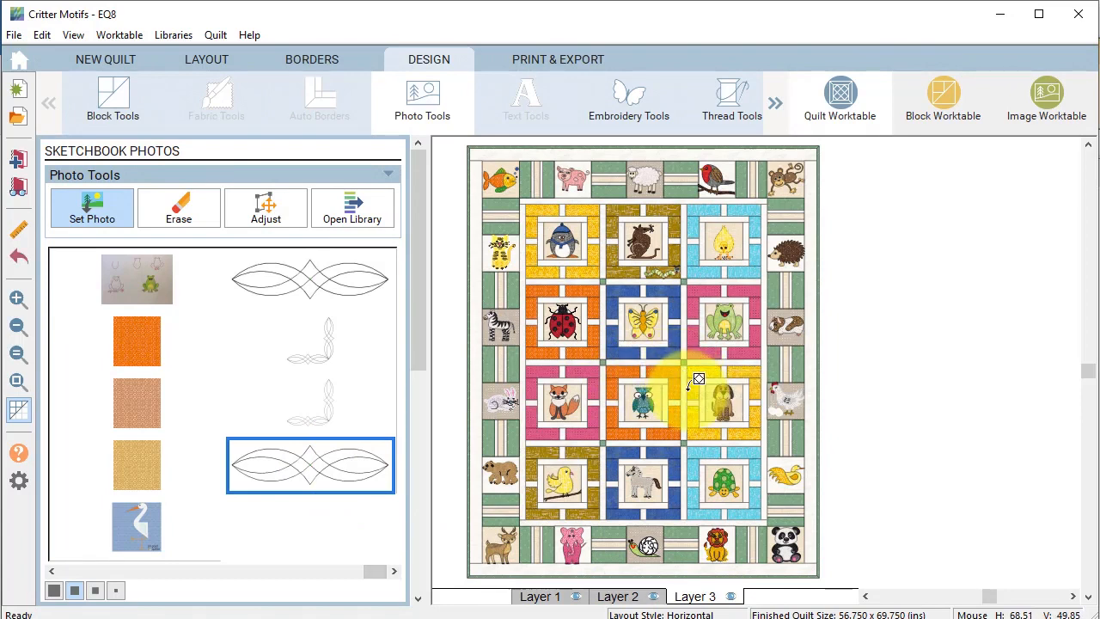
{"action": "mouse_move", "coordinate": [691, 397]}
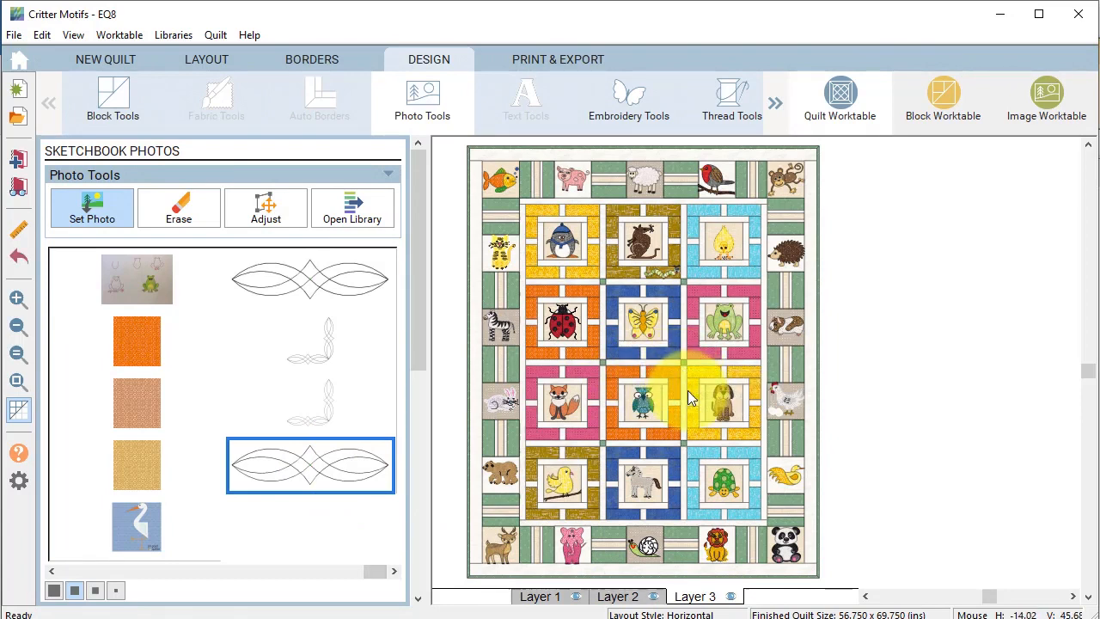
{"action": "mouse_move", "coordinate": [309, 280]}
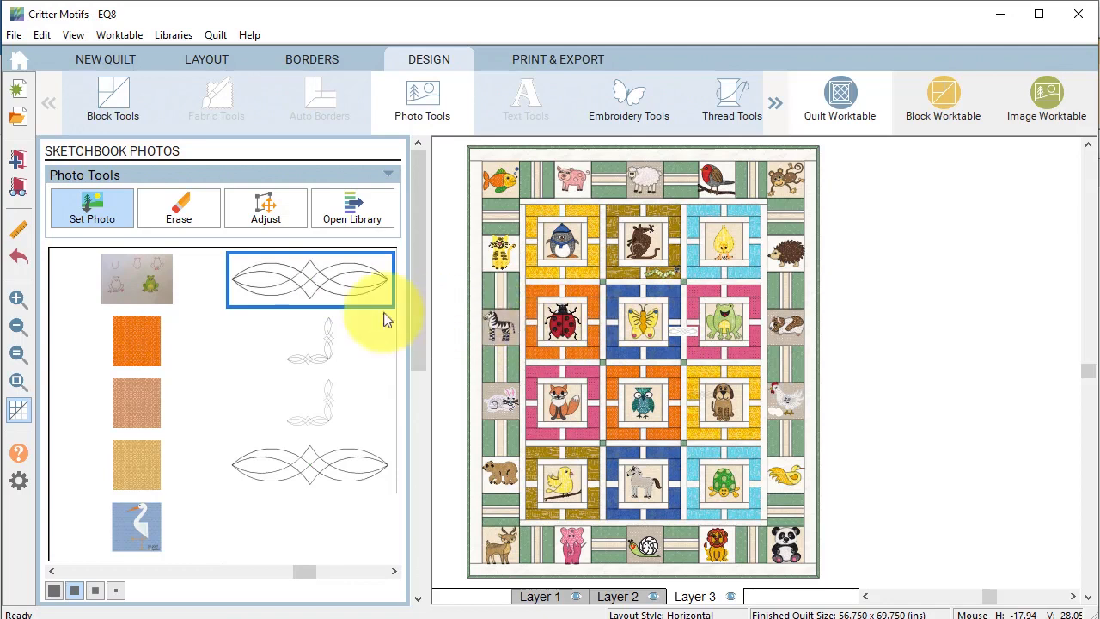
{"action": "mouse_move", "coordinate": [404, 288]}
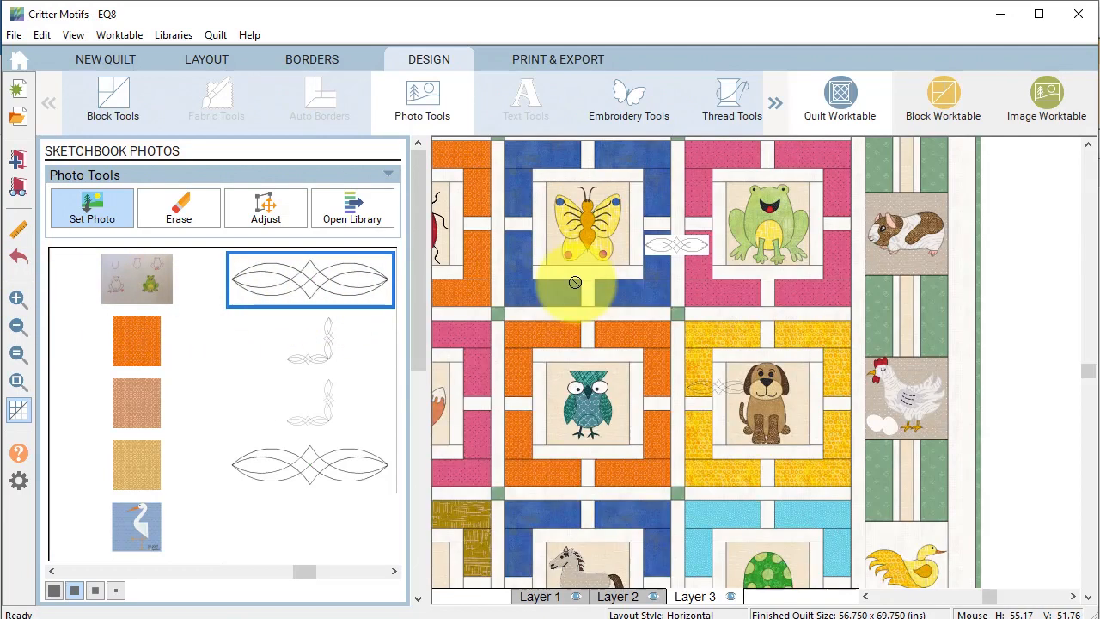
{"action": "mouse_move", "coordinate": [786, 445]}
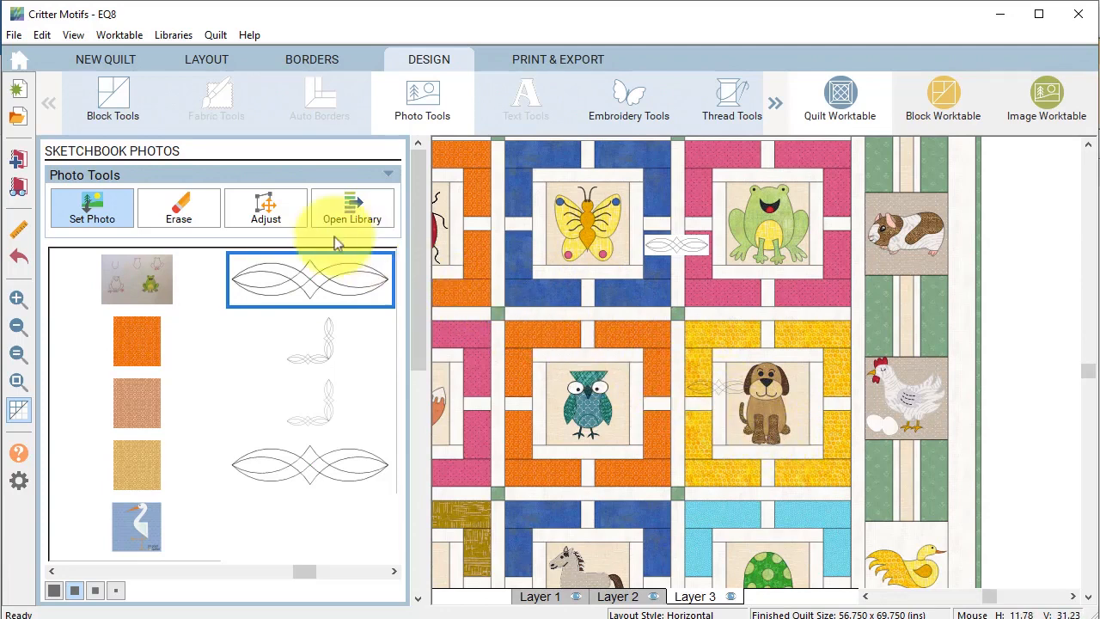
Rotate the Lob motif 90°, resize it to 5.5 x 2 inches, and centre it in the green strip.
{"action": "left_click", "coordinate": [265, 207]}
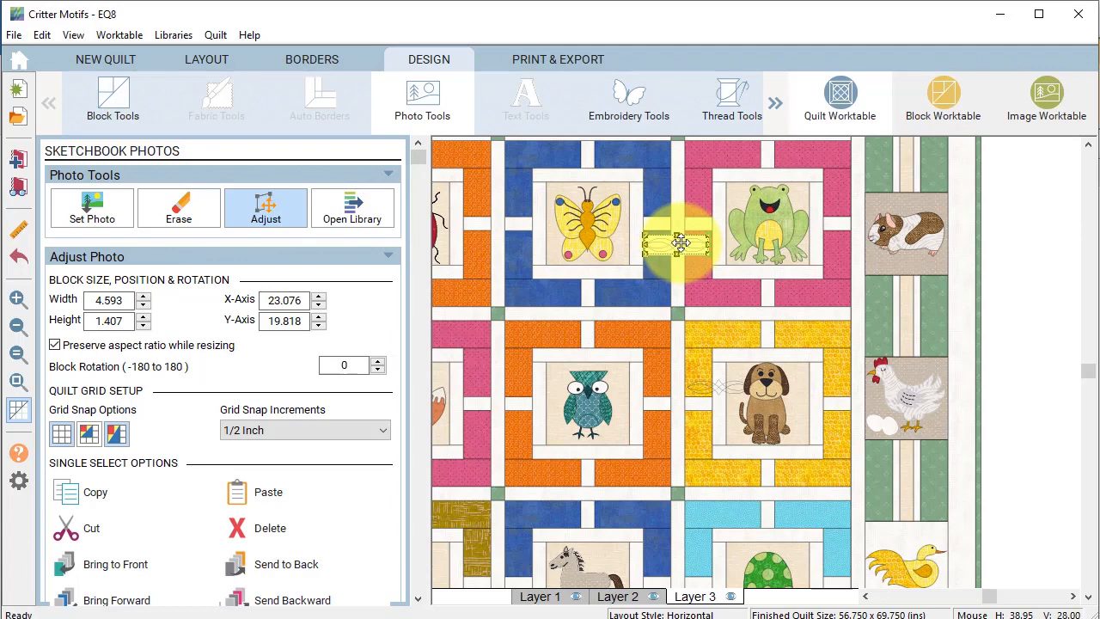
{"action": "left_click", "coordinate": [679, 245]}
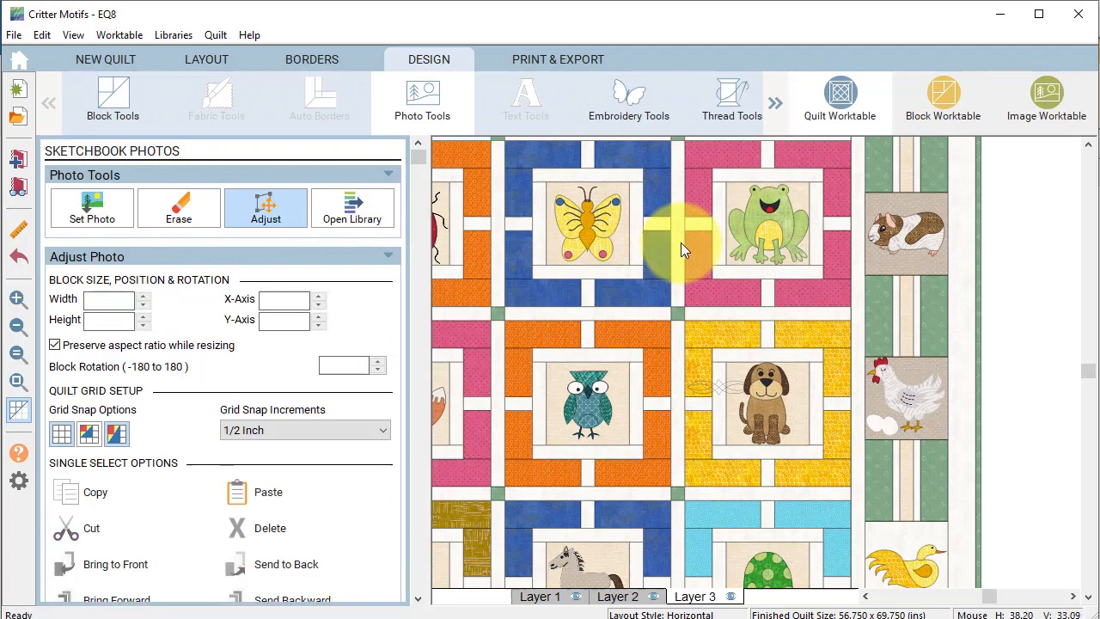
{"action": "left_click", "coordinate": [735, 399]}
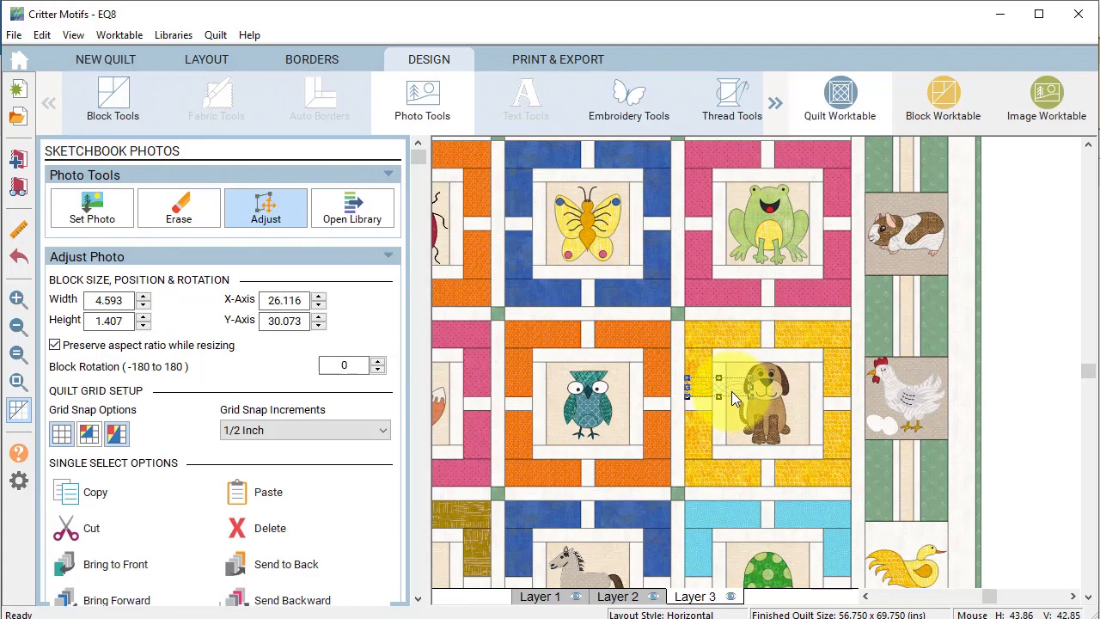
{"action": "mouse_move", "coordinate": [726, 391]}
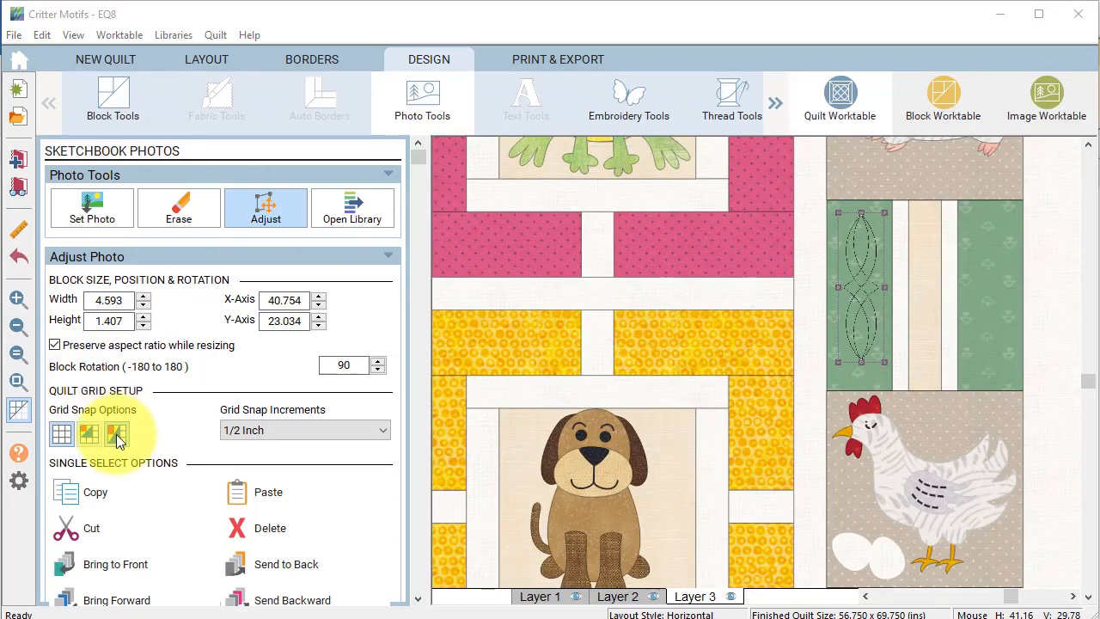
{"action": "mouse_move", "coordinate": [116, 434]}
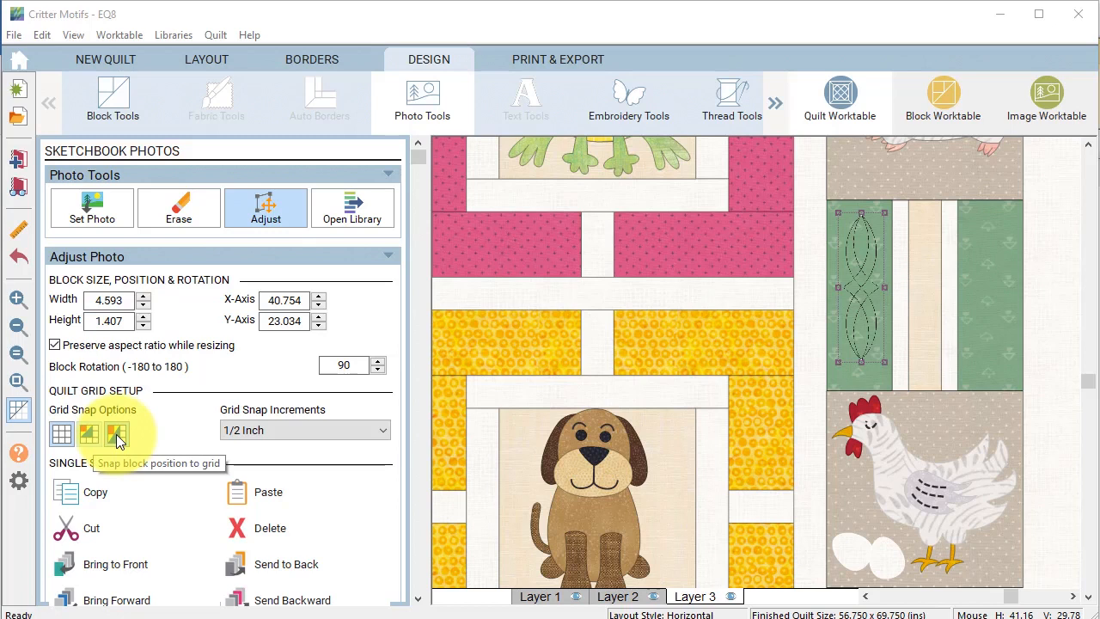
{"action": "mouse_move", "coordinate": [116, 434]}
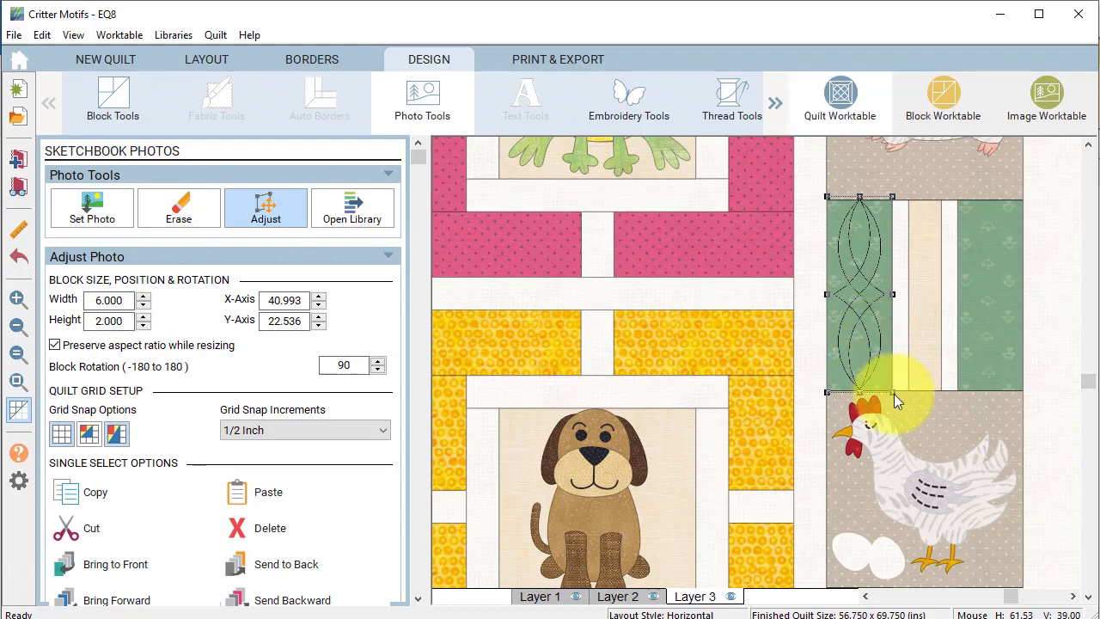
{"action": "mouse_move", "coordinate": [893, 400]}
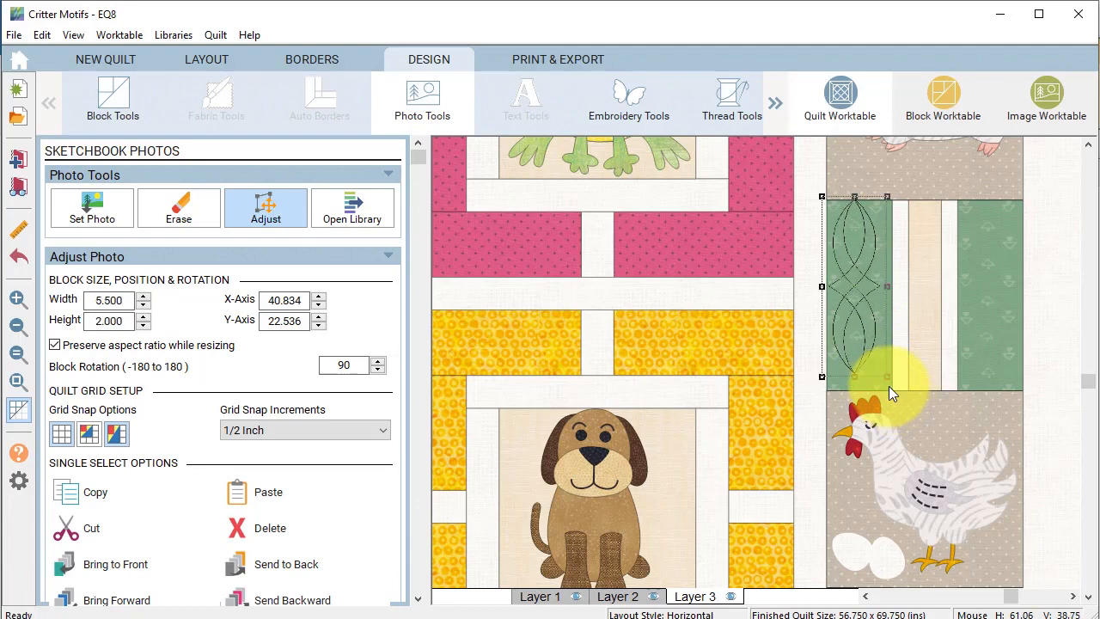
{"action": "mouse_move", "coordinate": [851, 285]}
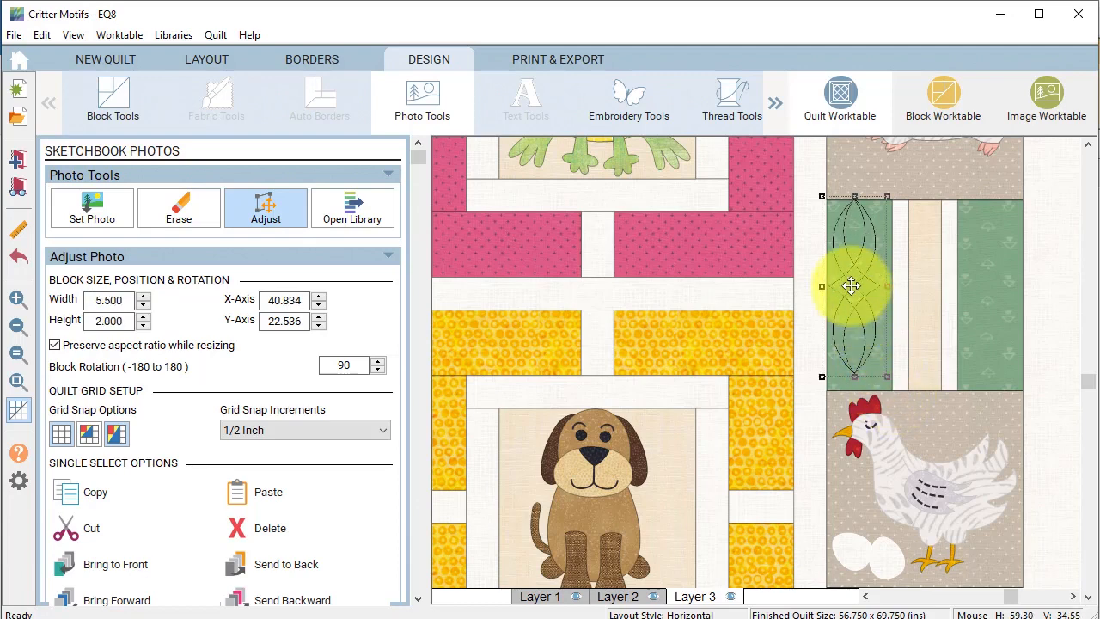
{"action": "left_click_drag", "start_coordinate": [851, 285], "coordinate": [855, 296]}
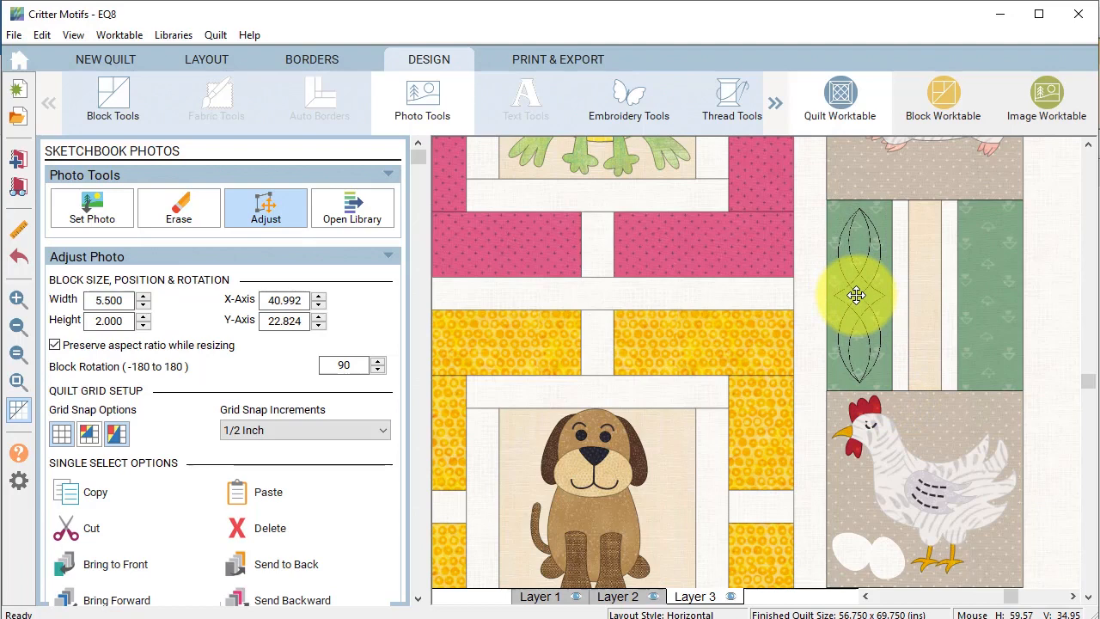
{"action": "left_click", "coordinate": [857, 295]}
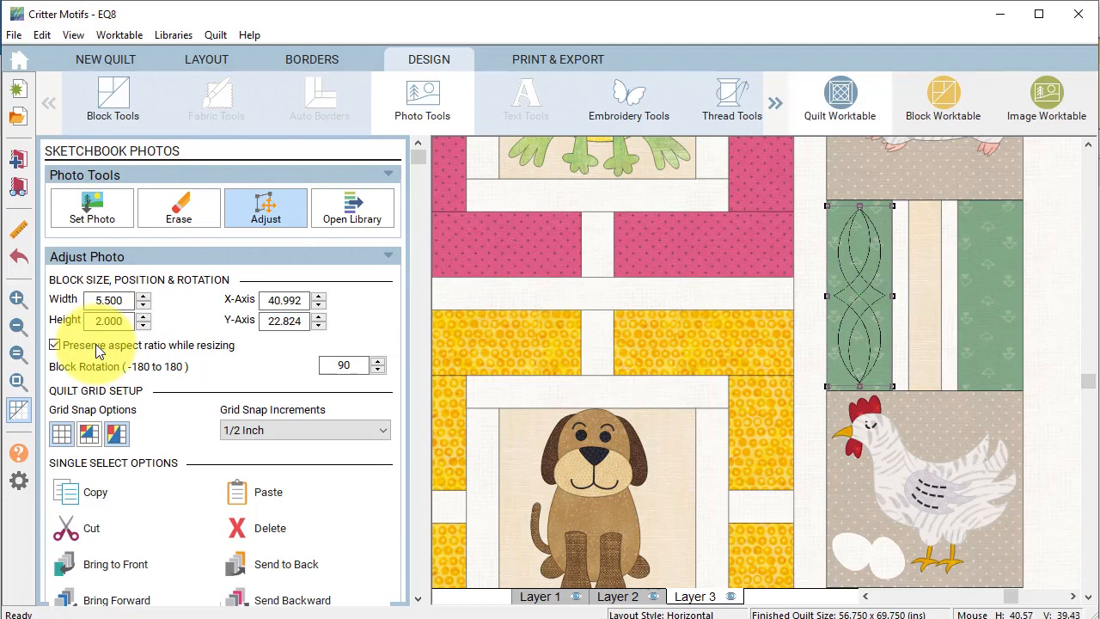
{"action": "mouse_move", "coordinate": [101, 352]}
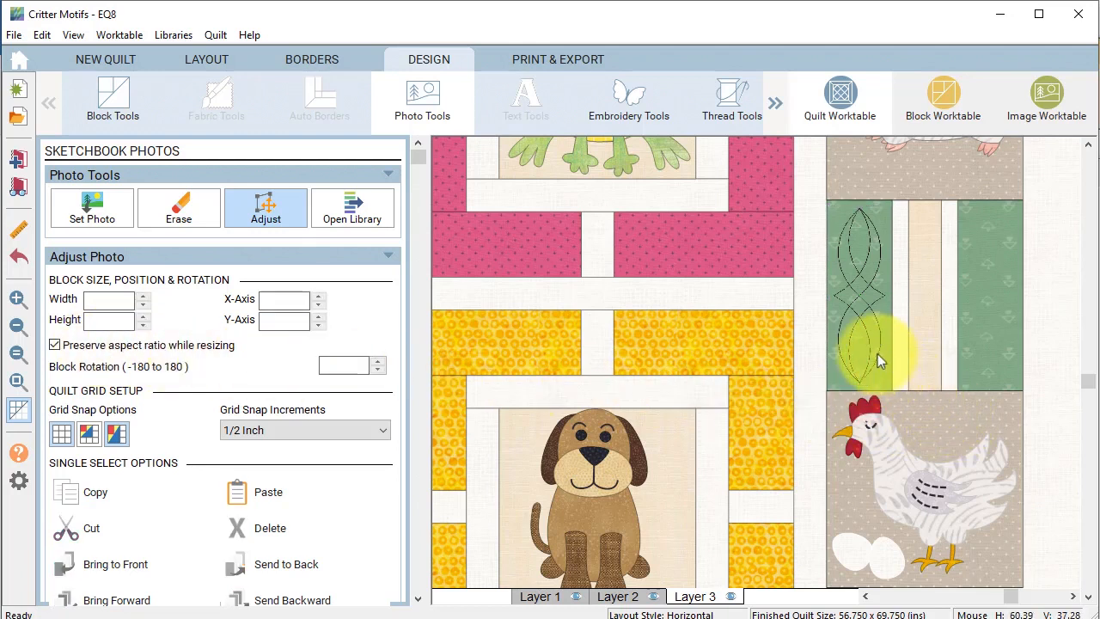
Drag a copy of the upright lob motif into the right green patch, mirroring the left one.
{"action": "left_click", "coordinate": [859, 300]}
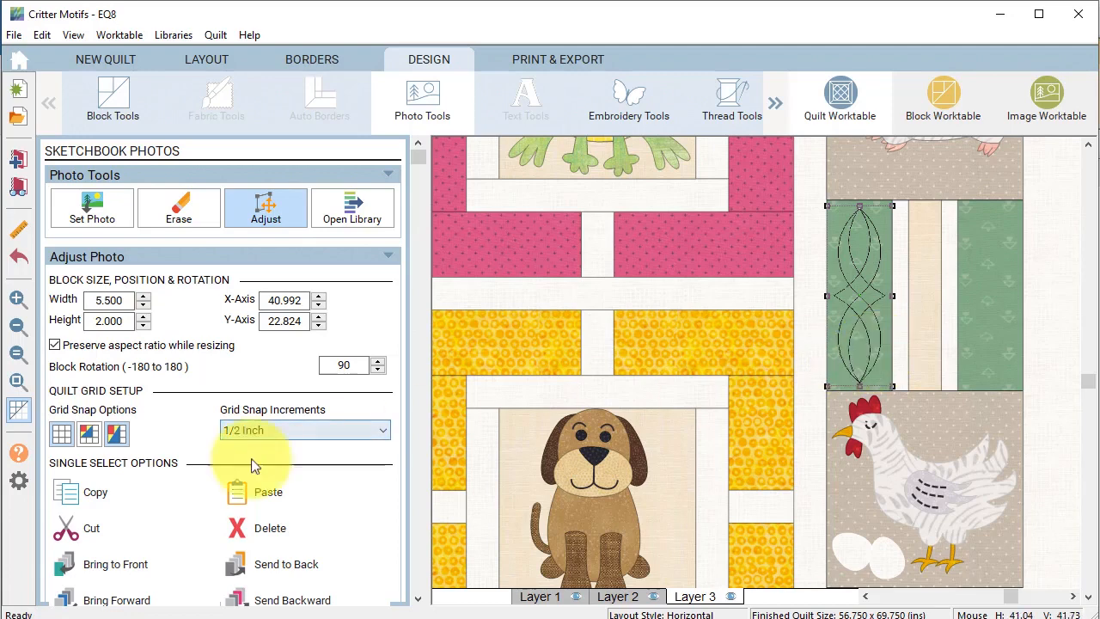
{"action": "left_click_drag", "start_coordinate": [859, 295], "coordinate": [921, 362]}
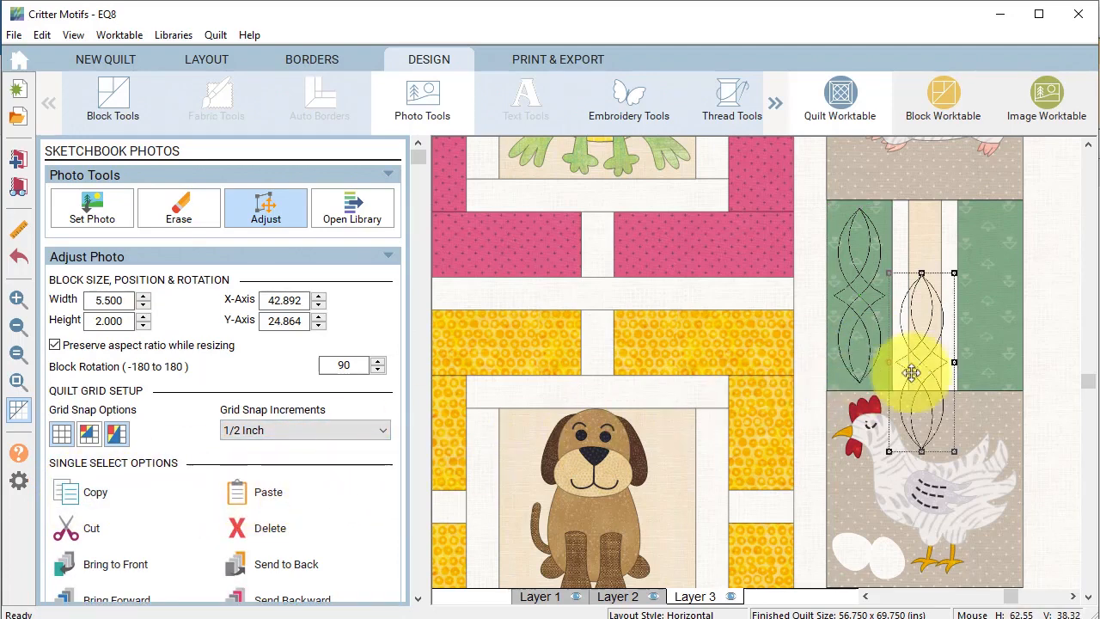
{"action": "left_click_drag", "start_coordinate": [911, 372], "coordinate": [988, 310]}
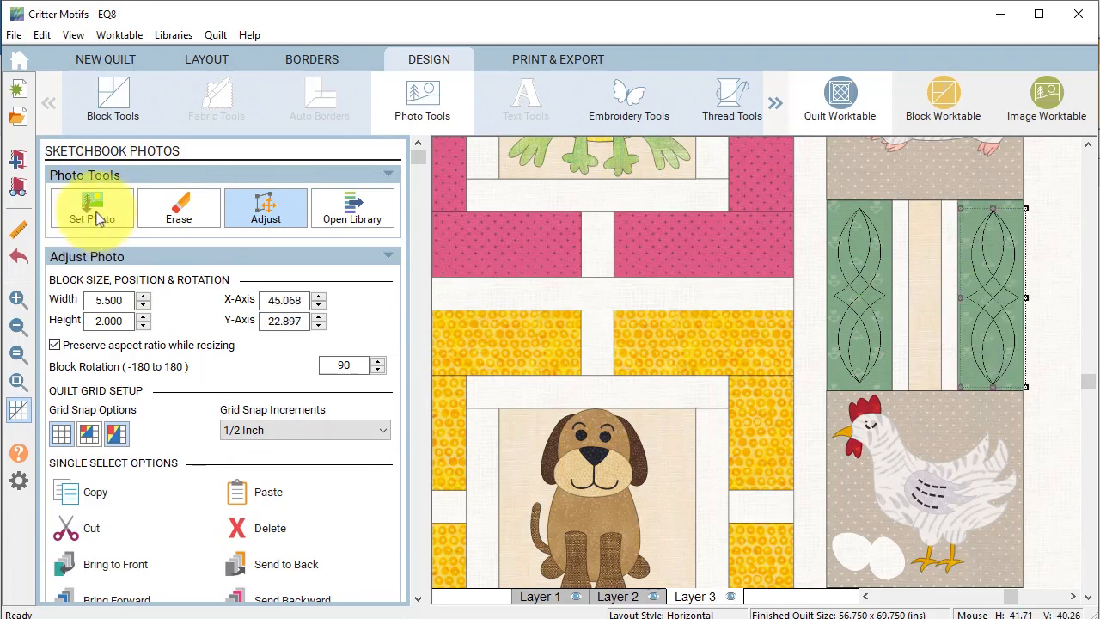
Place the corner motif photo onto the quilt near the dog block.
{"action": "left_click", "coordinate": [91, 206]}
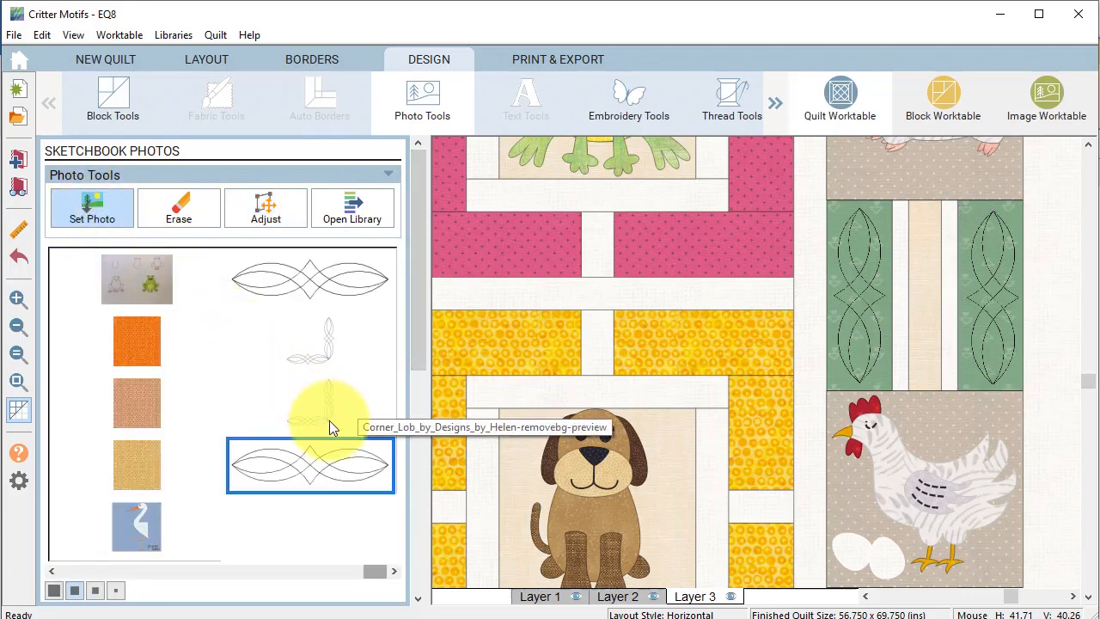
{"action": "mouse_move", "coordinate": [327, 421]}
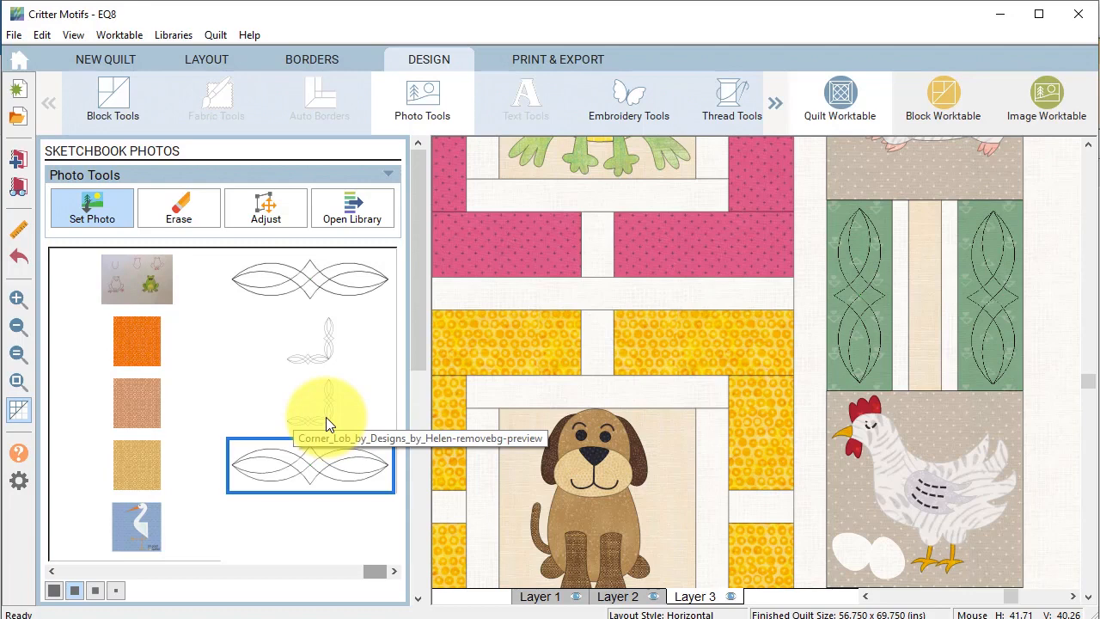
{"action": "left_click", "coordinate": [309, 404]}
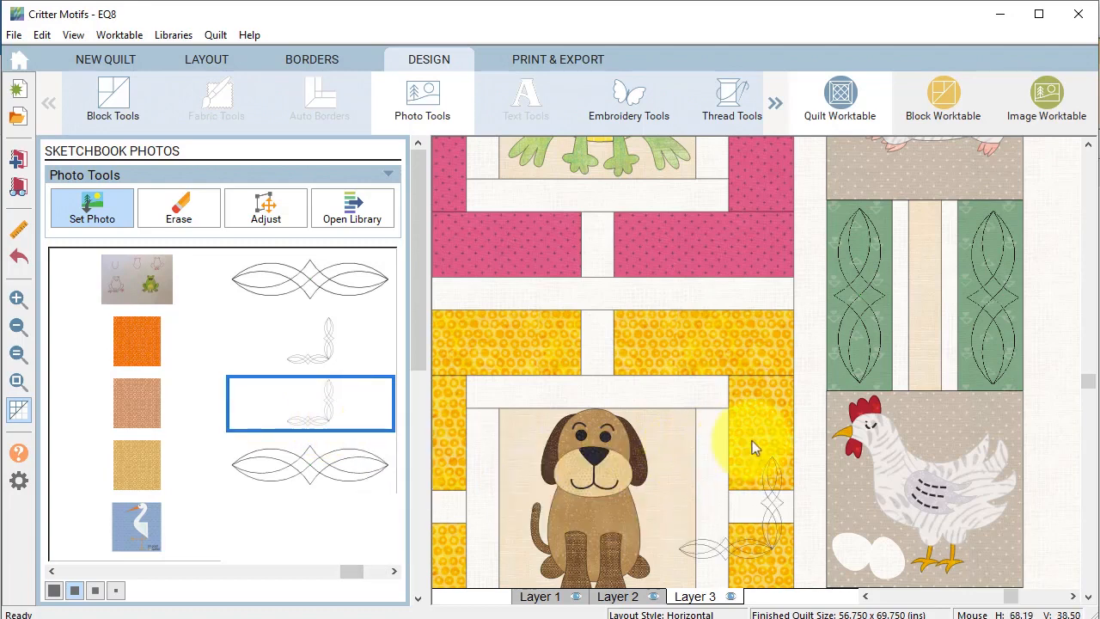
{"action": "scroll", "scroll_direction": "down", "scroll_amount": 3}
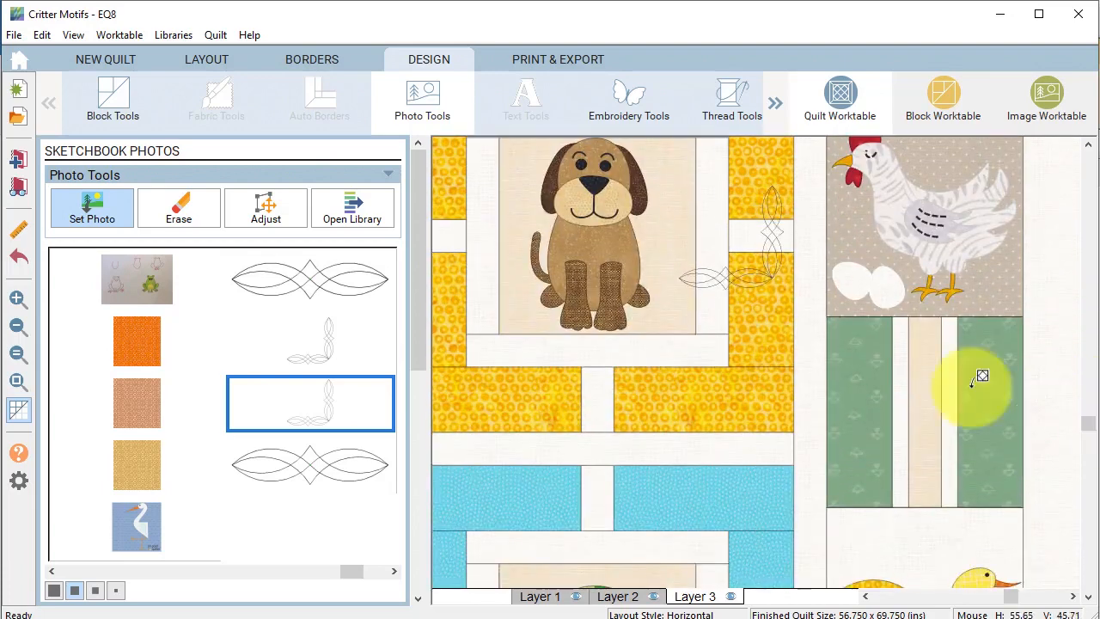
{"action": "left_click", "coordinate": [265, 207]}
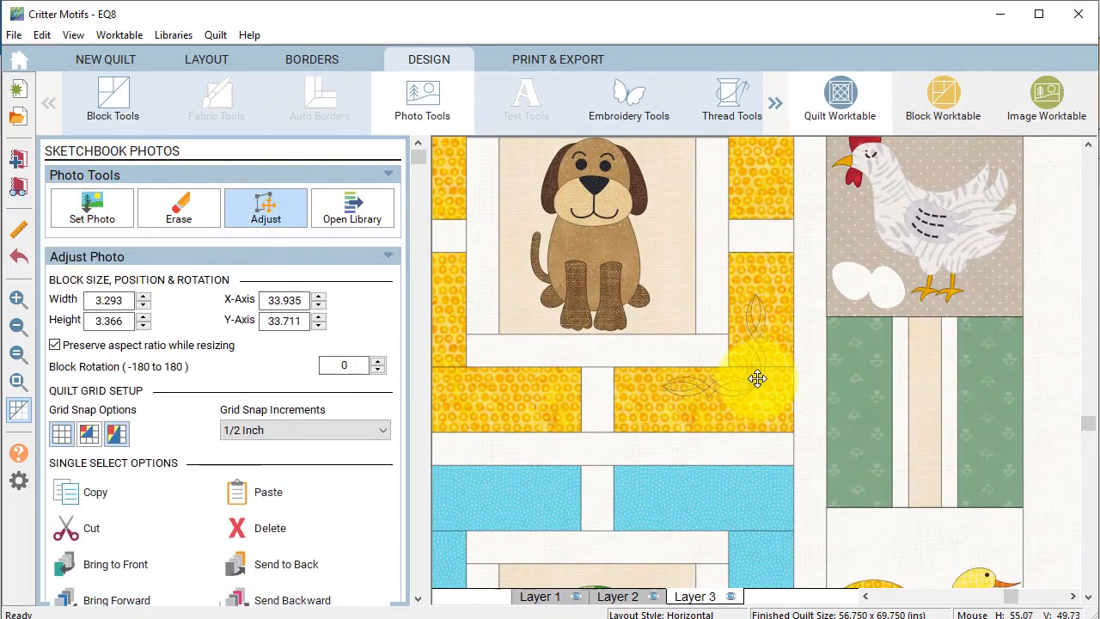
Resize the corner motif to 5 by 5 inches in the lower-right gold corner.
{"action": "left_click", "coordinate": [756, 379]}
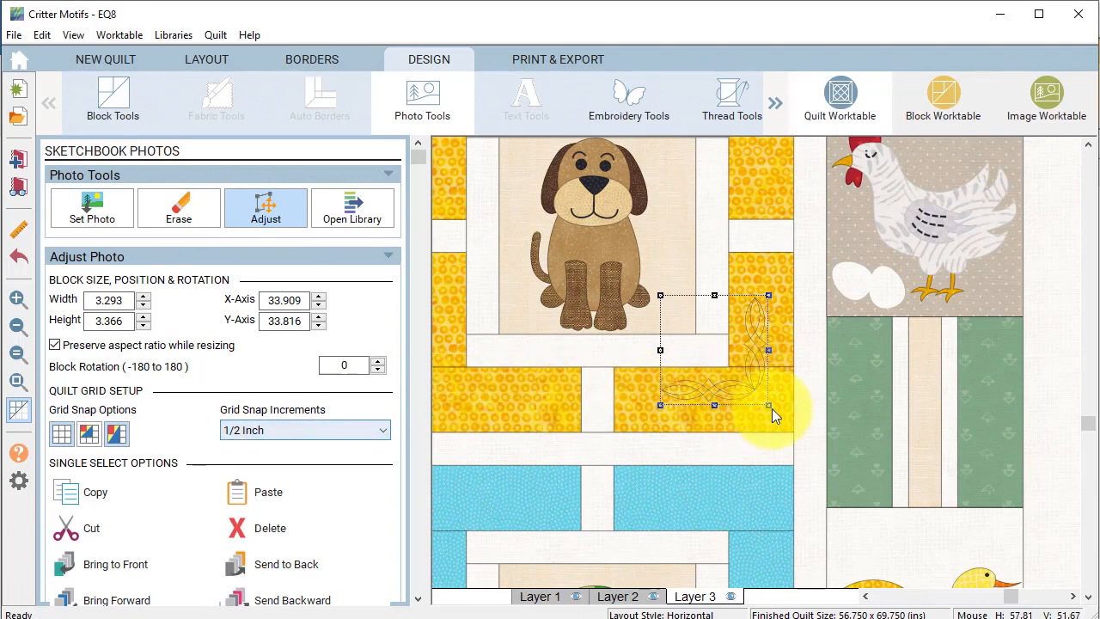
{"action": "left_click_drag", "start_coordinate": [767, 404], "coordinate": [759, 402]}
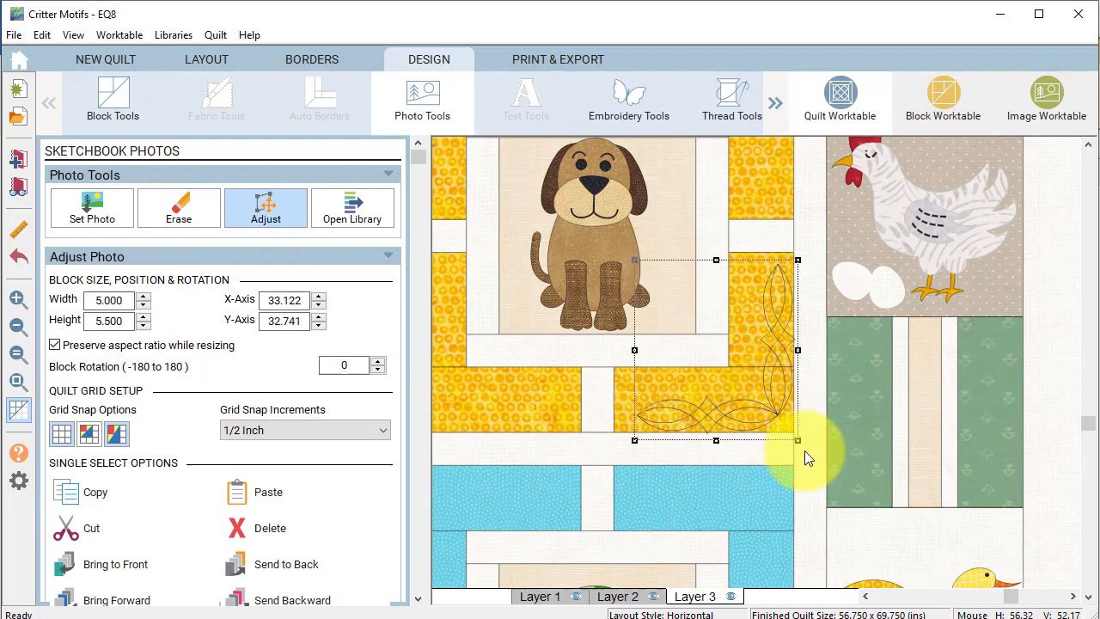
{"action": "left_click_drag", "start_coordinate": [714, 440], "coordinate": [698, 421]}
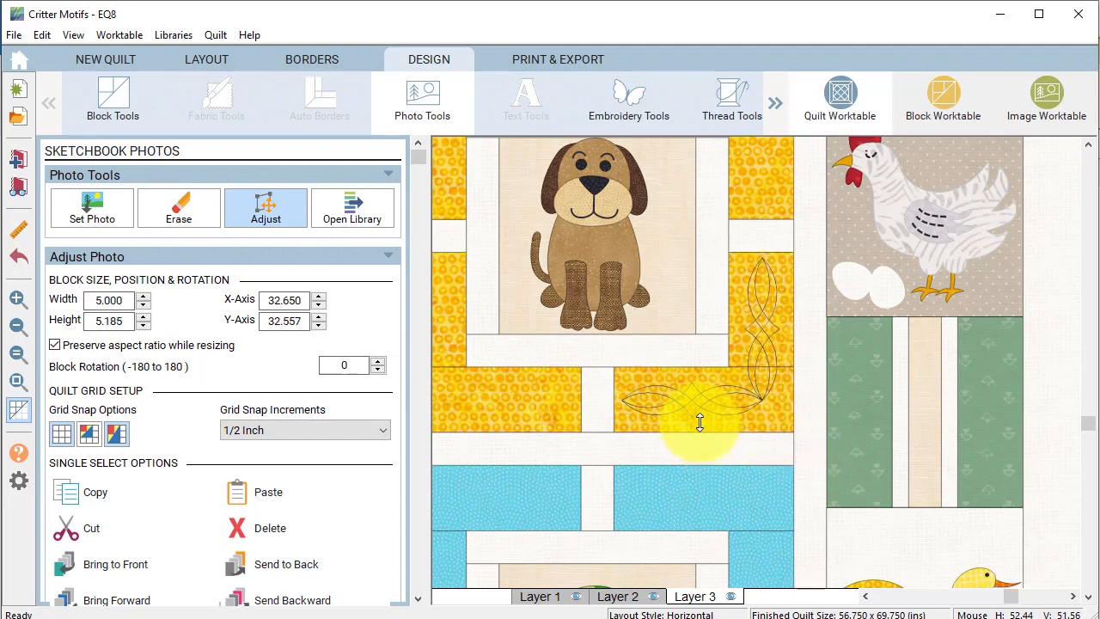
{"action": "left_click_drag", "start_coordinate": [698, 422], "coordinate": [758, 357]}
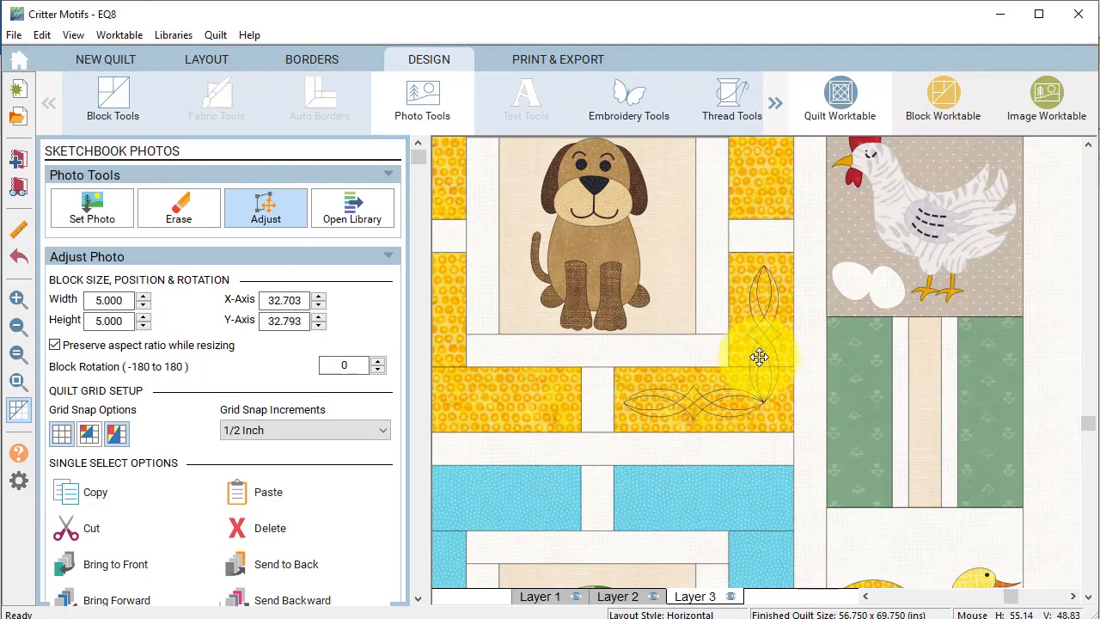
{"action": "left_click", "coordinate": [758, 357]}
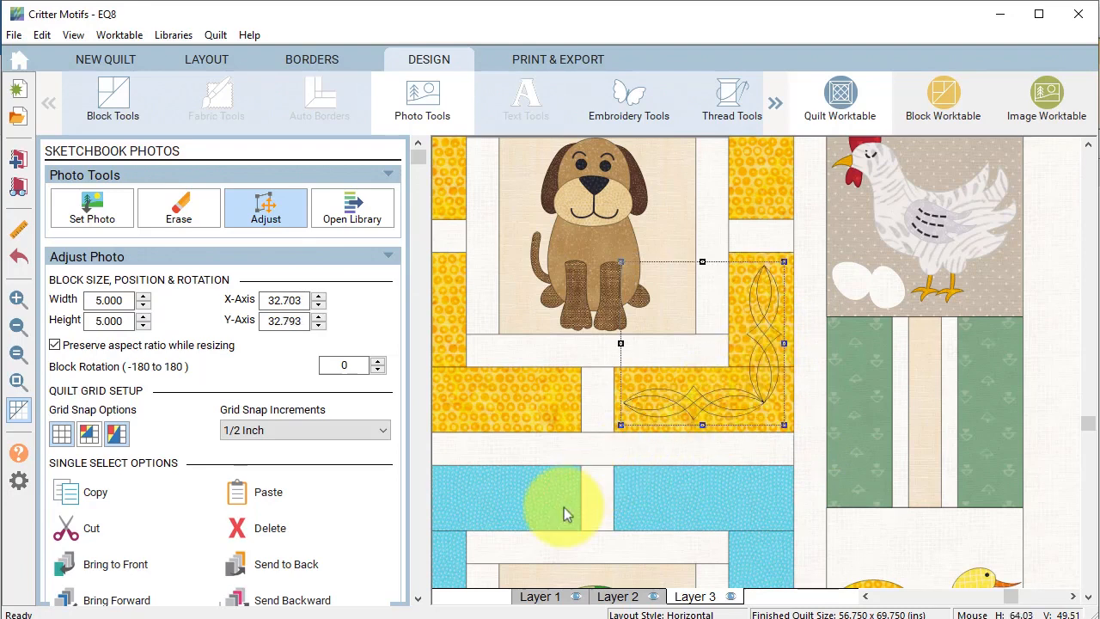
Duplicate the corner motif, turned 90°, into the dog block's lower-left corner.
{"action": "left_click", "coordinate": [268, 491]}
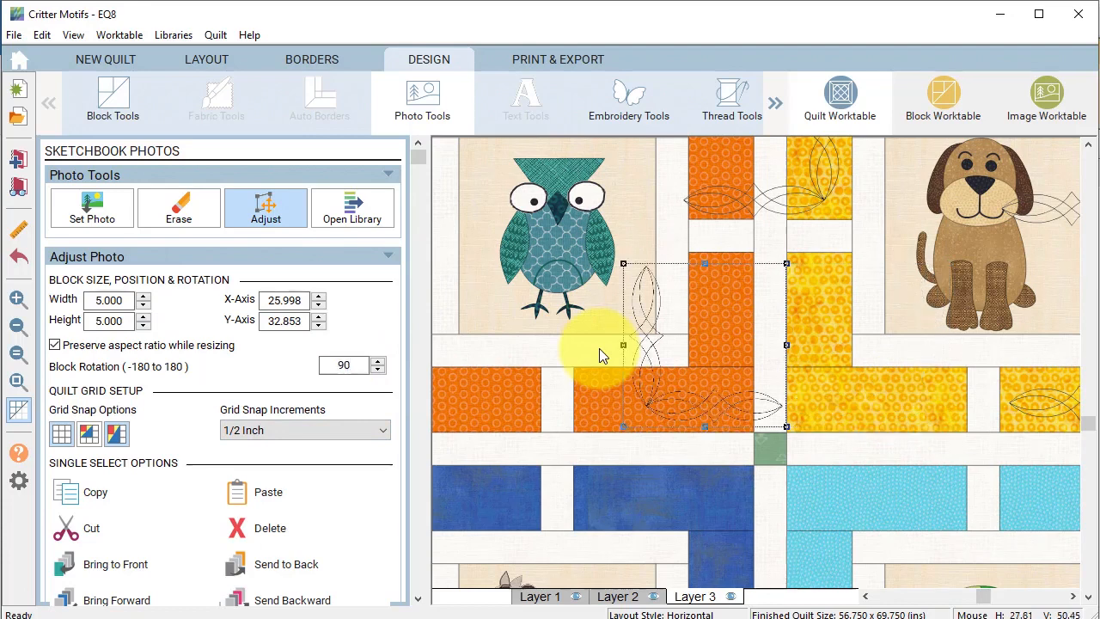
{"action": "left_click_drag", "start_coordinate": [601, 356], "coordinate": [829, 389]}
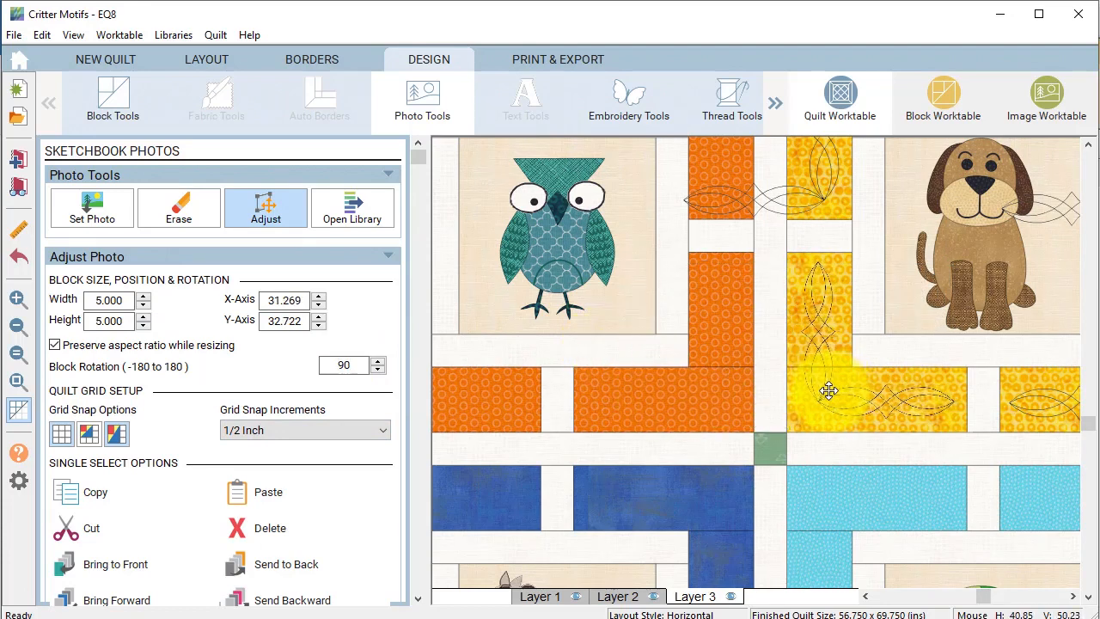
{"action": "left_click", "coordinate": [829, 391]}
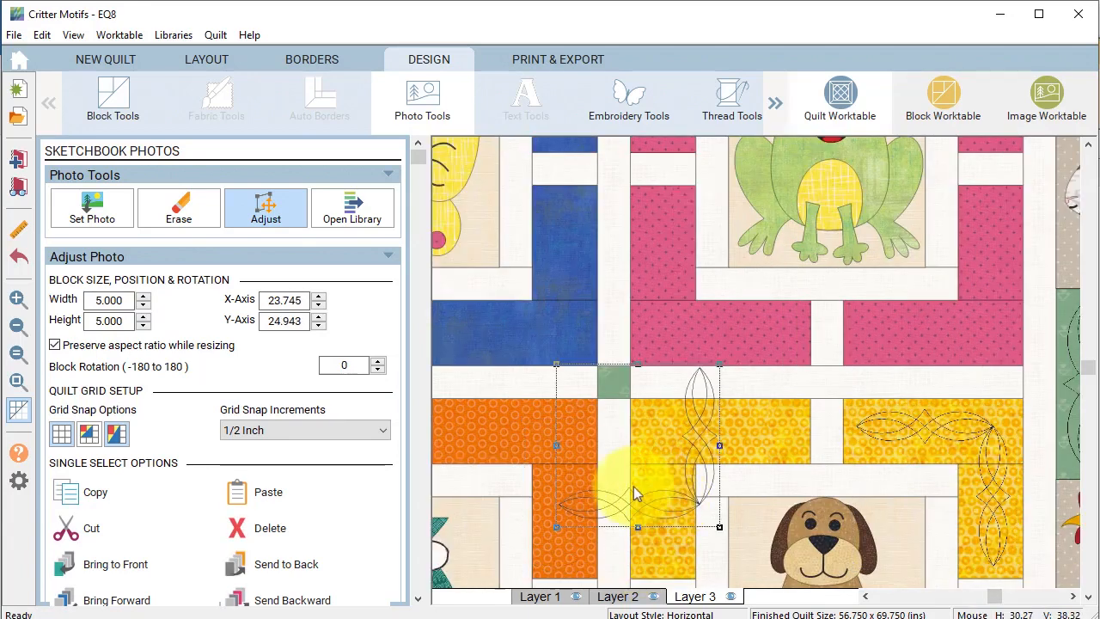
Move another corner motif copy into the upper-left corner, rotating it to fit.
{"action": "left_click", "coordinate": [377, 361]}
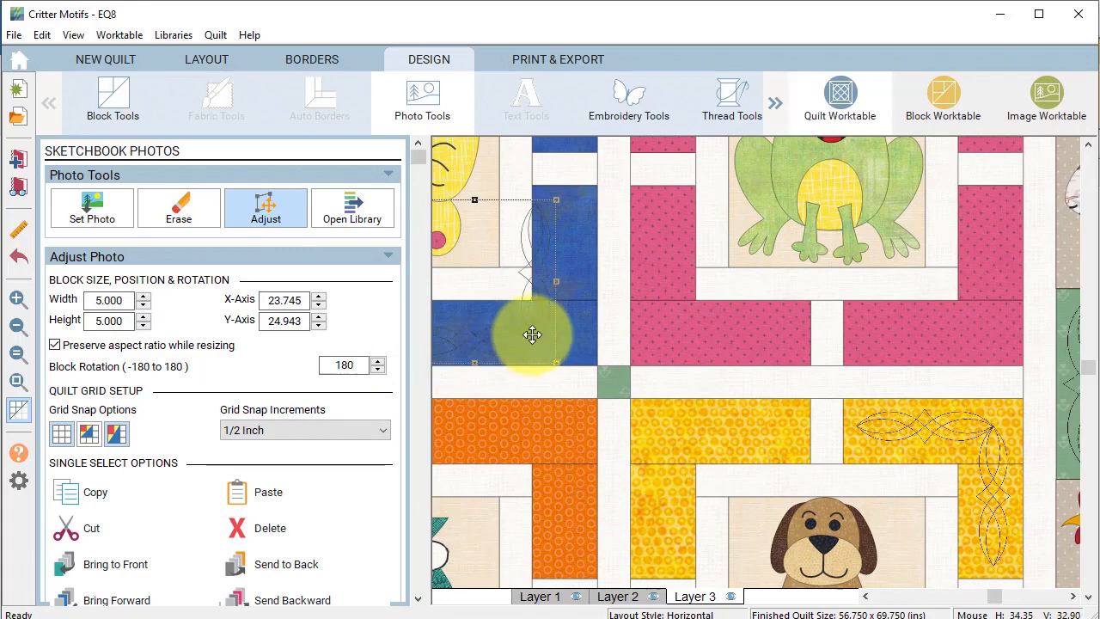
{"action": "left_click_drag", "start_coordinate": [533, 335], "coordinate": [713, 528]}
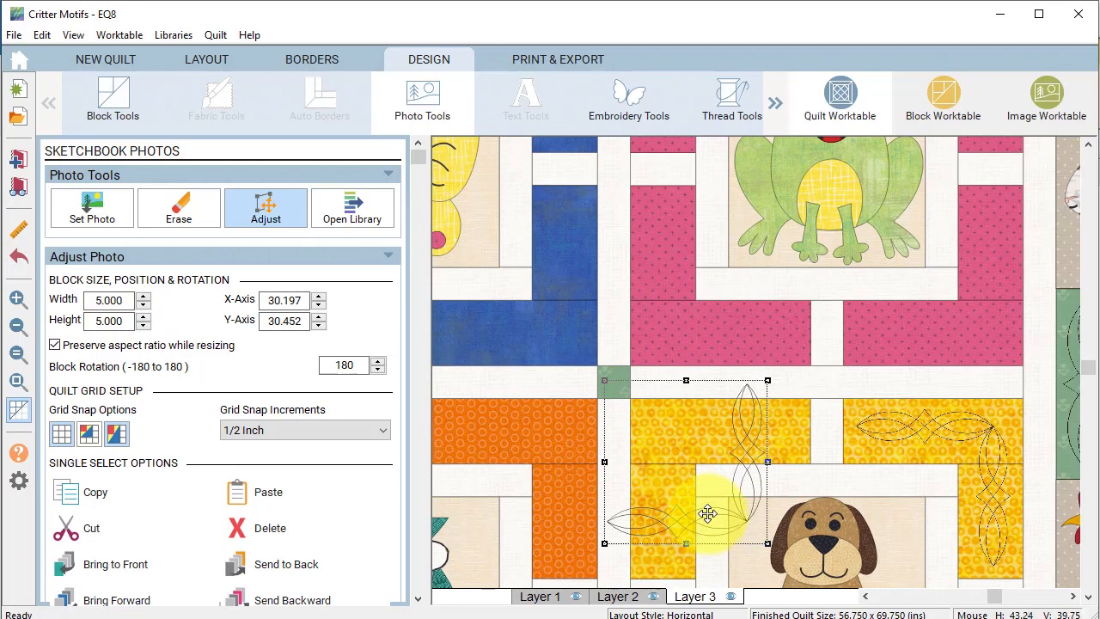
{"action": "left_click_drag", "start_coordinate": [709, 513], "coordinate": [769, 404]}
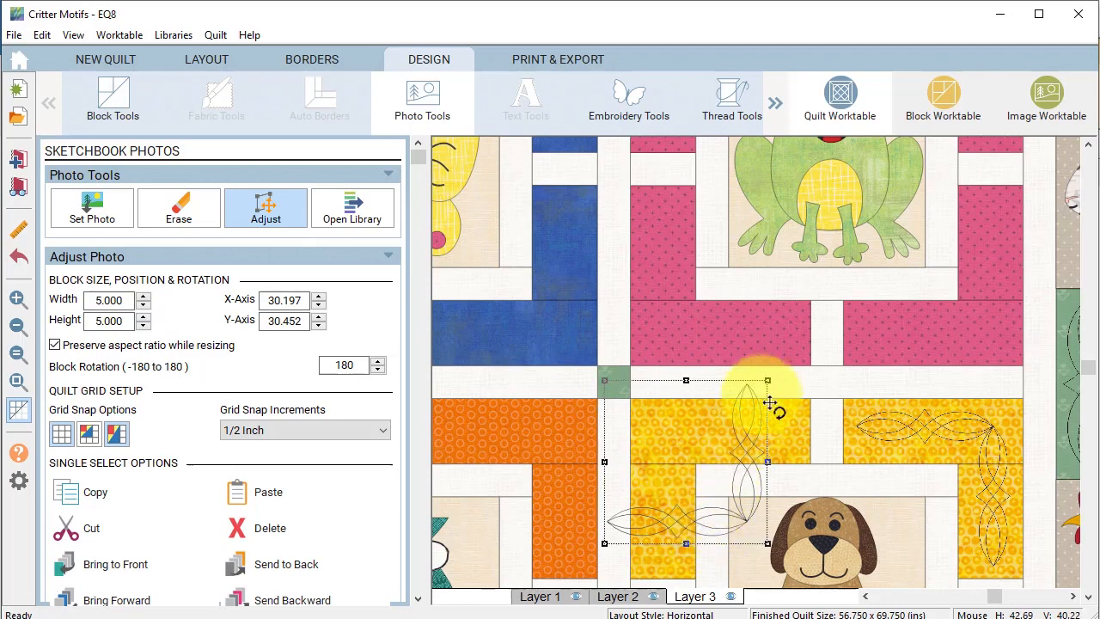
{"action": "mouse_move", "coordinate": [767, 379]}
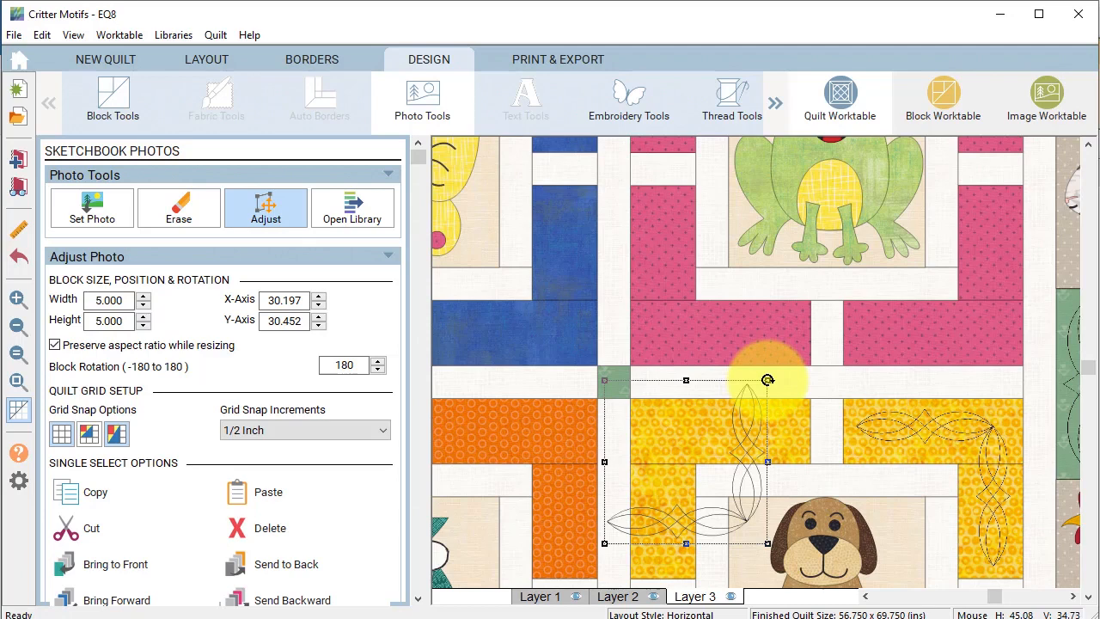
{"action": "mouse_move", "coordinate": [767, 380]}
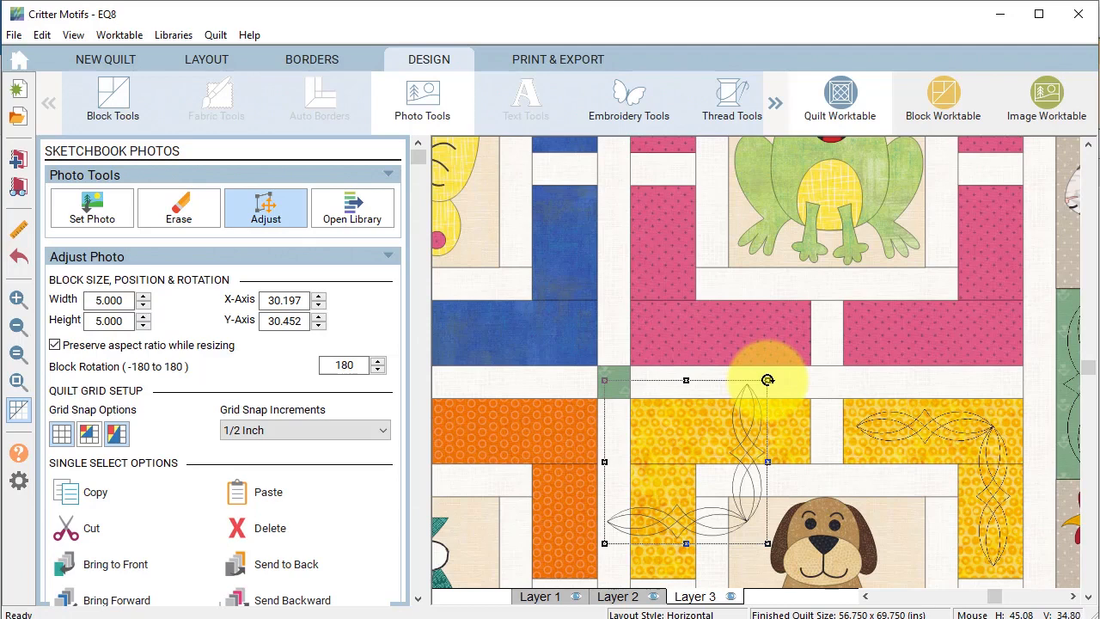
{"action": "left_click_drag", "start_coordinate": [767, 379], "coordinate": [771, 388]}
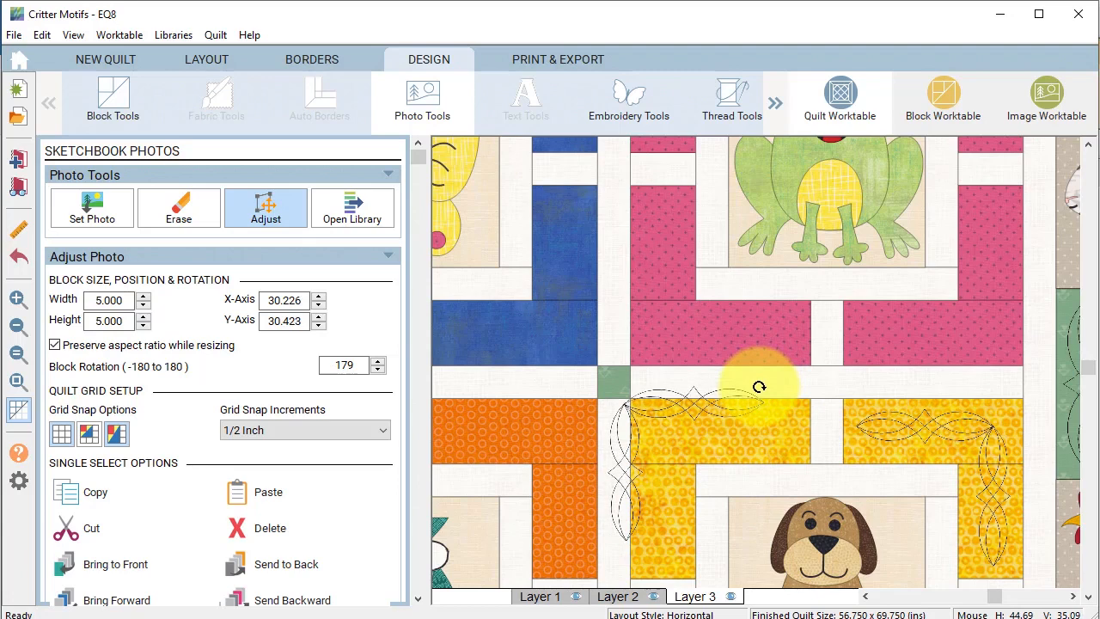
{"action": "left_click", "coordinate": [758, 387]}
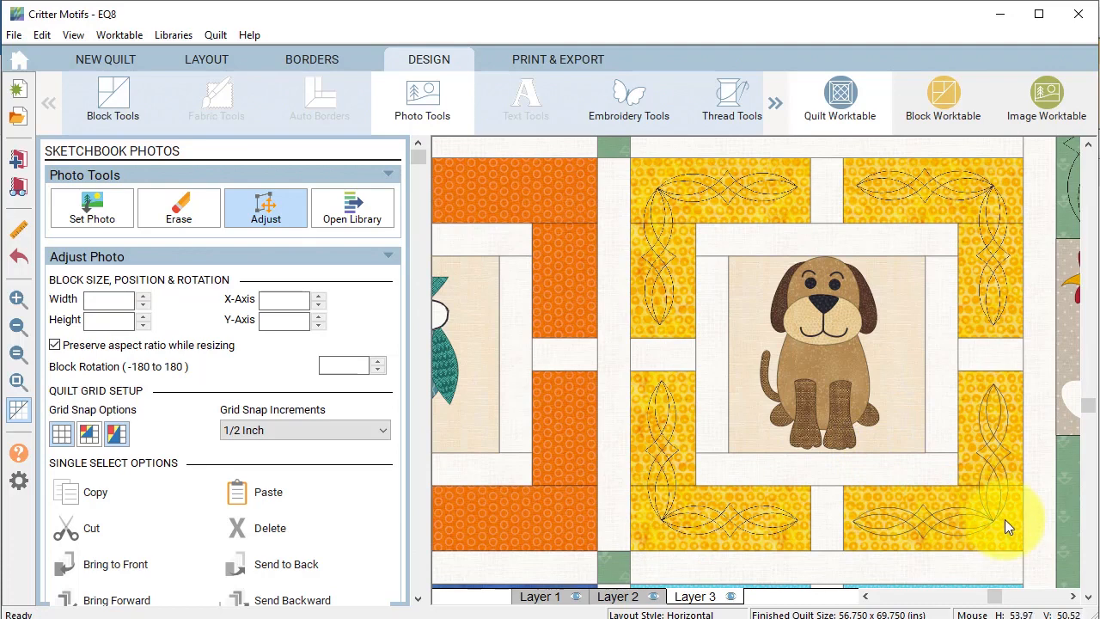
{"action": "mouse_move", "coordinate": [709, 332]}
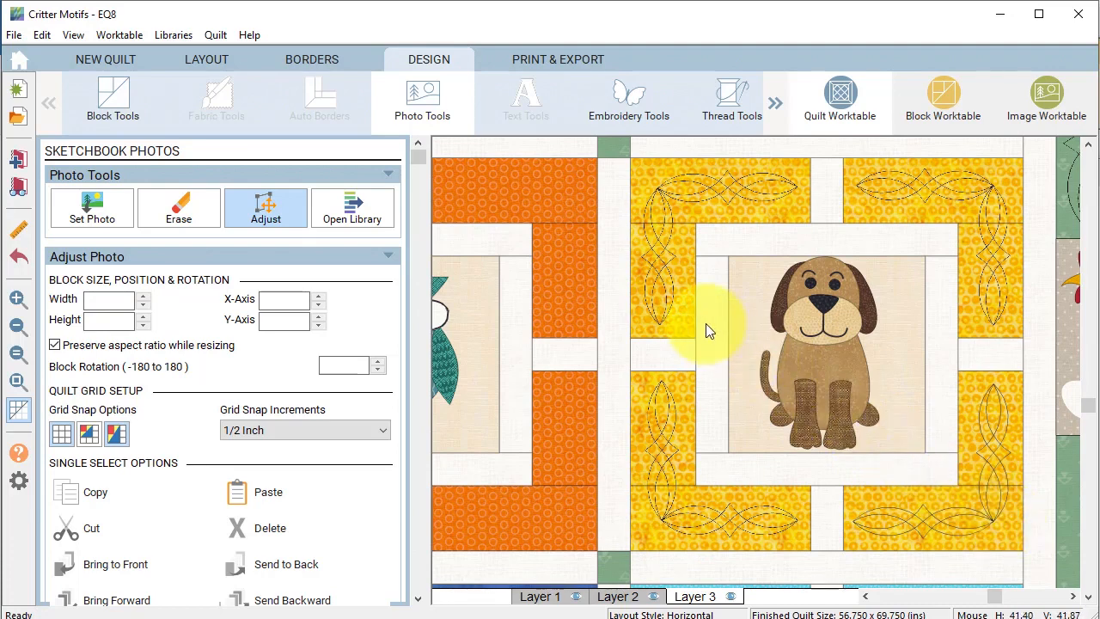
{"action": "mouse_move", "coordinate": [898, 335]}
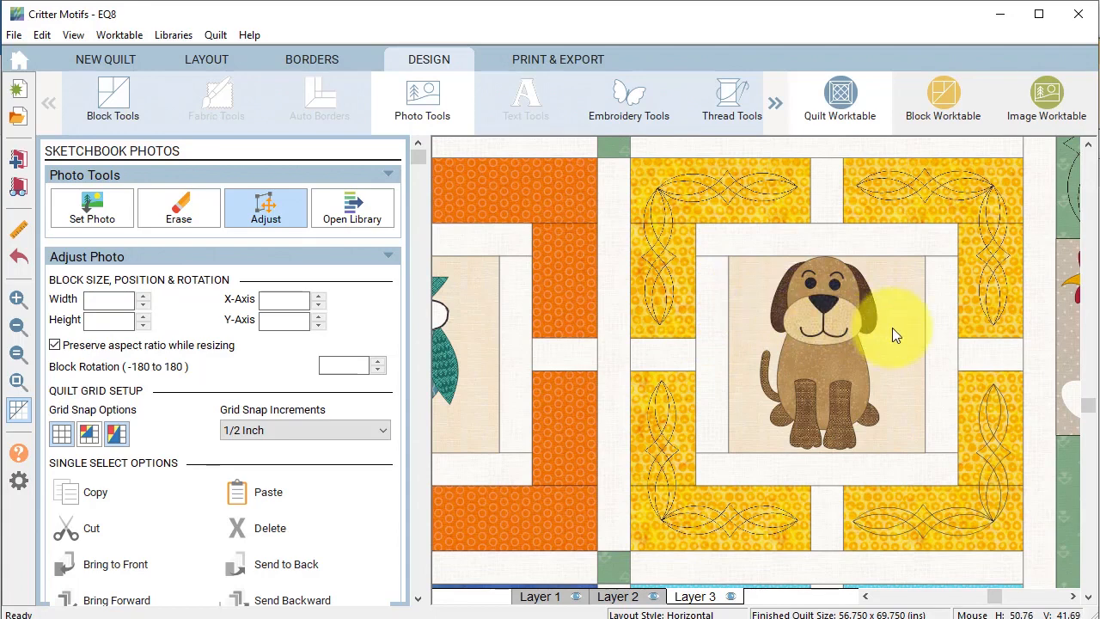
{"action": "mouse_move", "coordinate": [896, 335]}
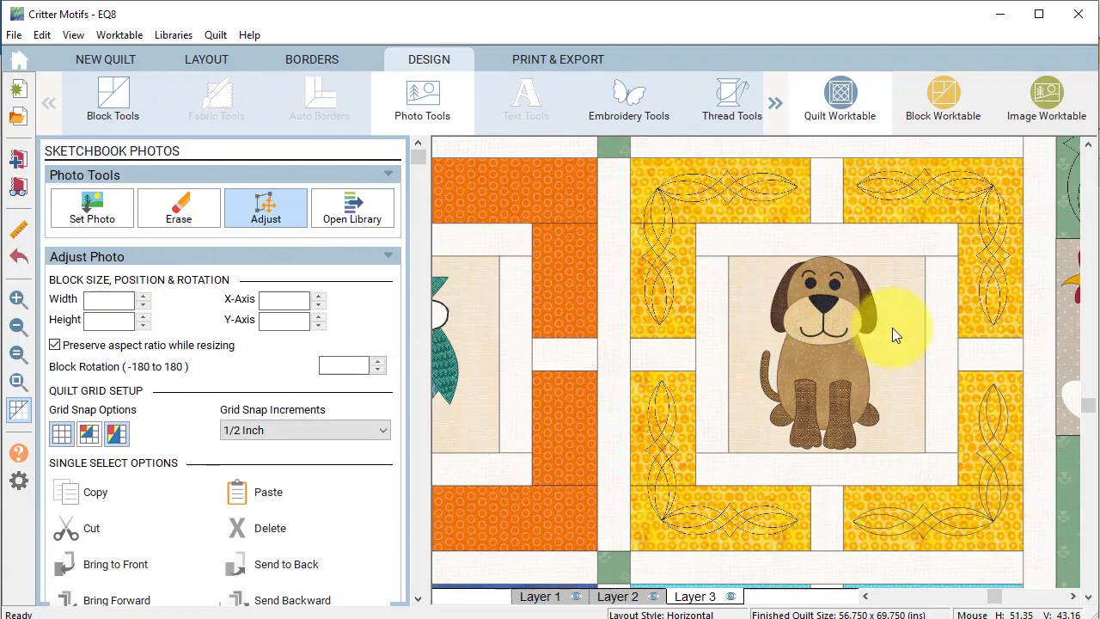